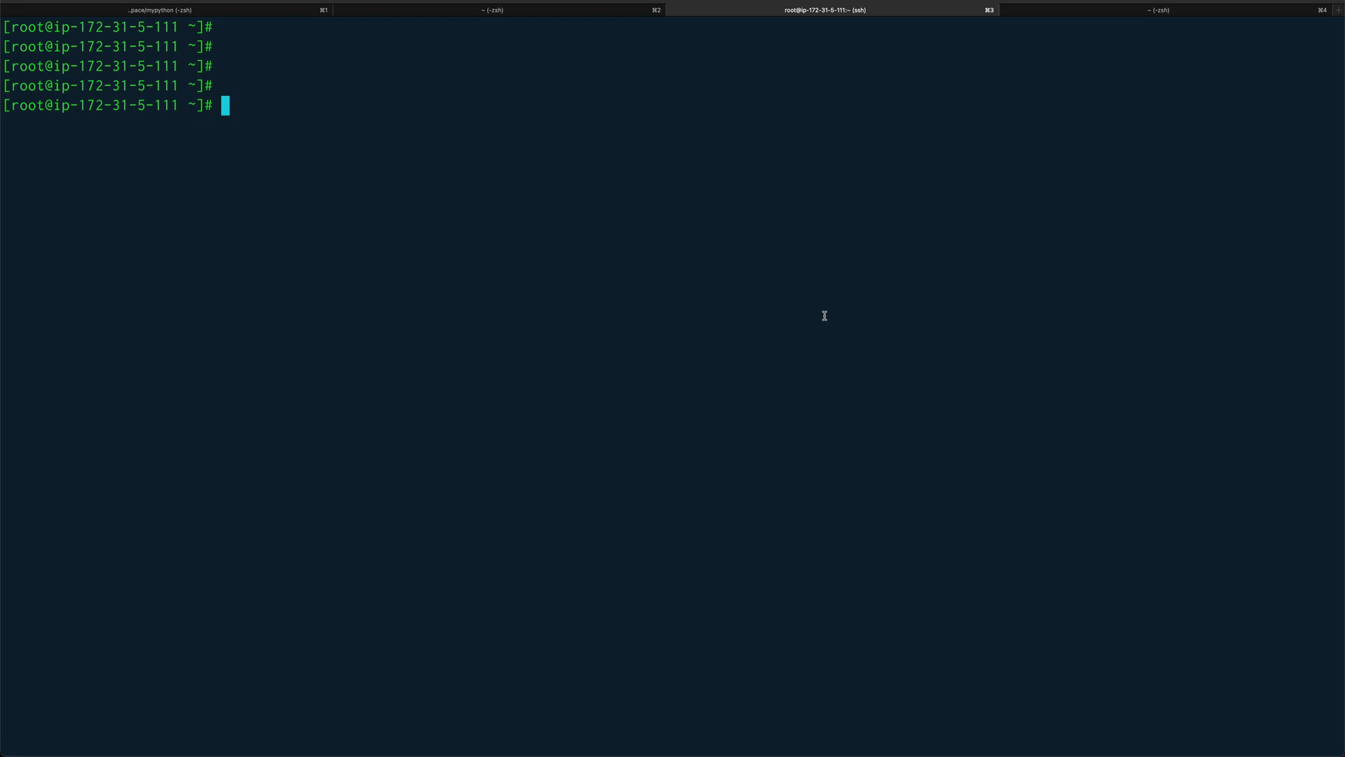
mouse_move(685, 271)
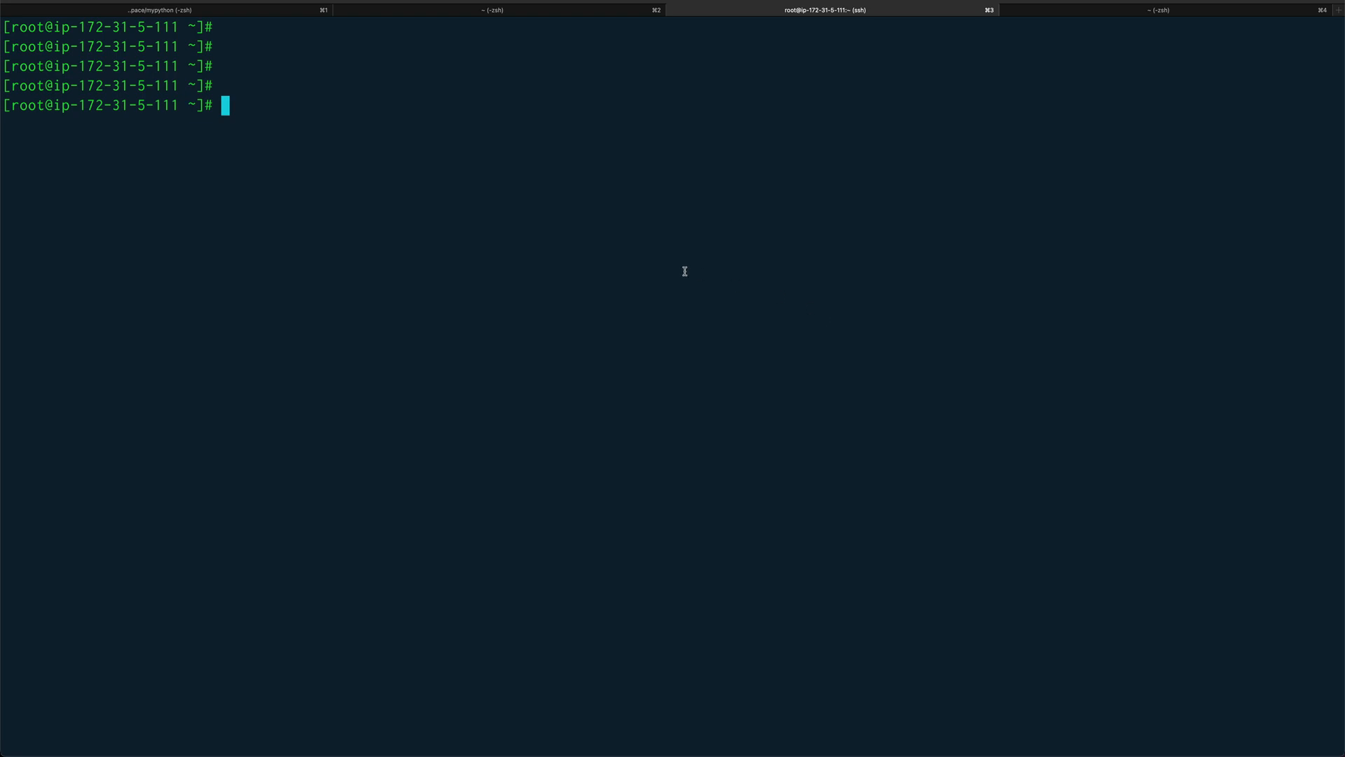
Step: Assign the shell variable name the value "hello"
text(n)
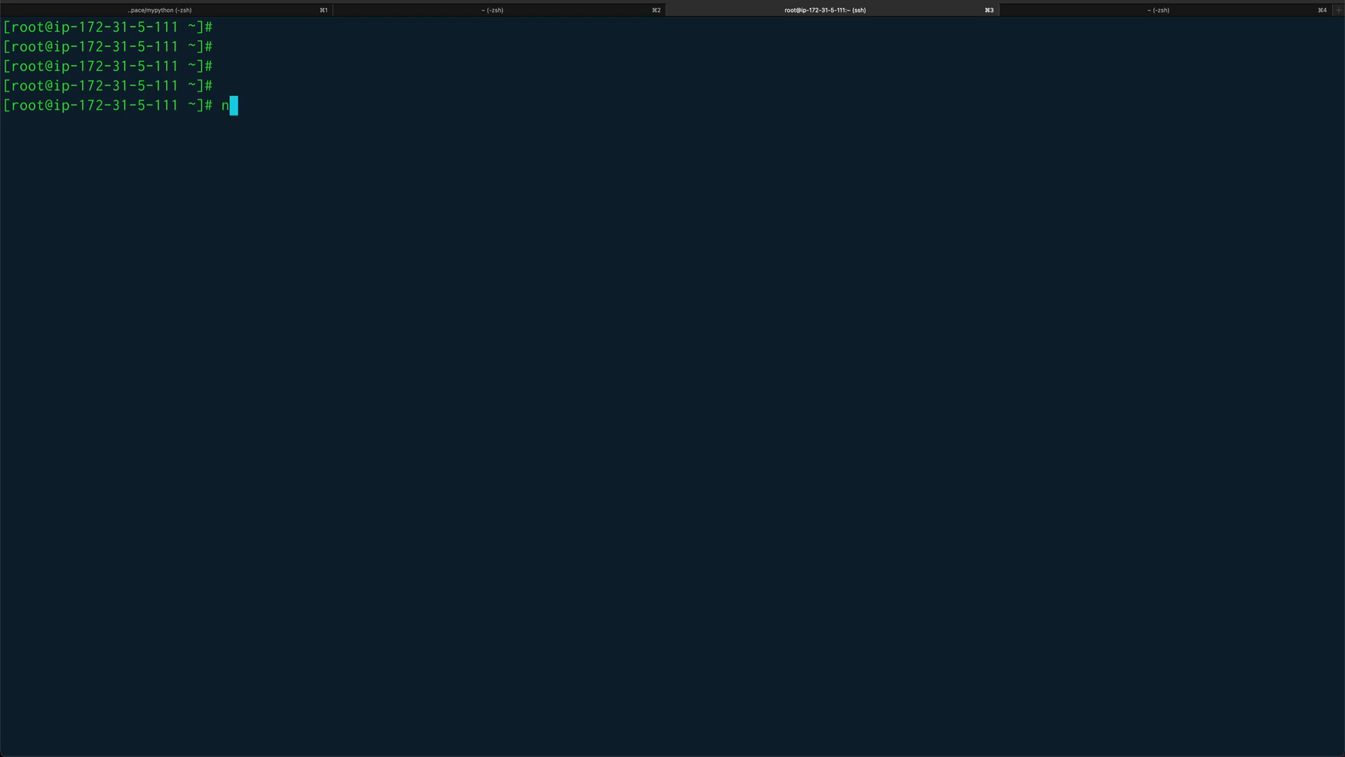
text(ame=)
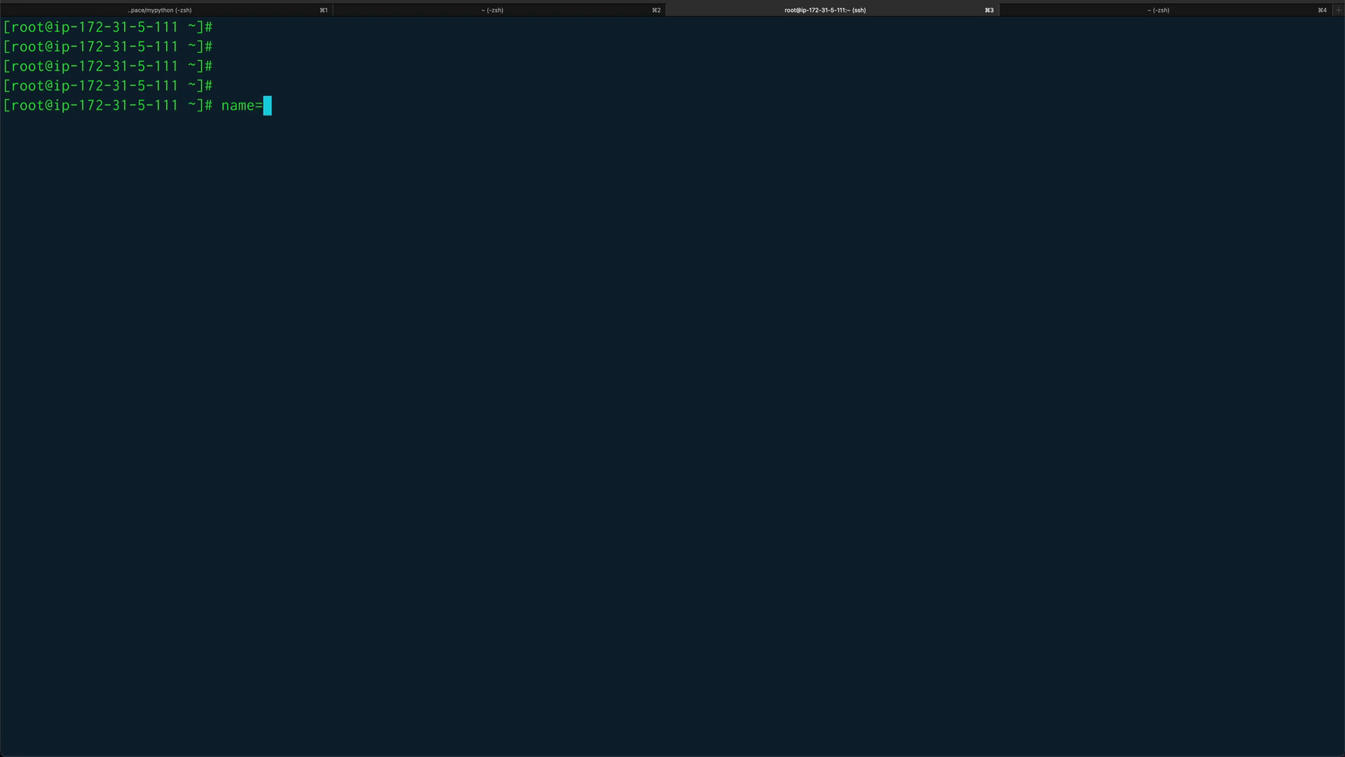
text(")
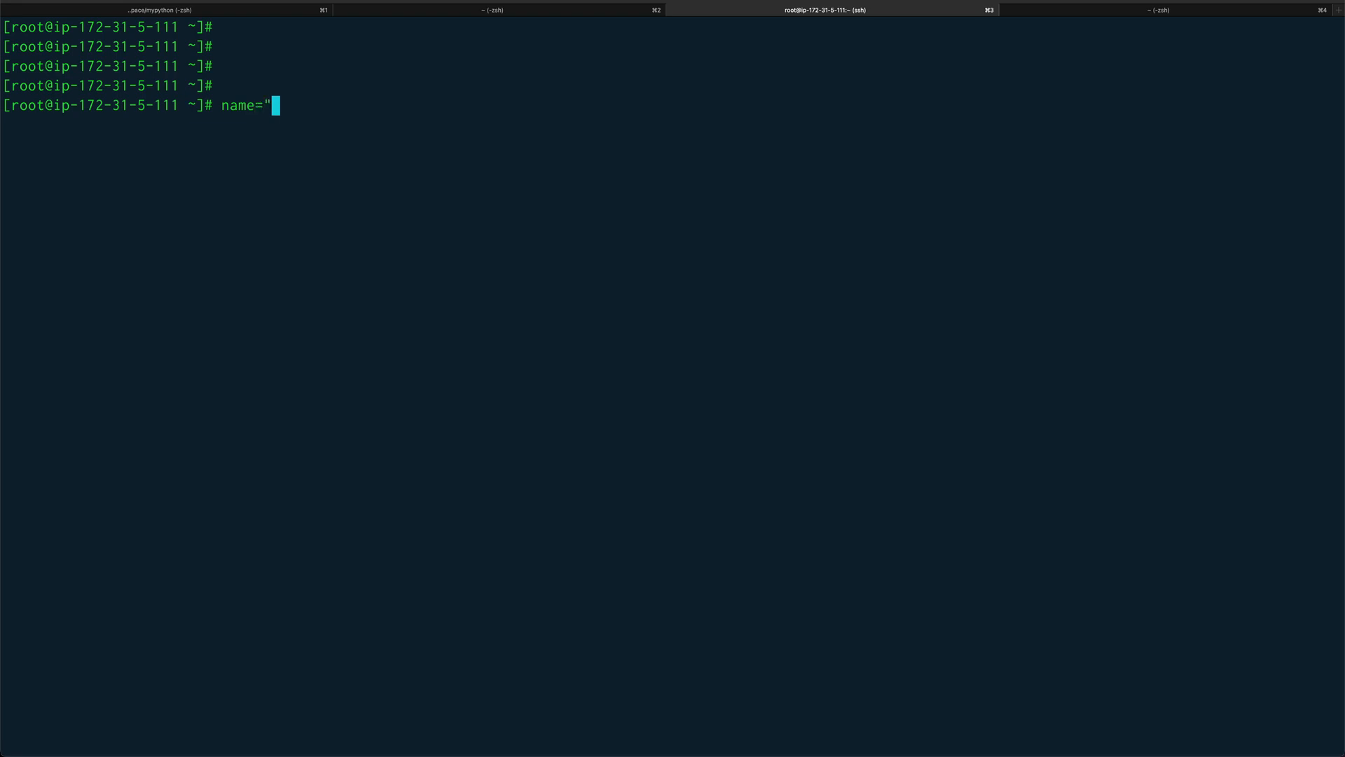
text(hello)
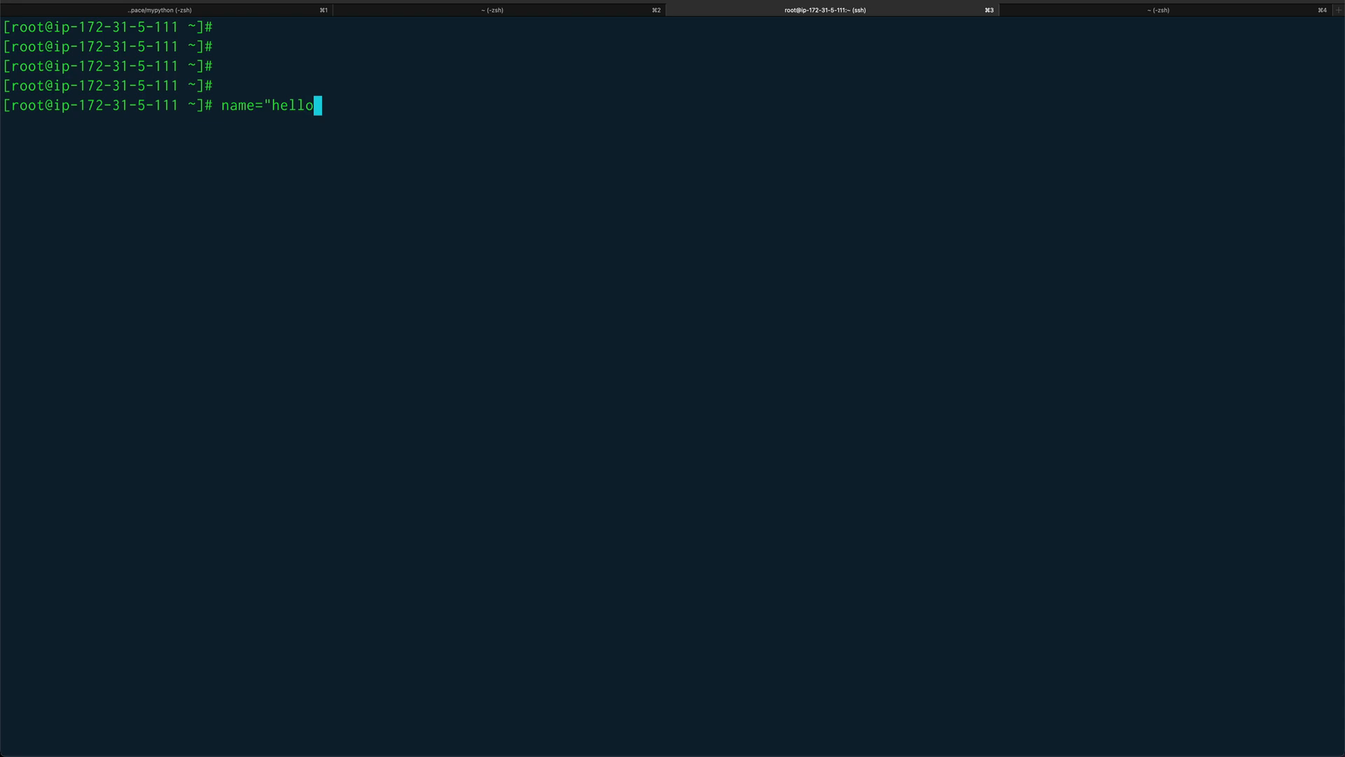
key(Return)
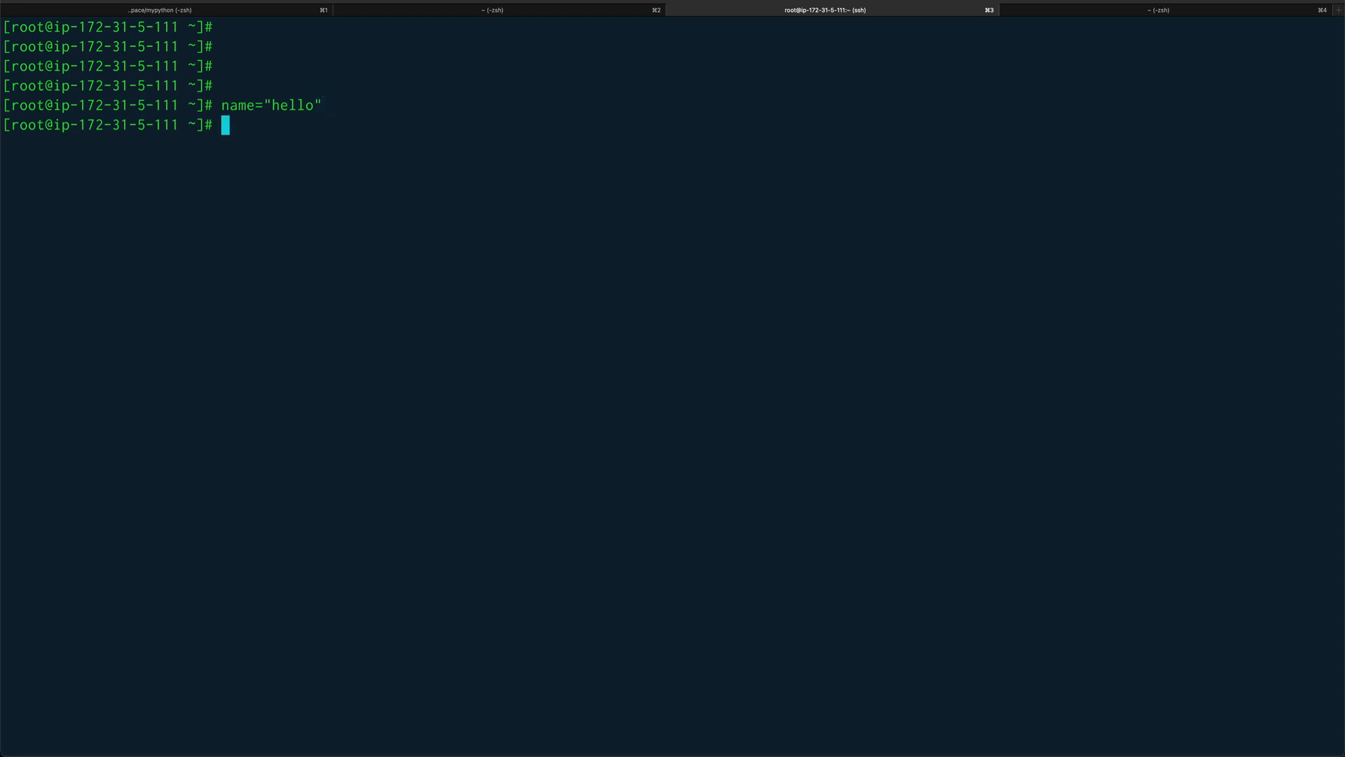
Step: Begin a case statement testing a variable (case $)
text(ca)
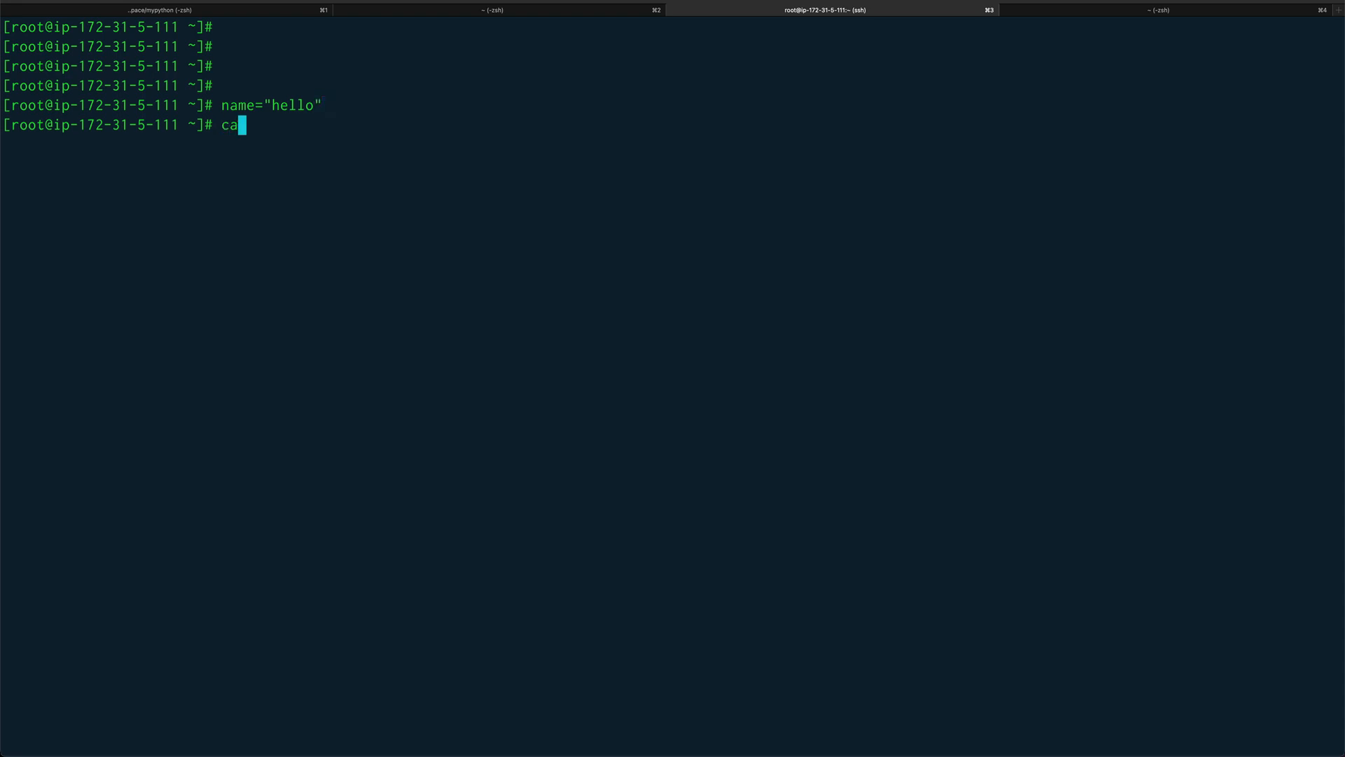
text(se)
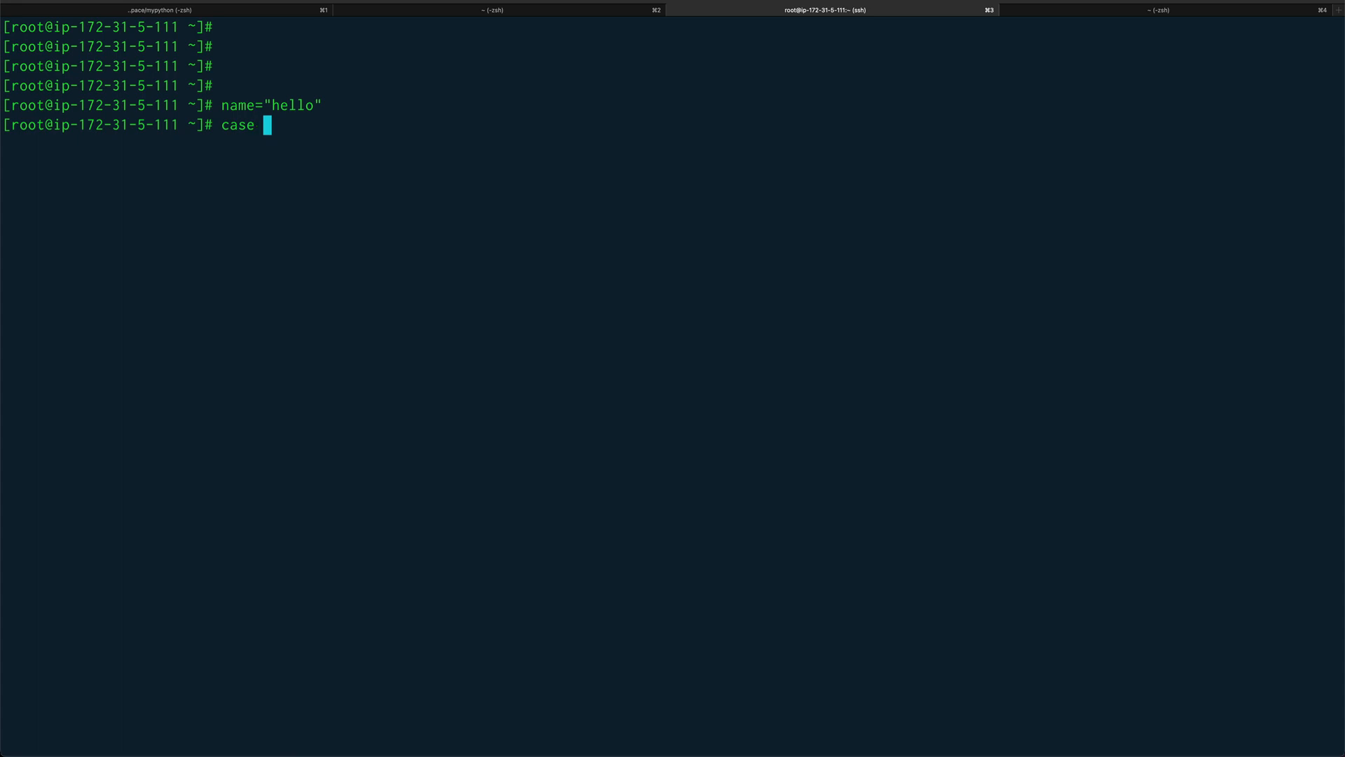
mouse_move(737, 192)
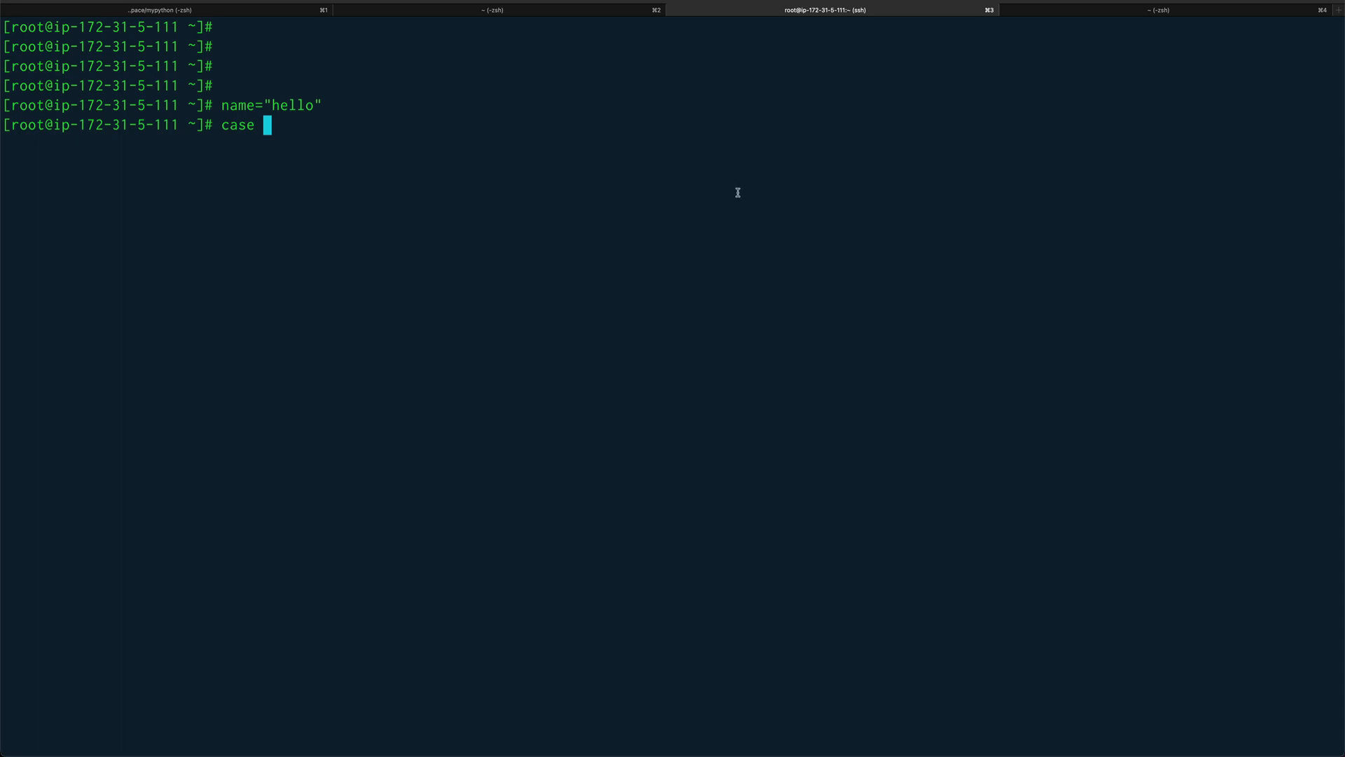
text($)
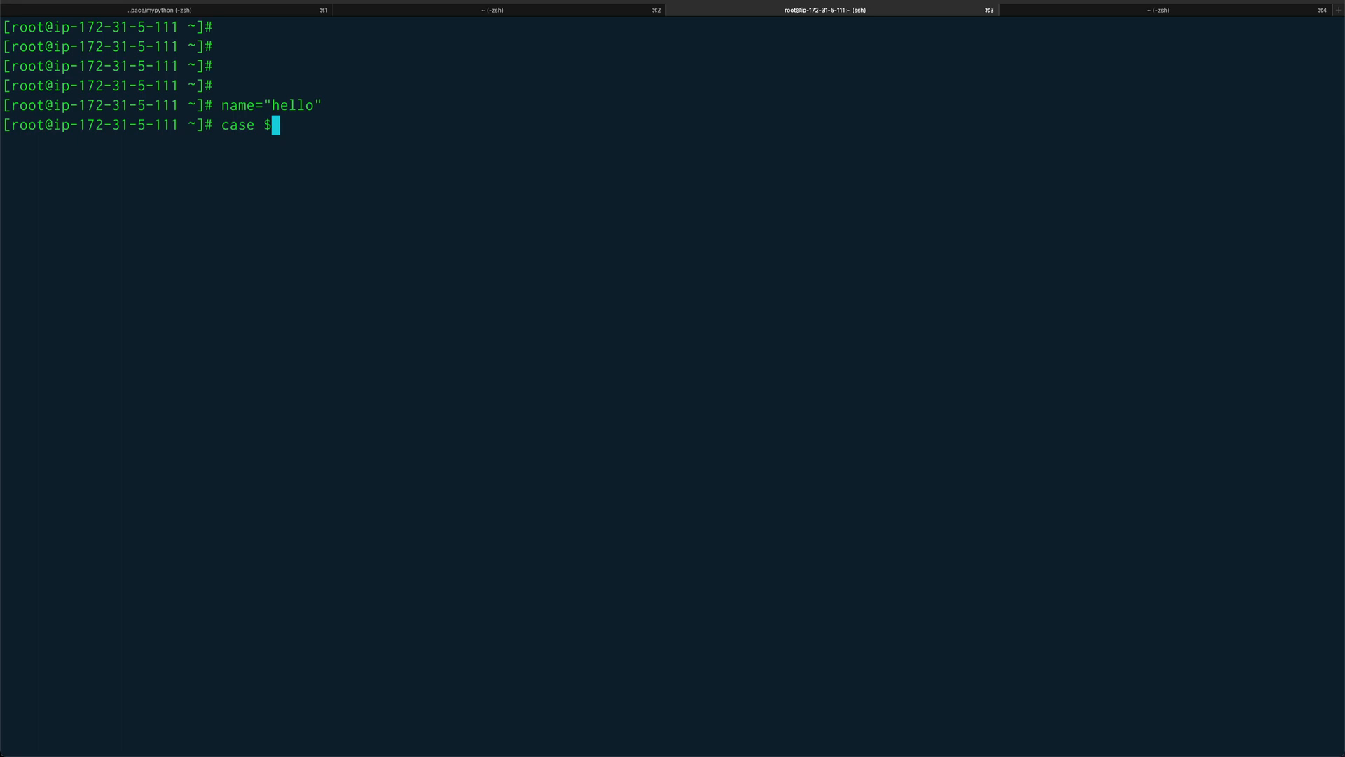
Step: Continue the case on name with a "hello") pattern line
text(name i)
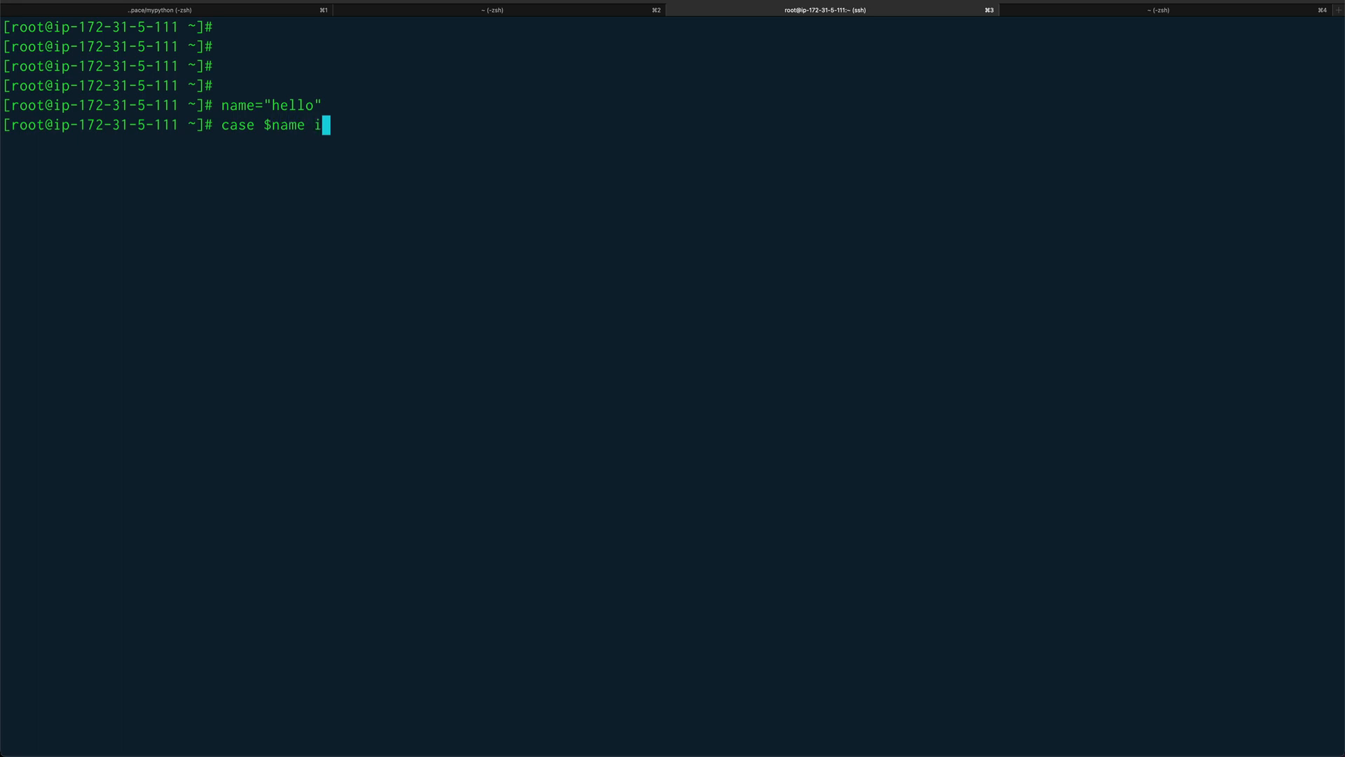
key(Return)
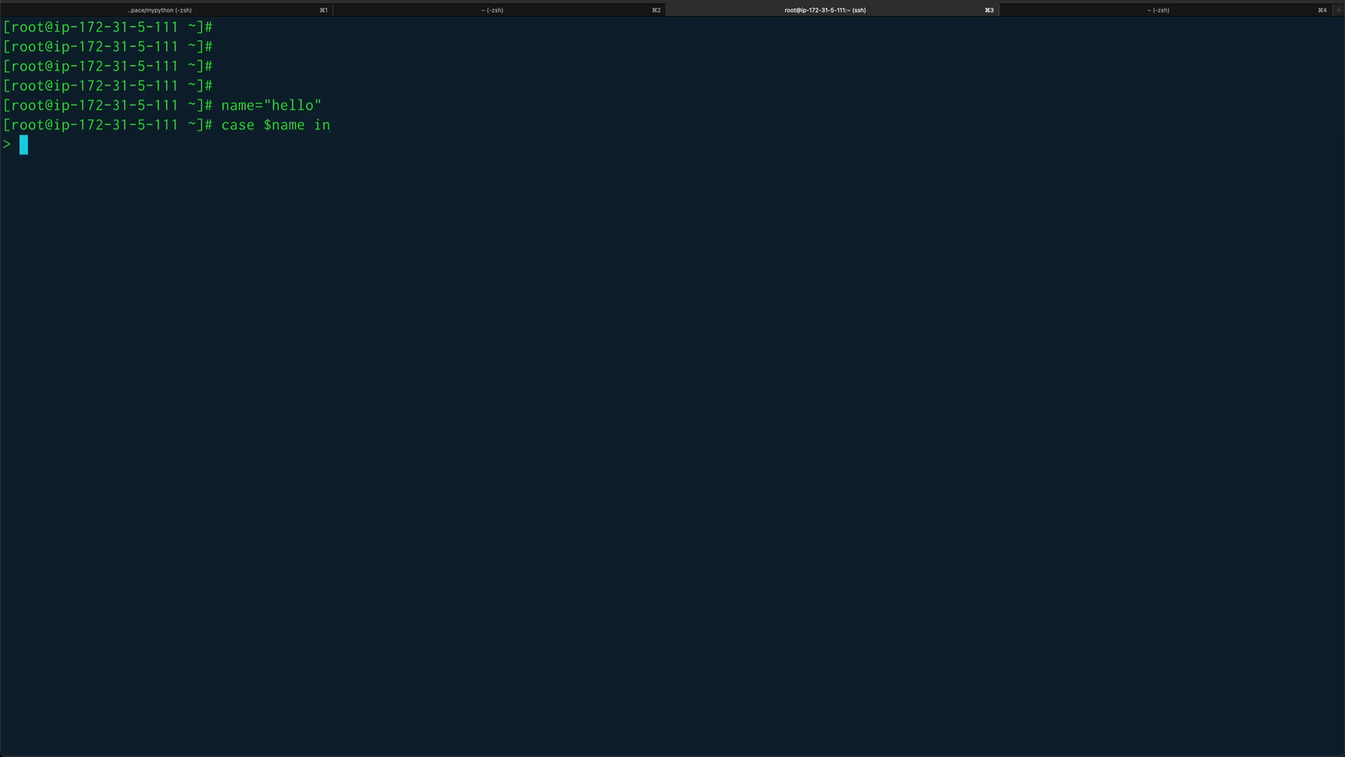
text(")
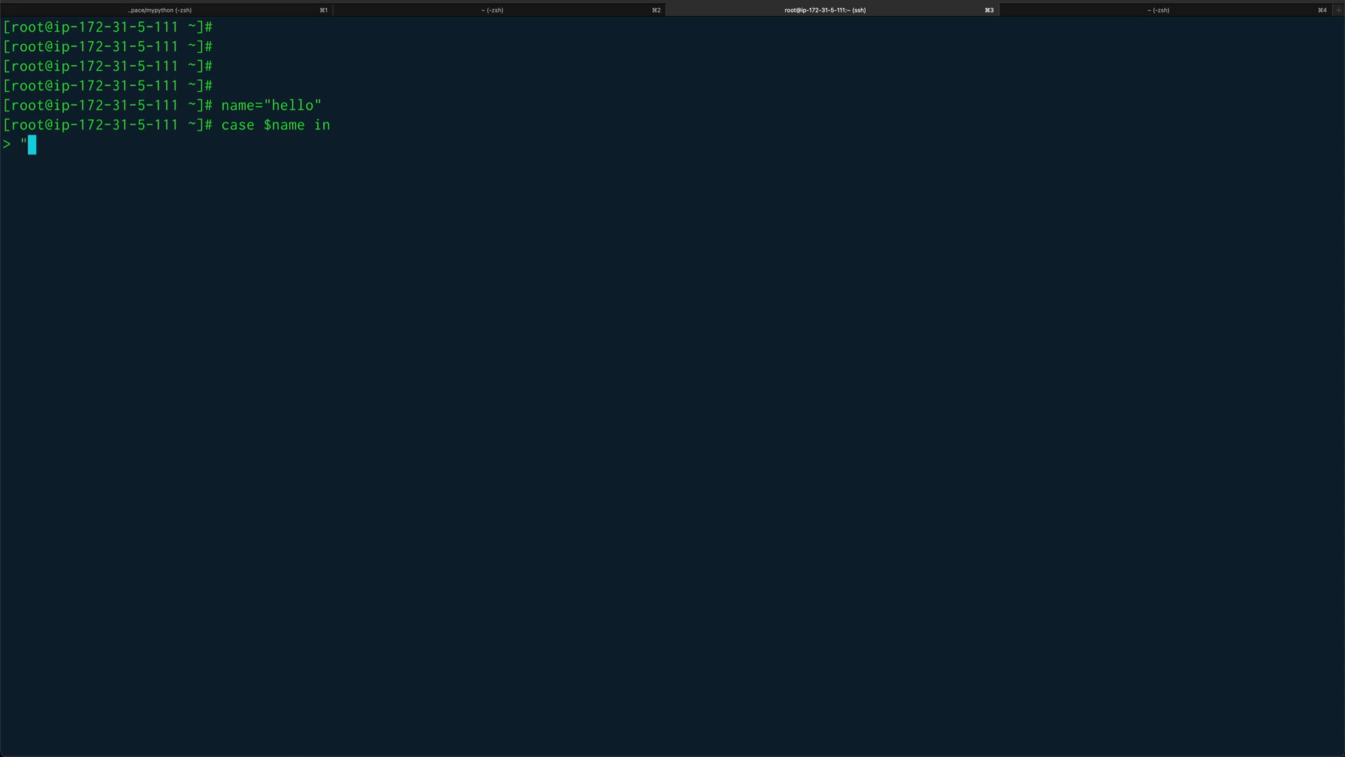
text(hel)
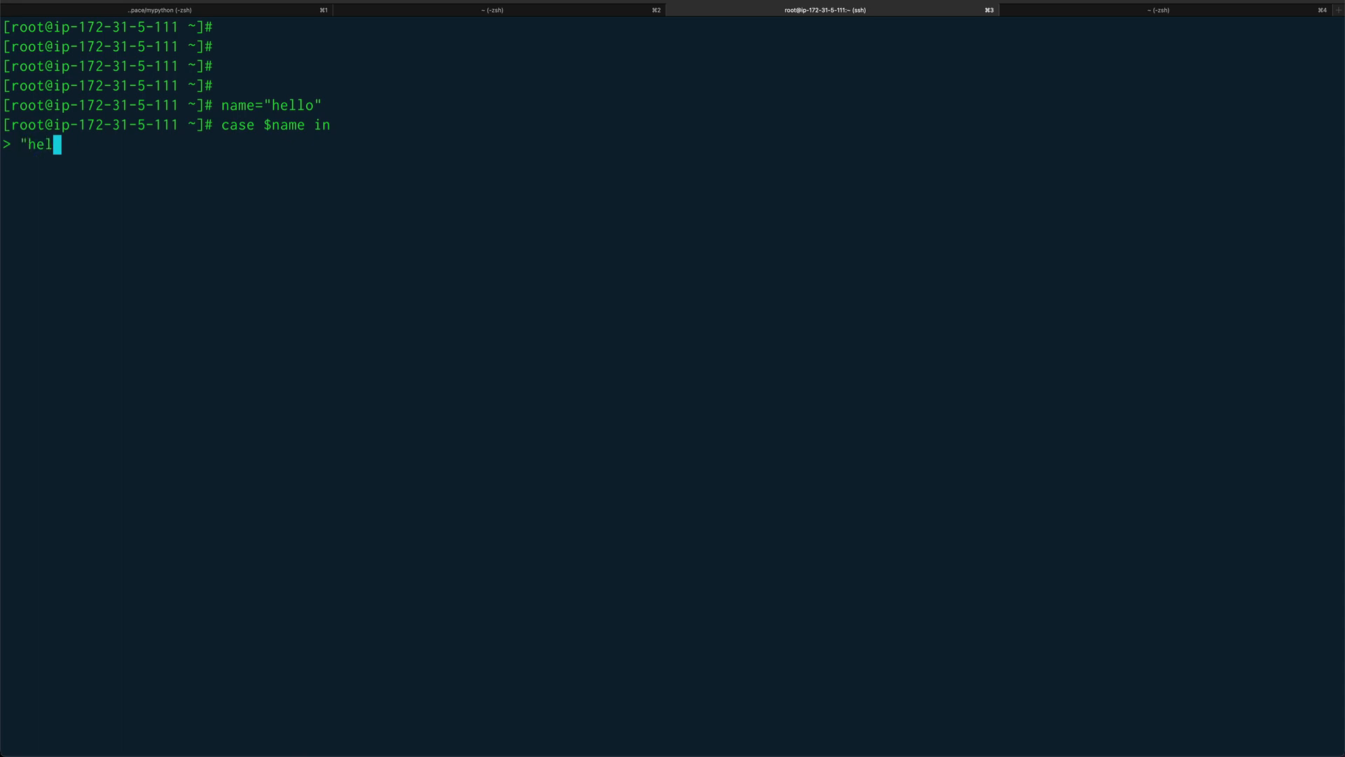
text(lo)
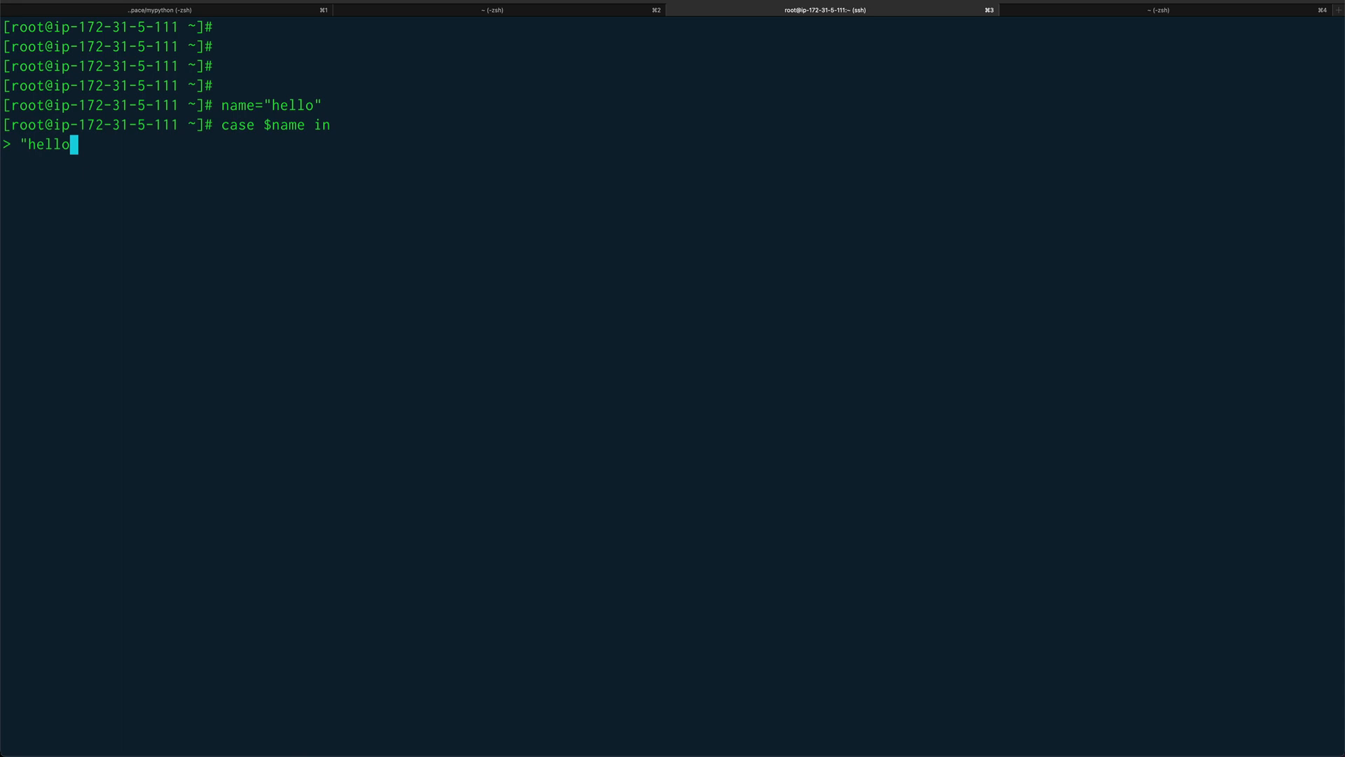
text(")
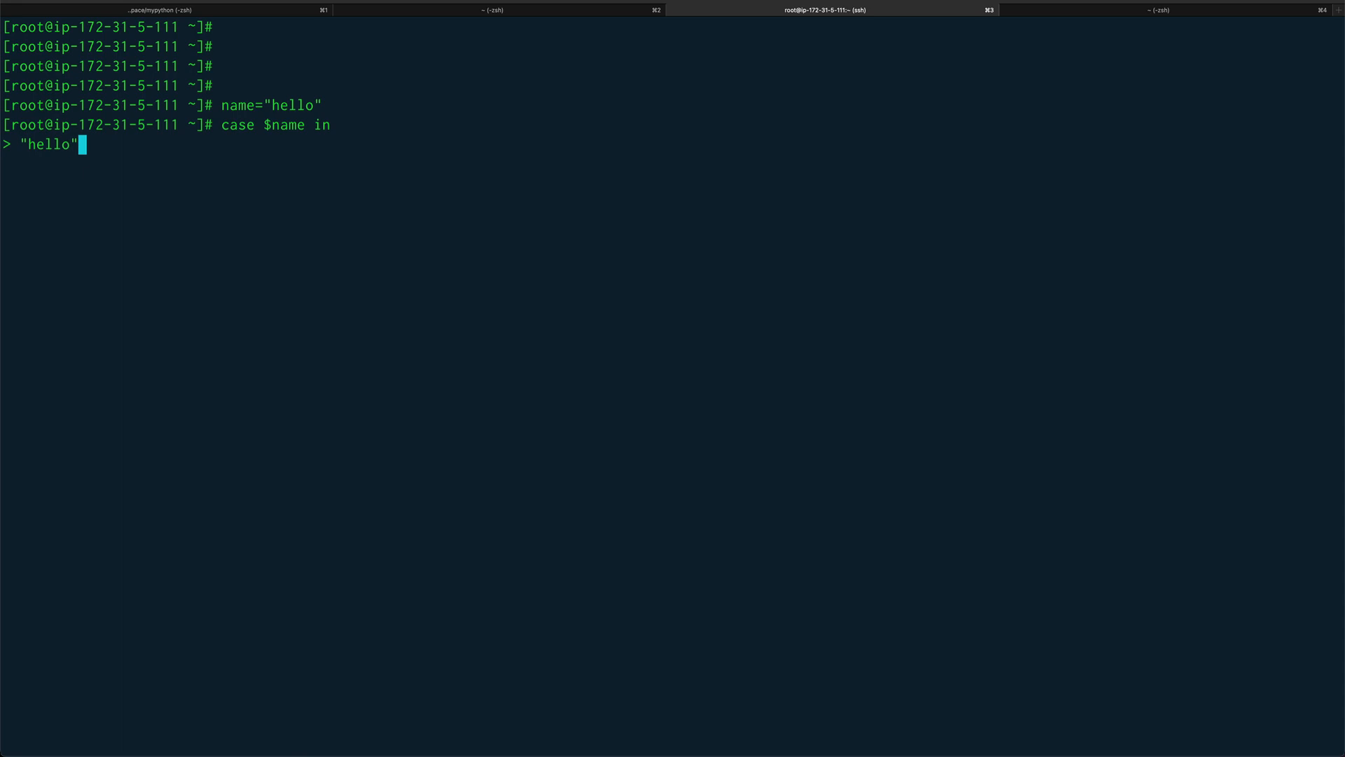
text())
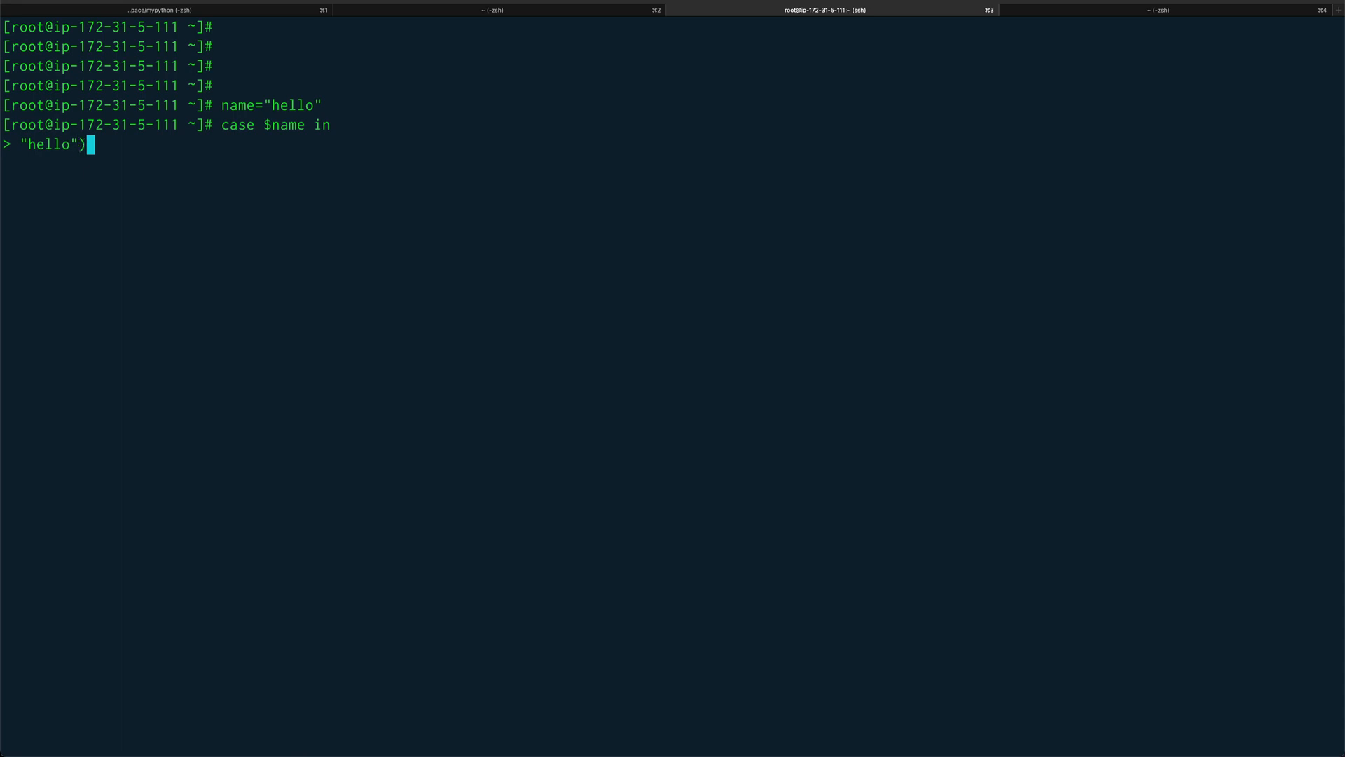
key(Return)
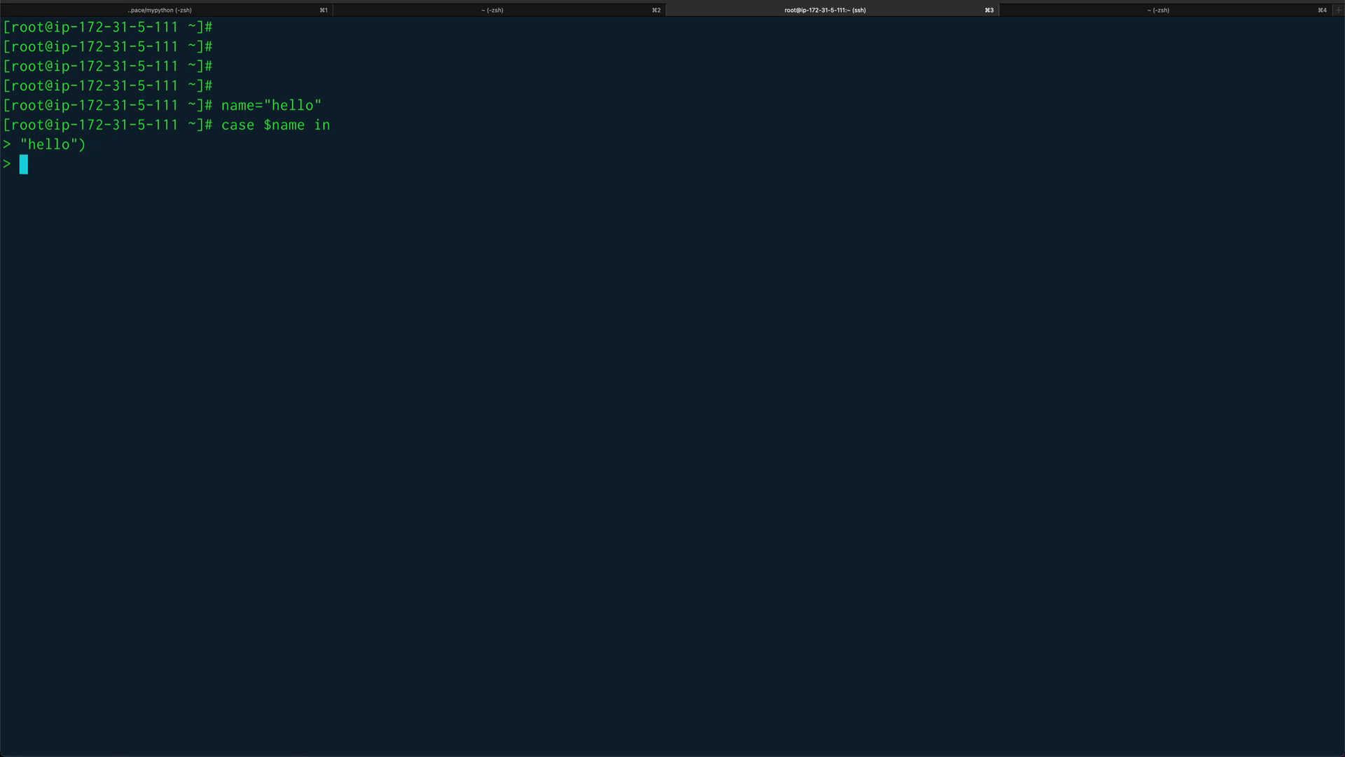
Step: Make the hello branch echo "your name is hello" and close it with ;;
text(echo)
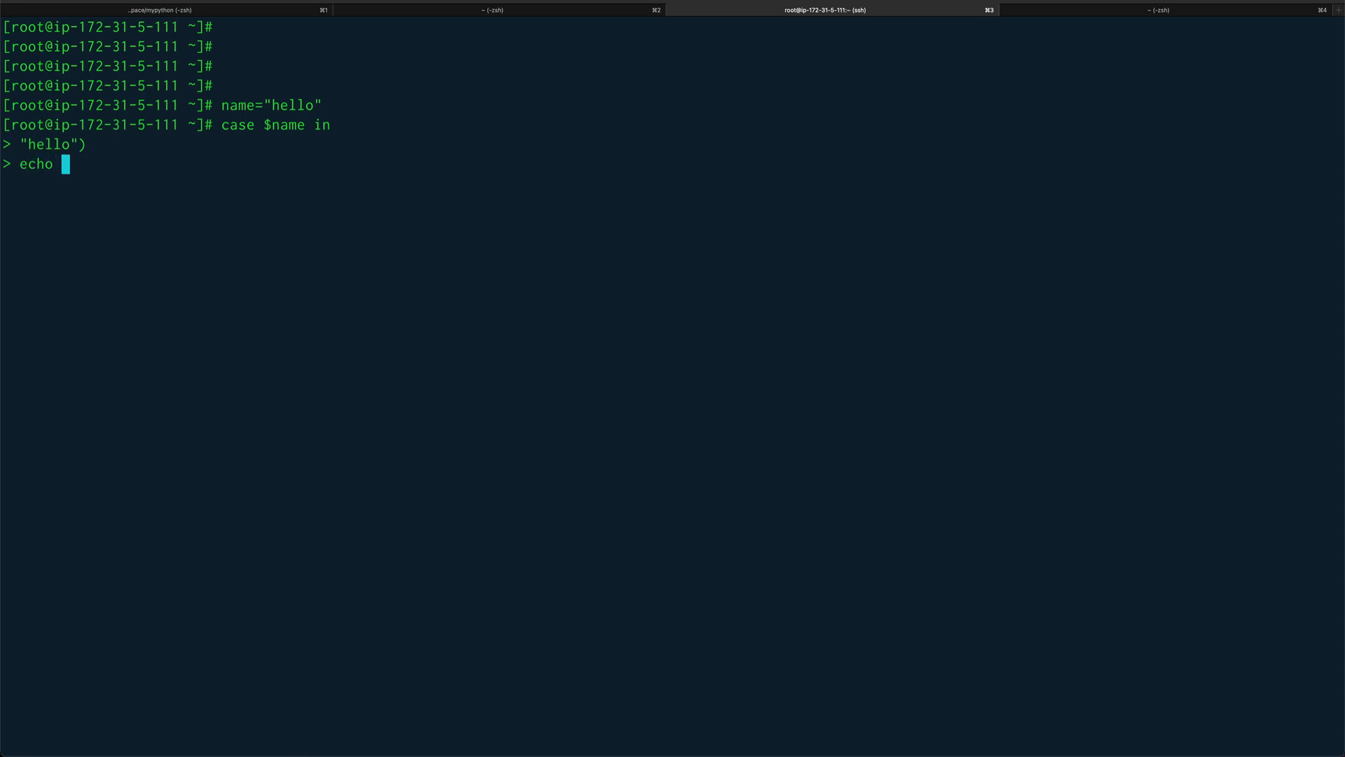
text(")
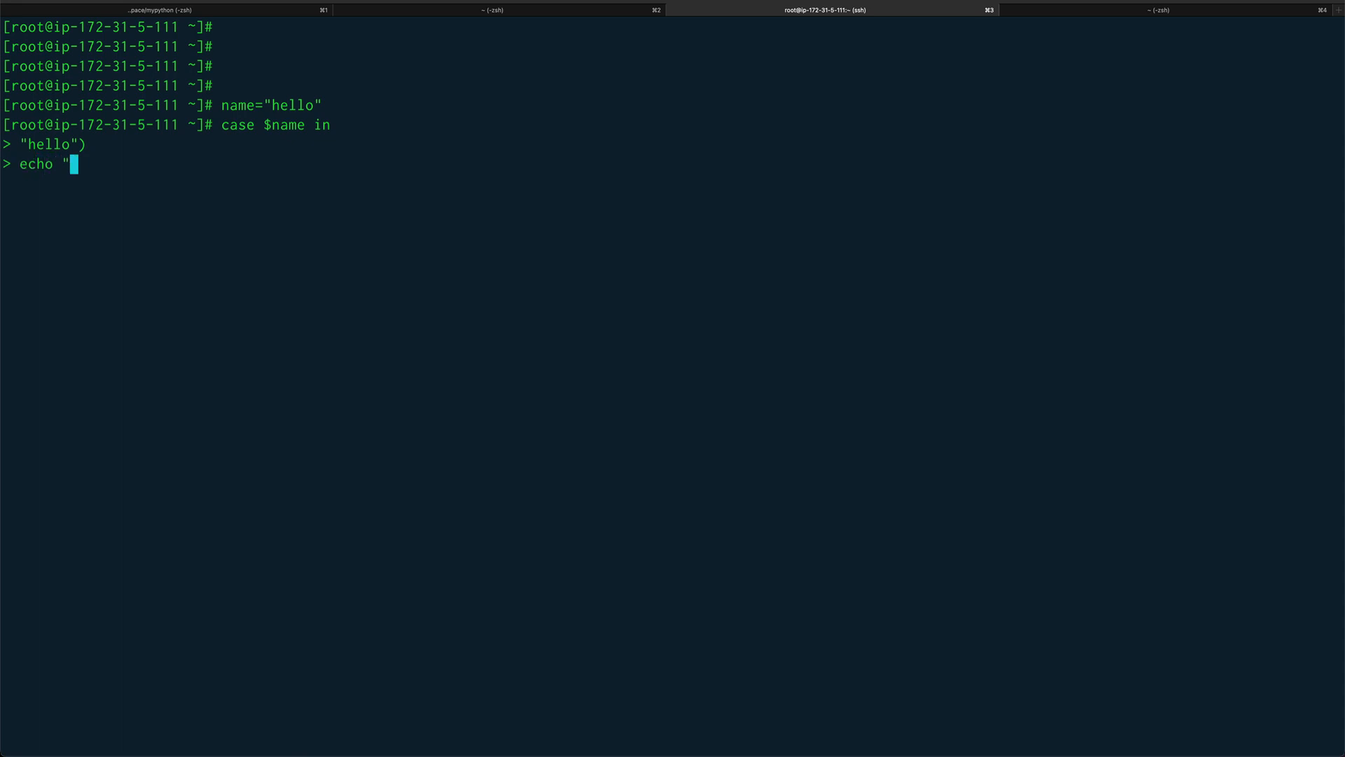
text(your na)
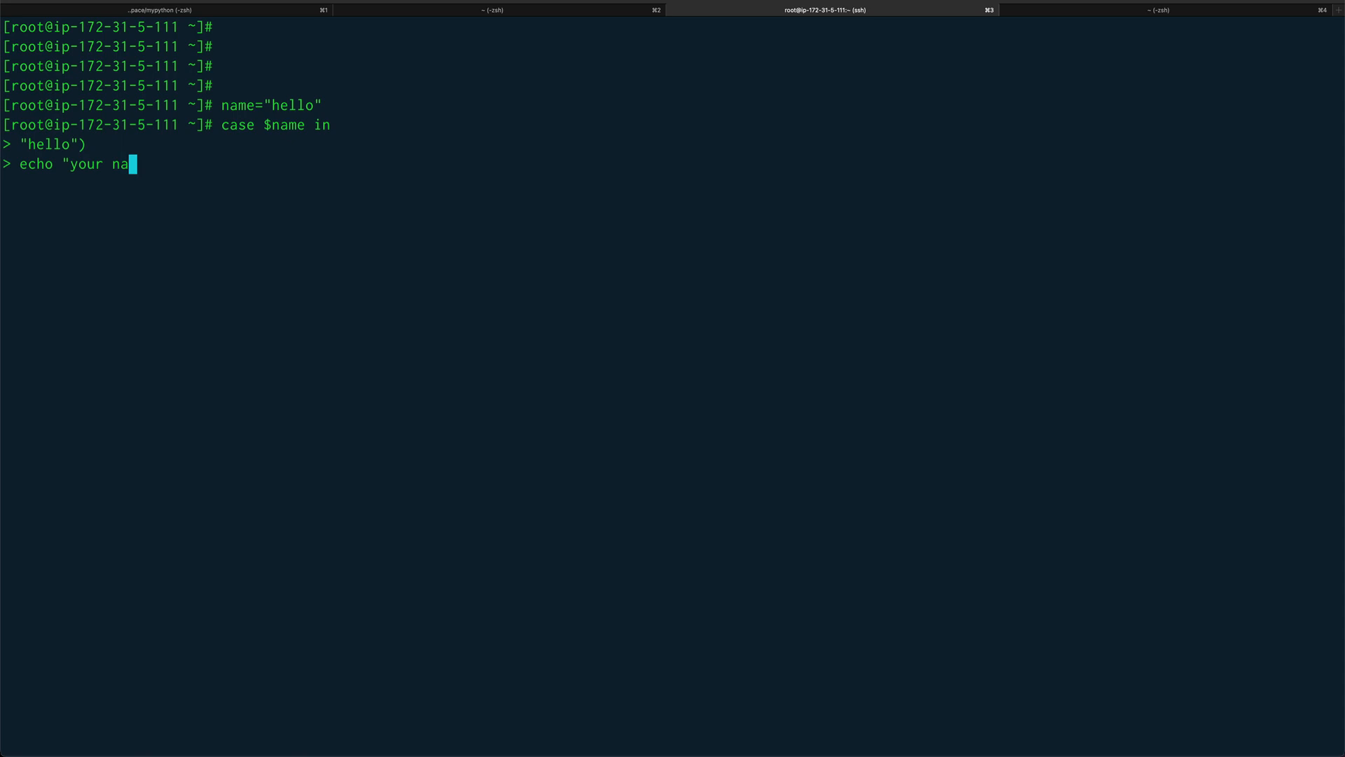
text(me is hell)
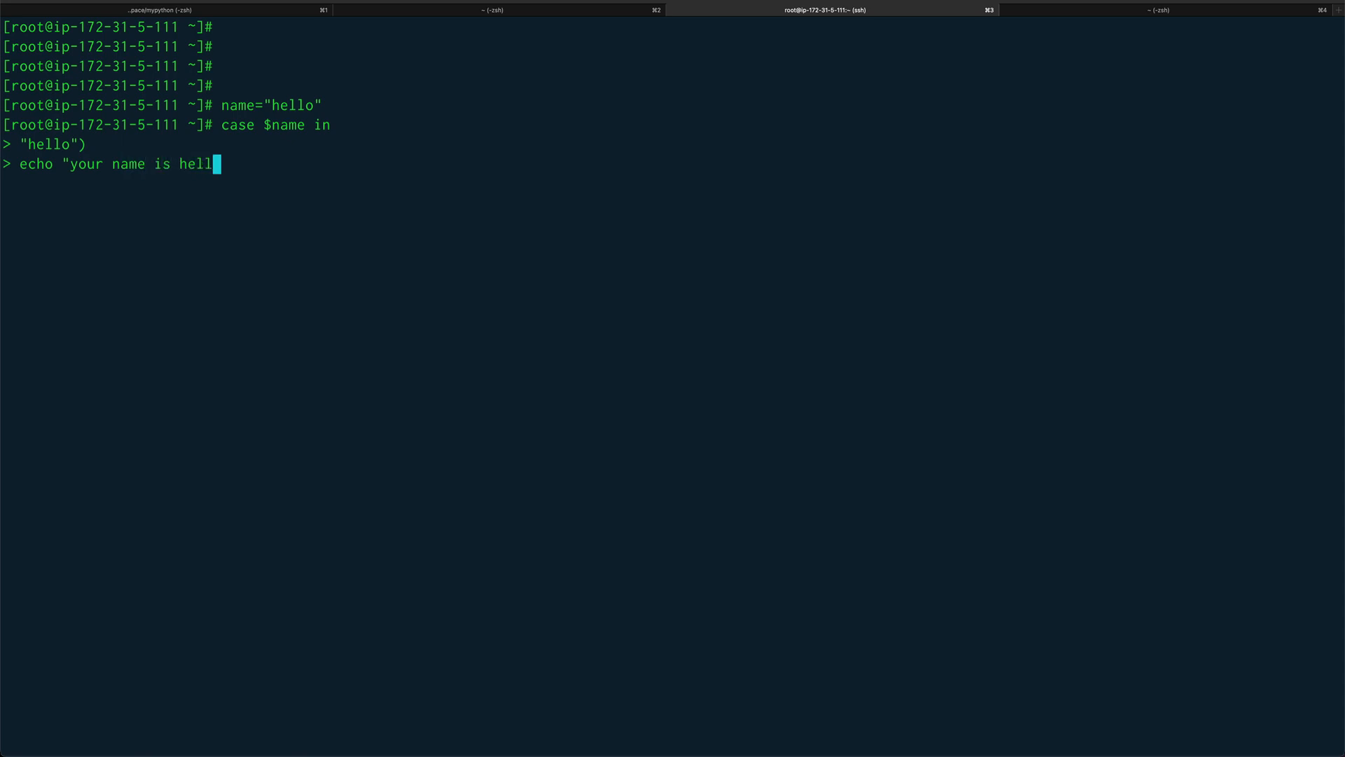
text(o")
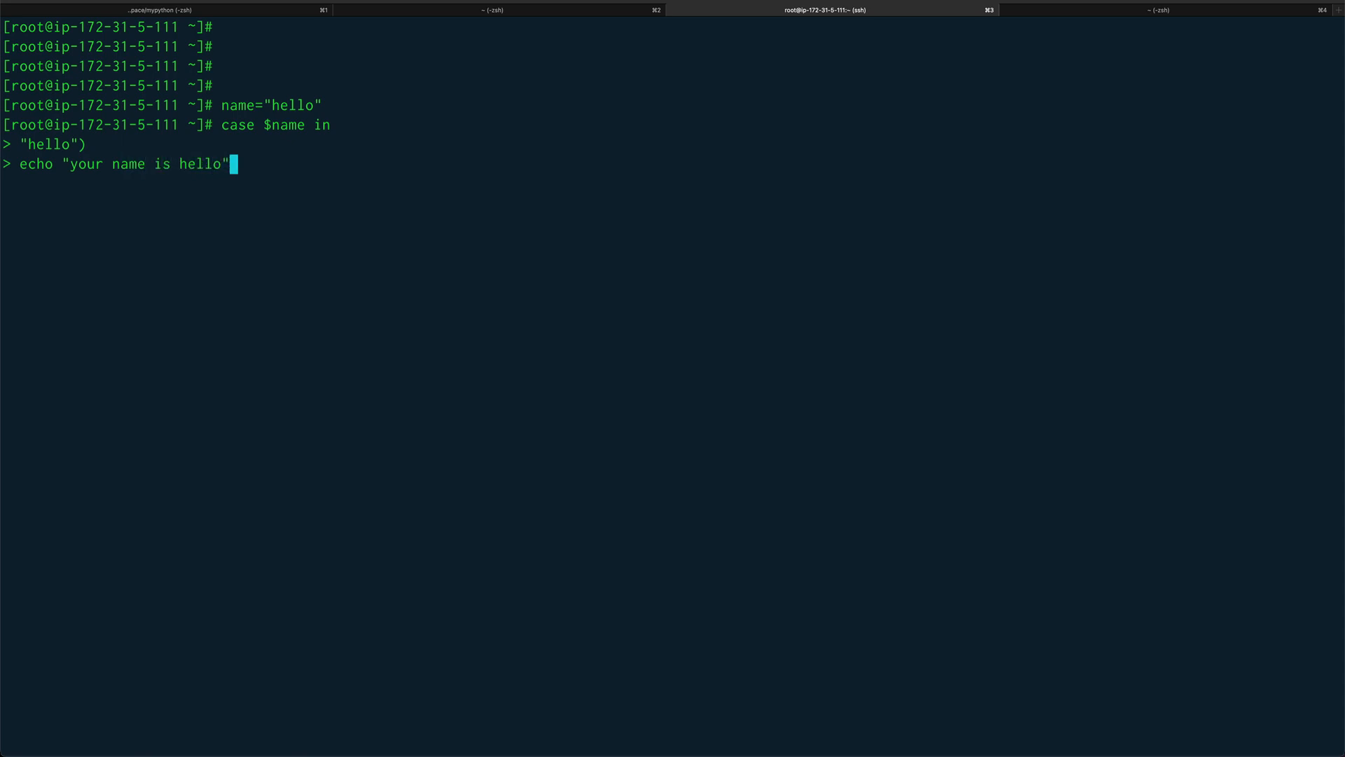
text(;;)
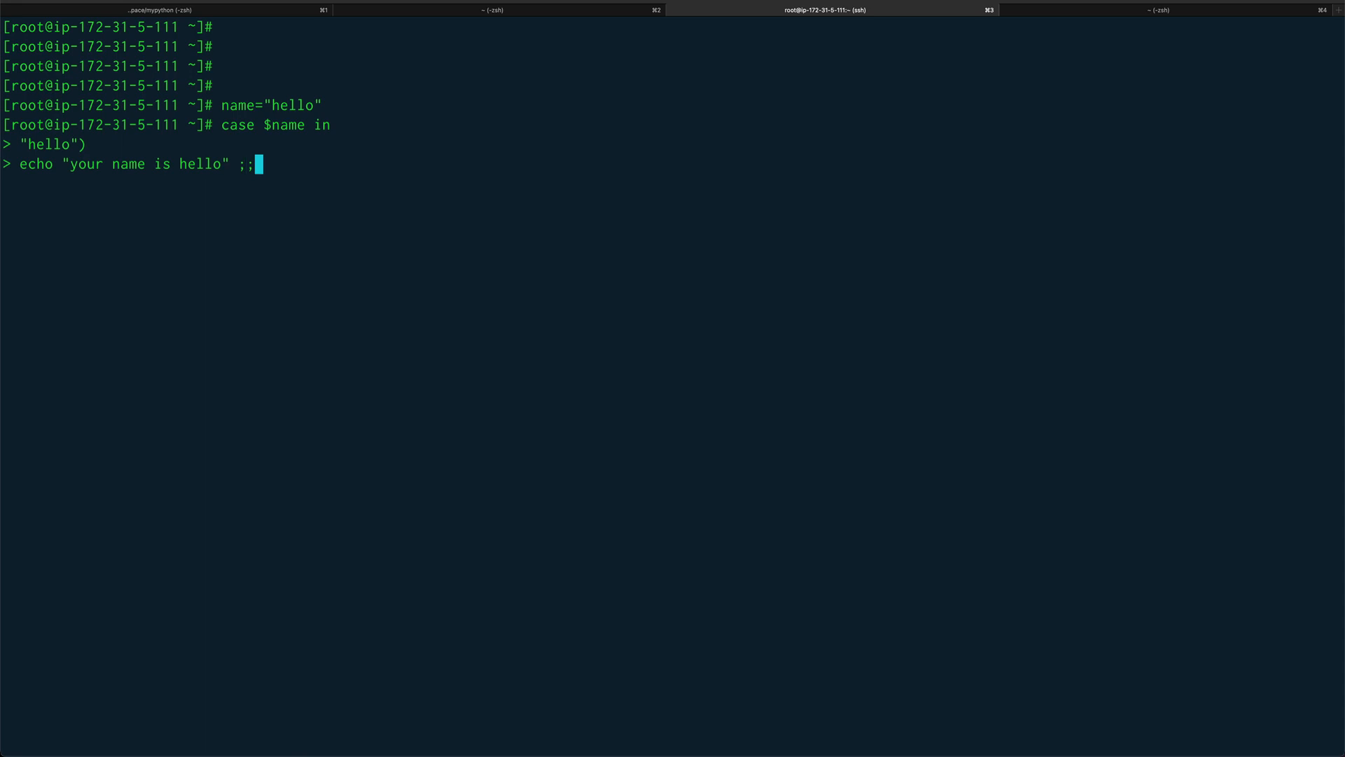
key(Return)
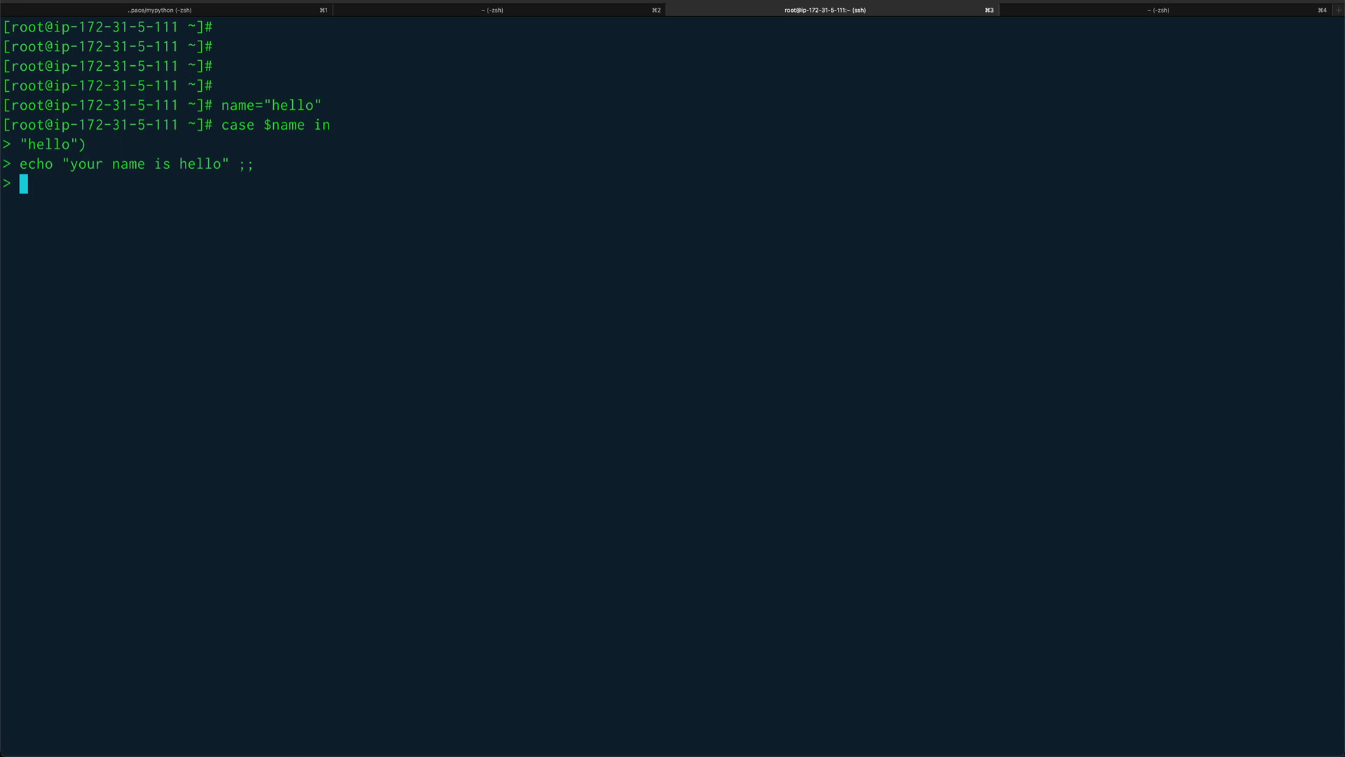
Step: Add a "nothing") pattern, fixing a typo in nothing
text("nothinh)
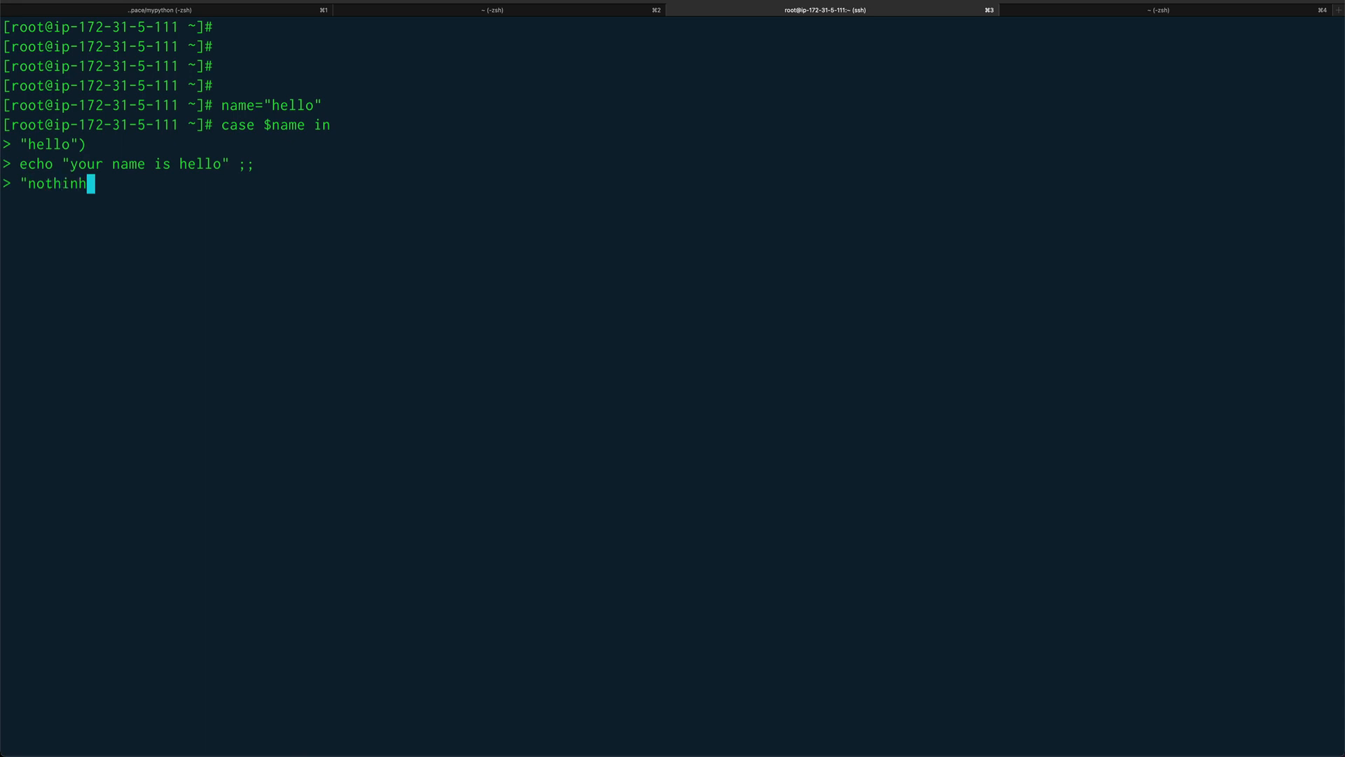
key(BackSpace)
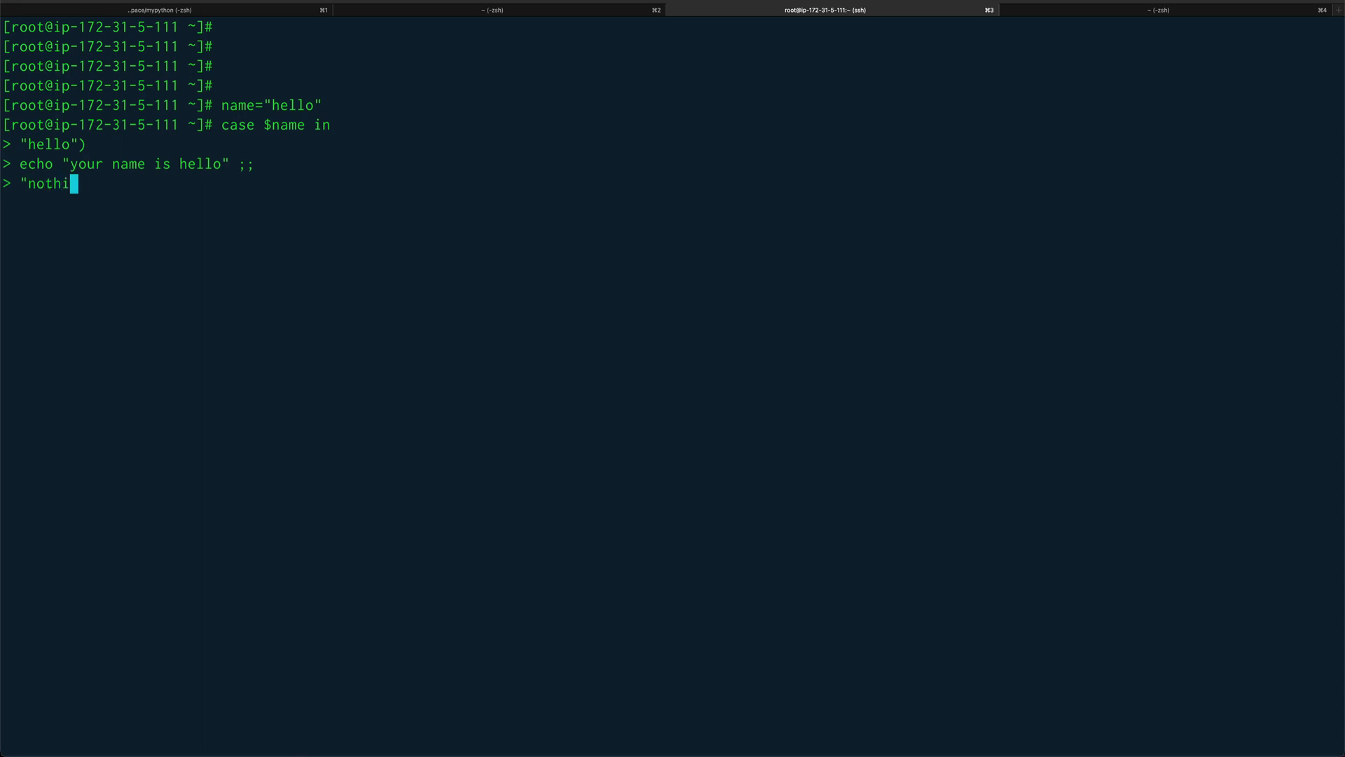
text(ng")
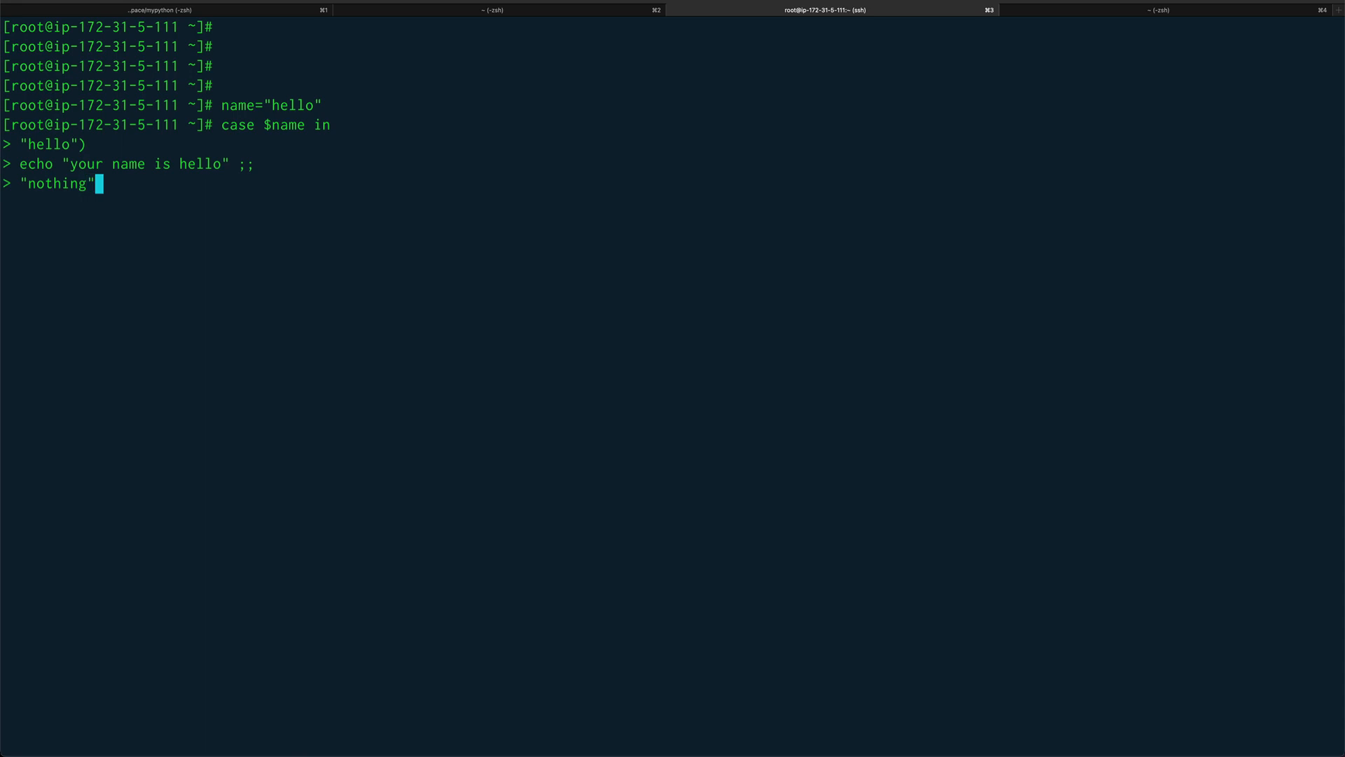
text())
text(echo)
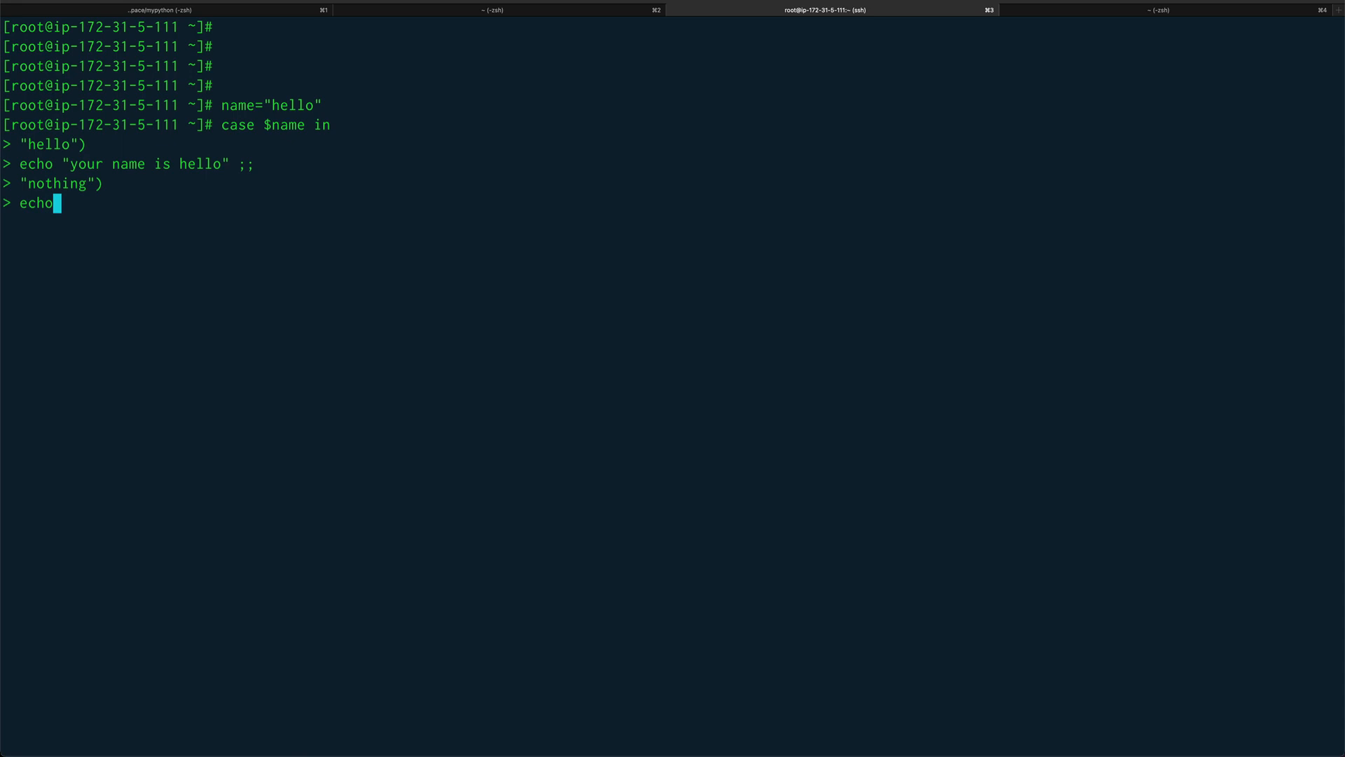
Step: Echo "your name is nothing" for that branch and start the * catch-all pattern
text("yout)
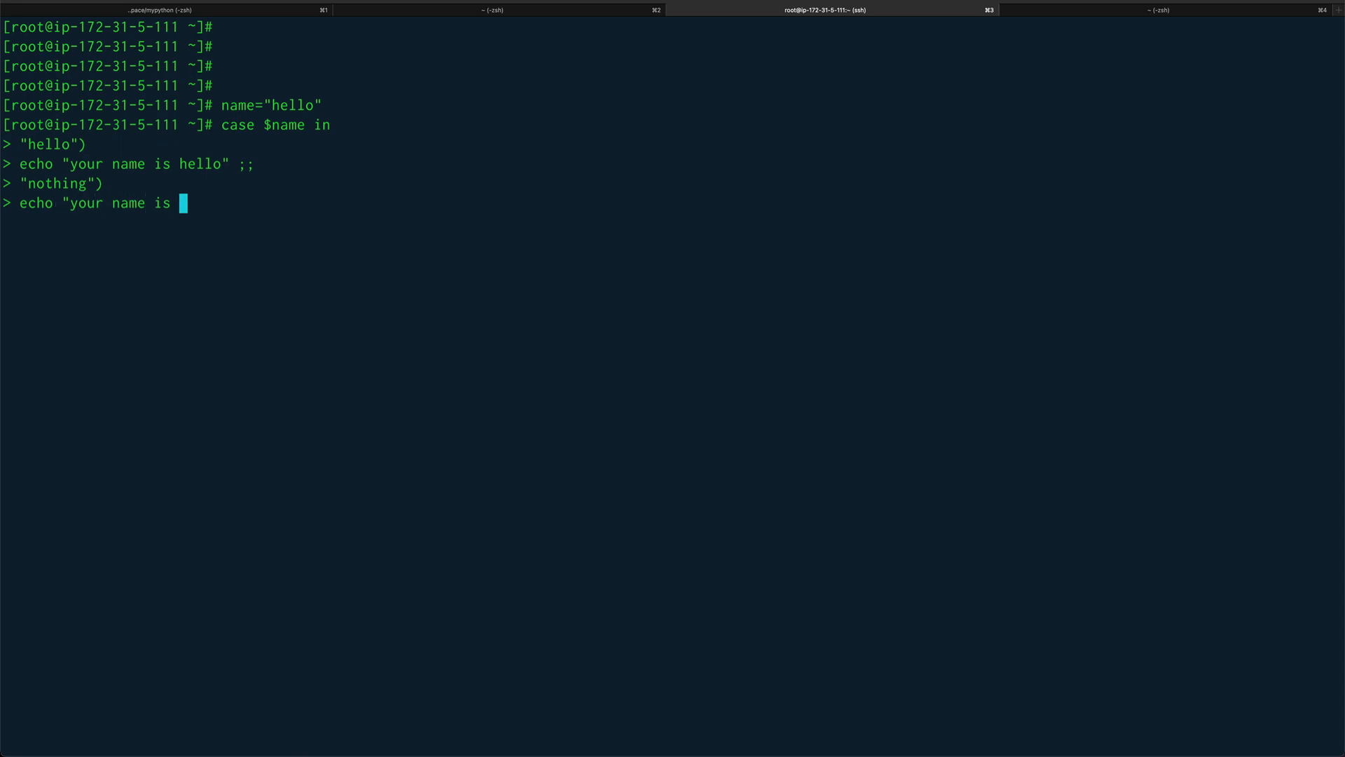
text(nothing" ;;)
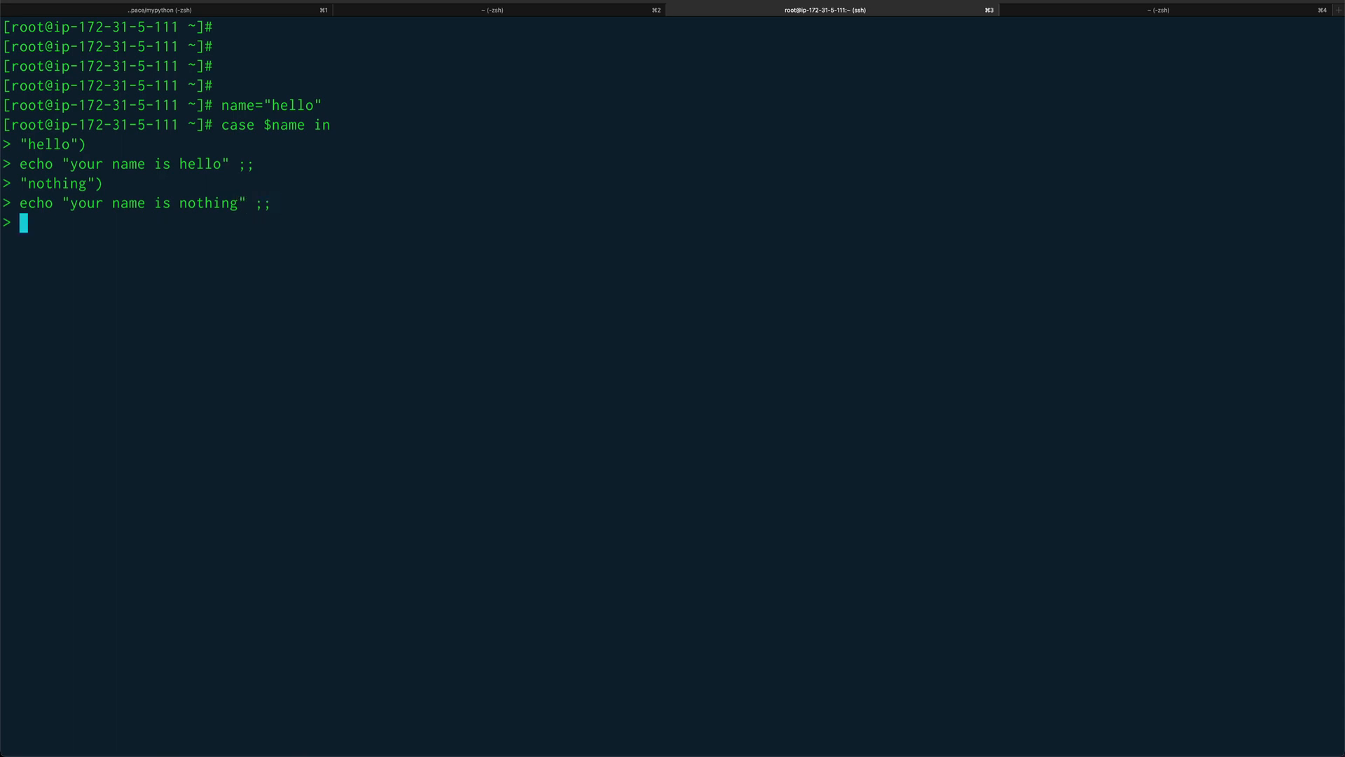
text(*)
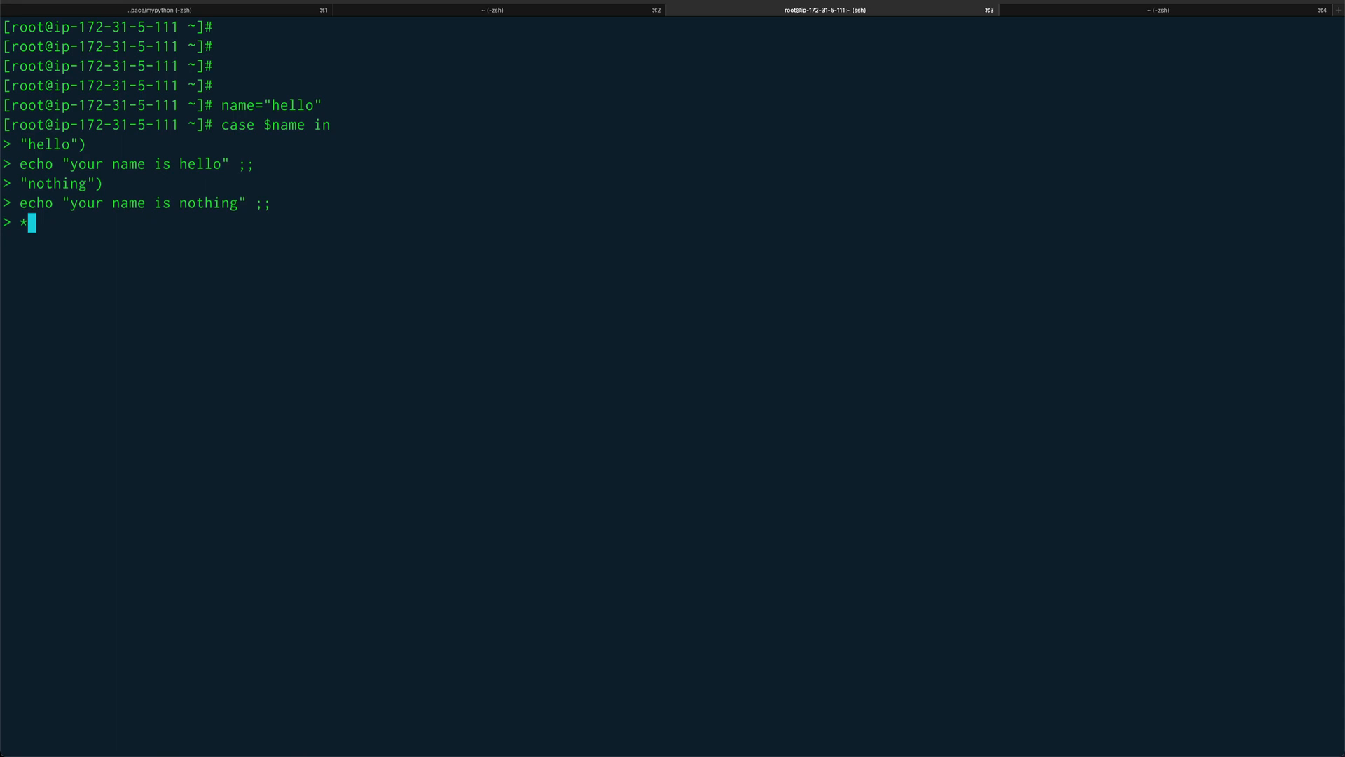
Step: Make the catch-all branch echo "Invalid user" and close it with ;;
key(Return)
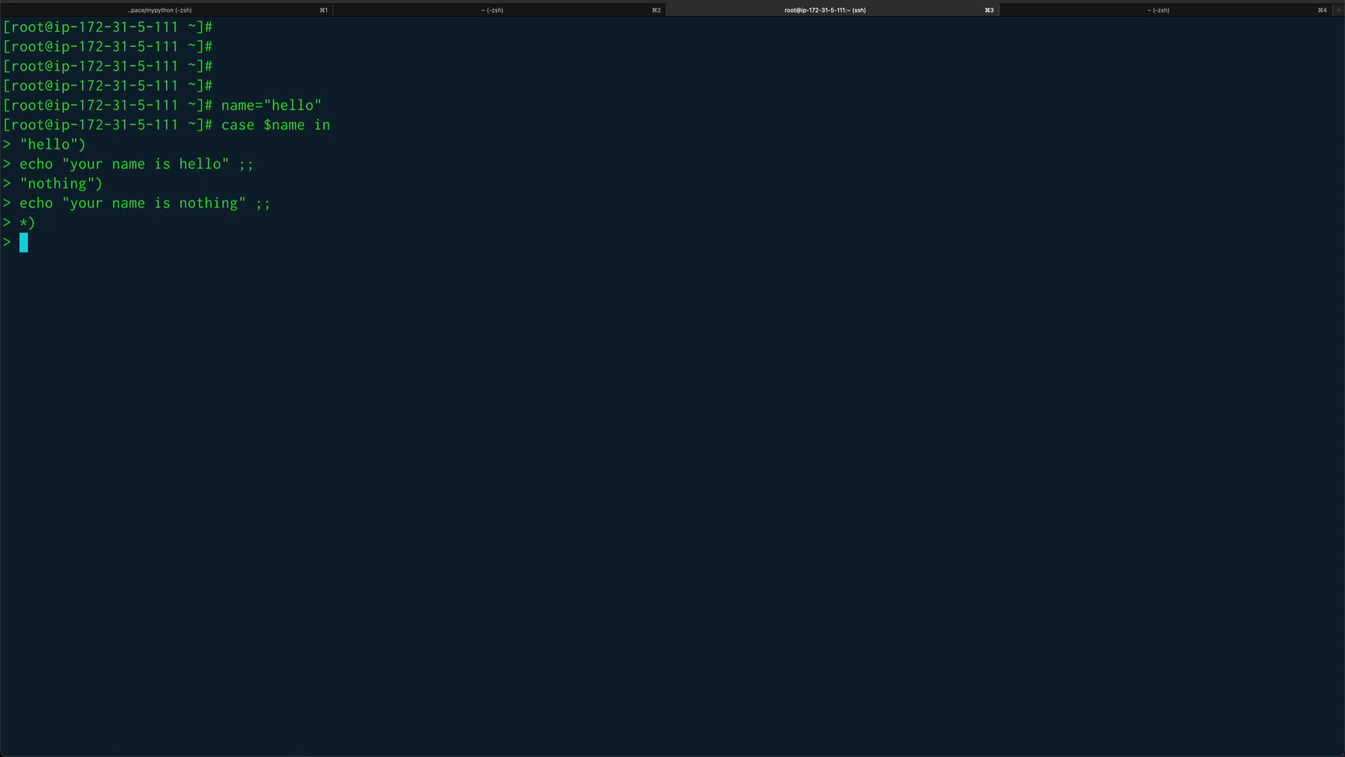
text(echo ")
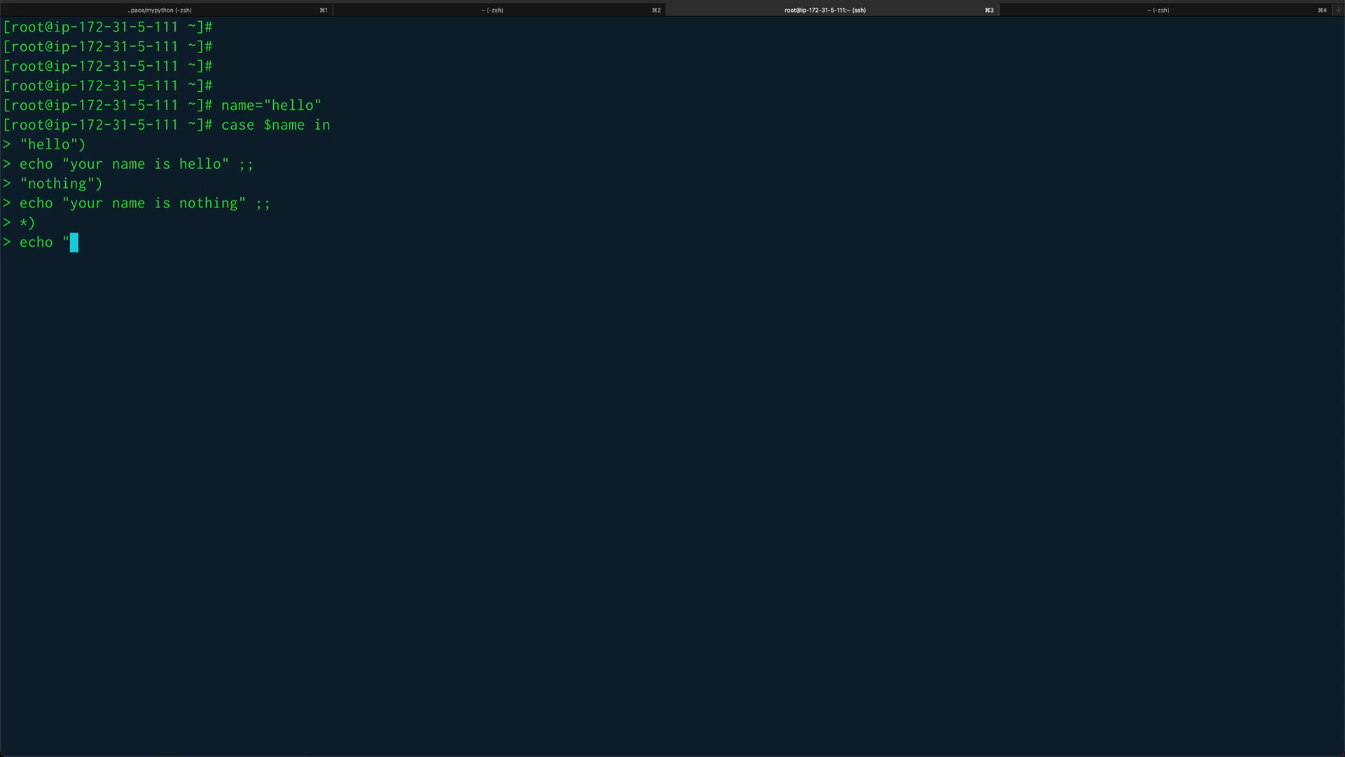
text(Invali)
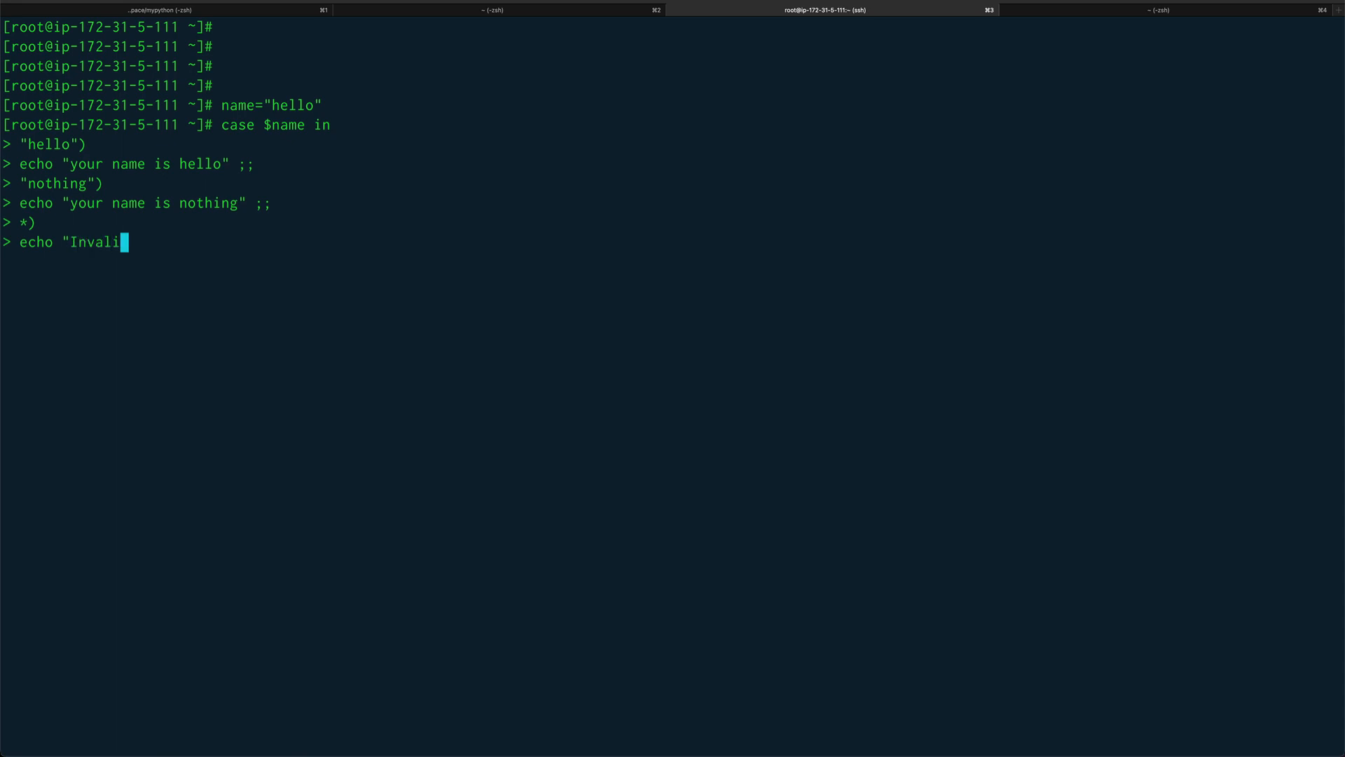
text(d)
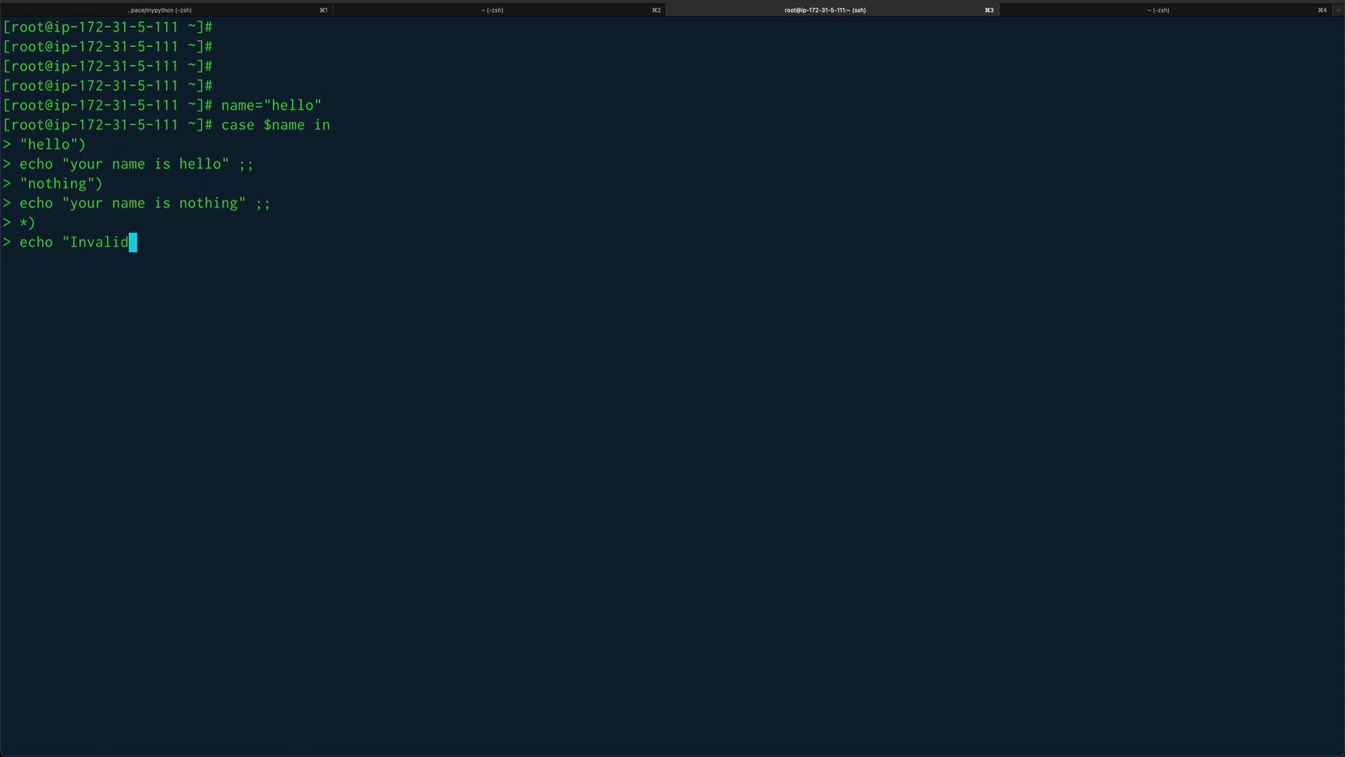
text(u)
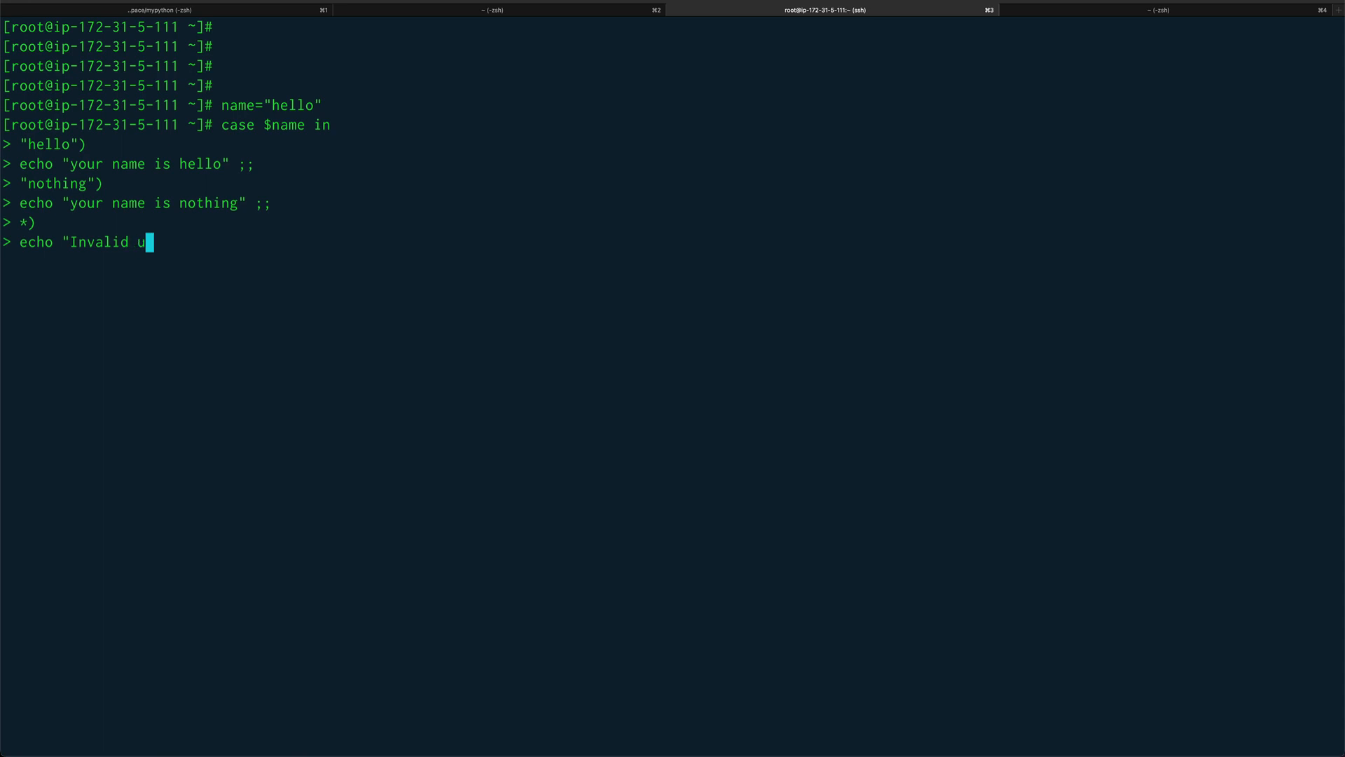
text(ser")
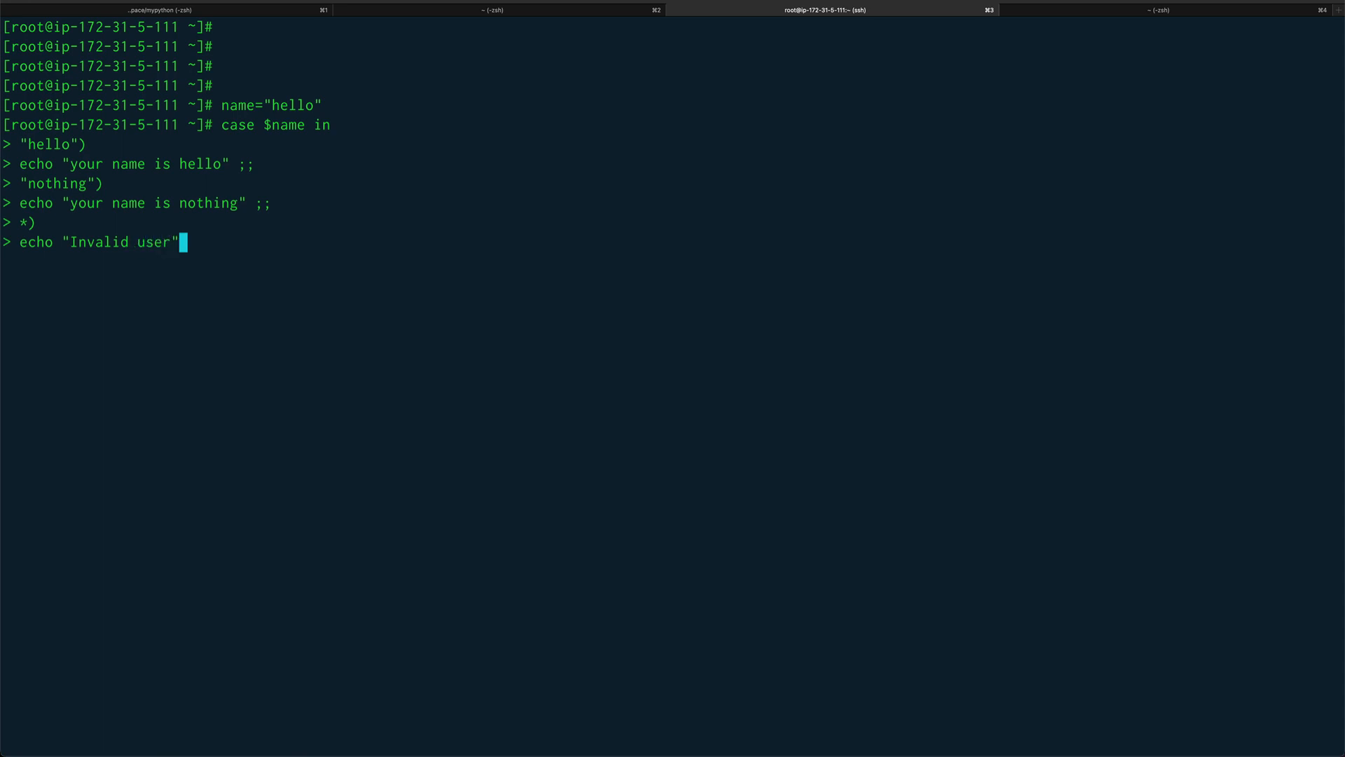
text(;;)
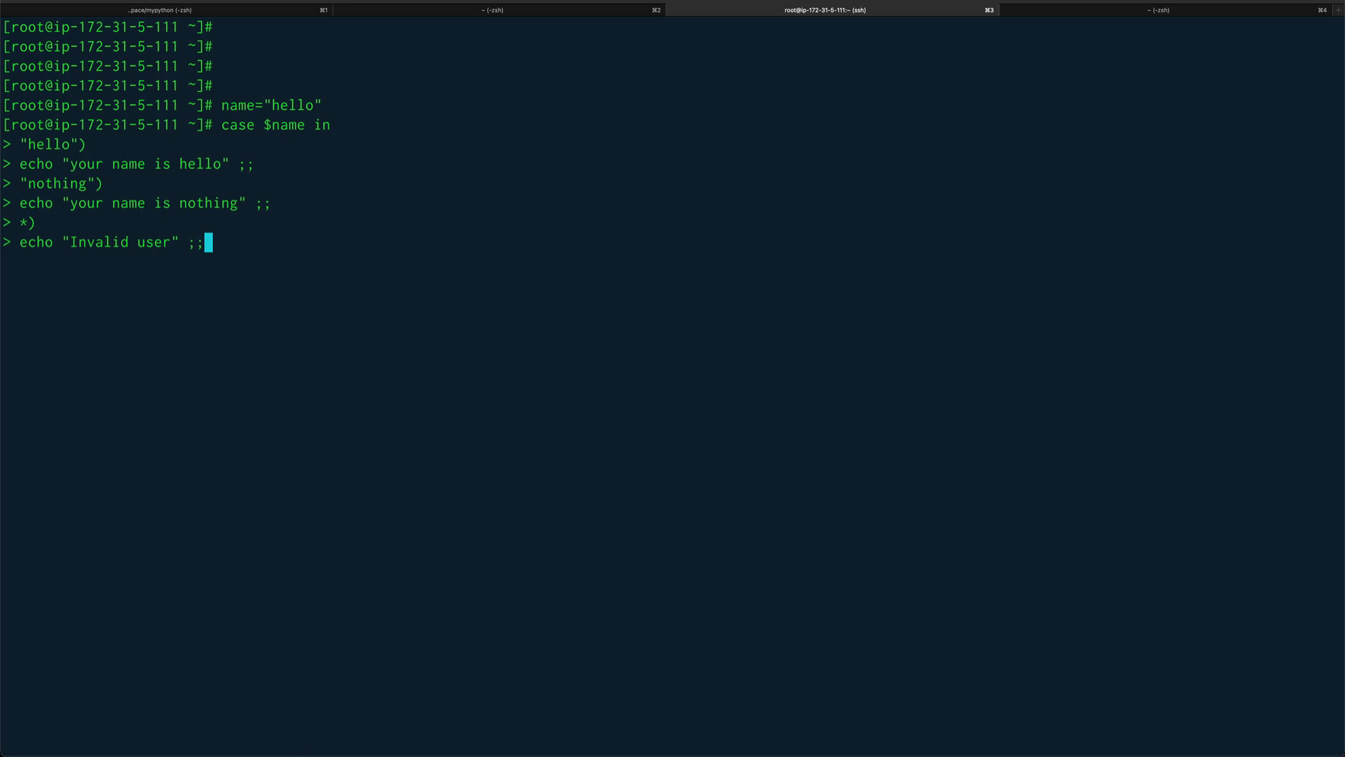
key(Return)
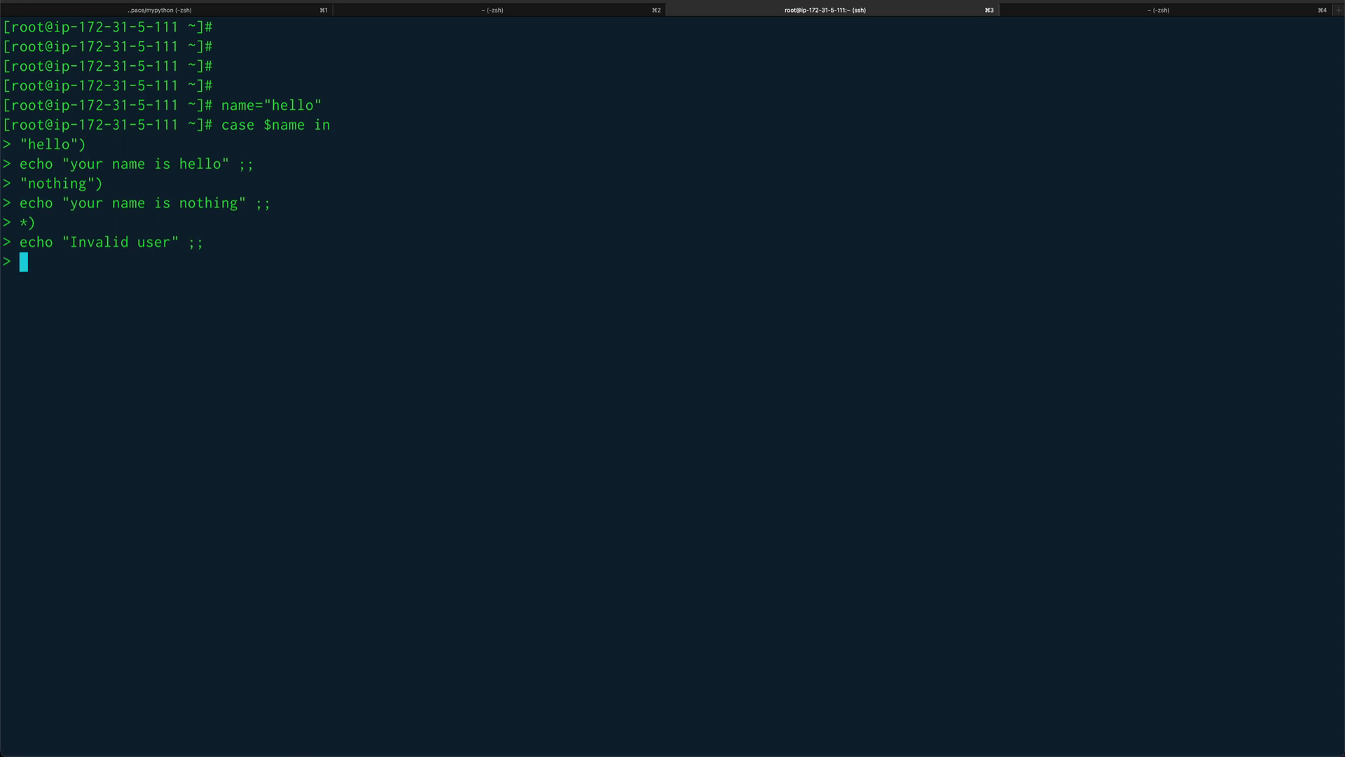
Step: Close the case statement with esac and run it
text(esac)
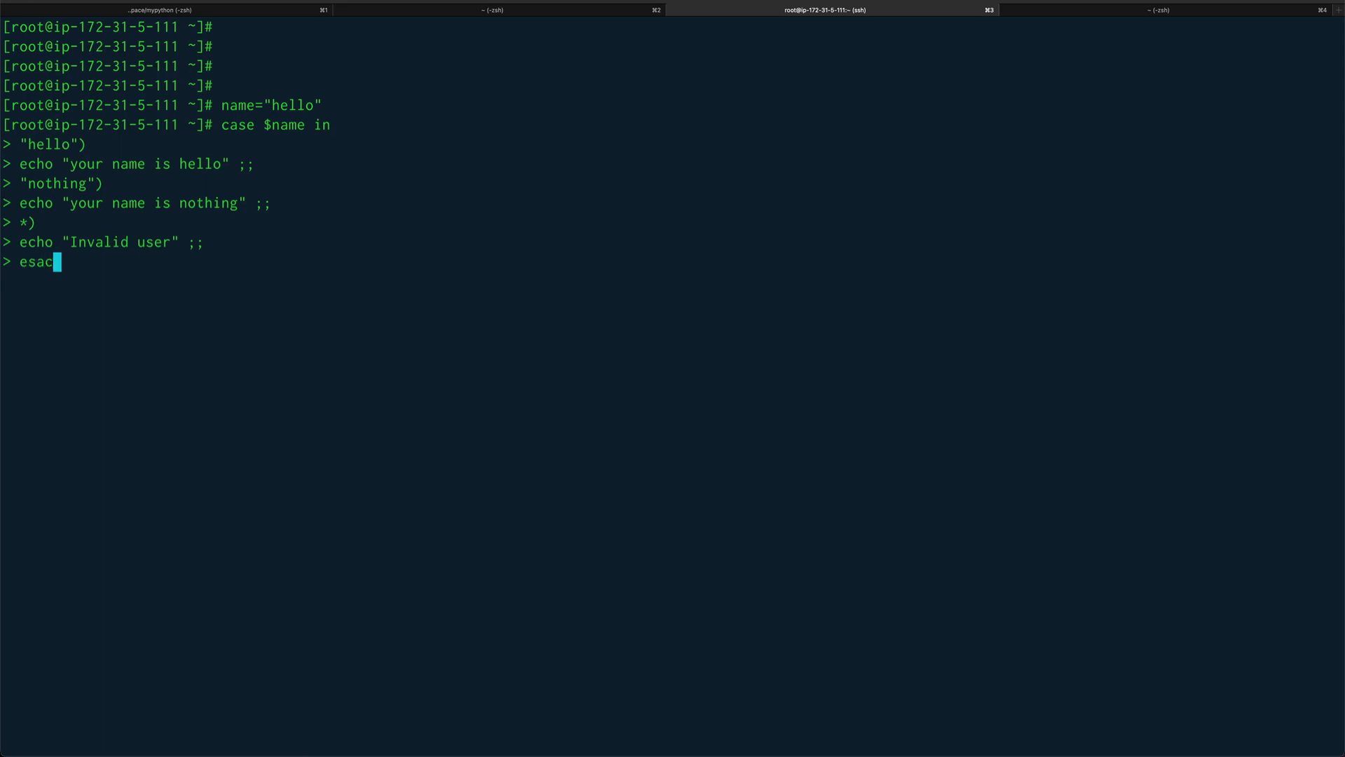
key(Return)
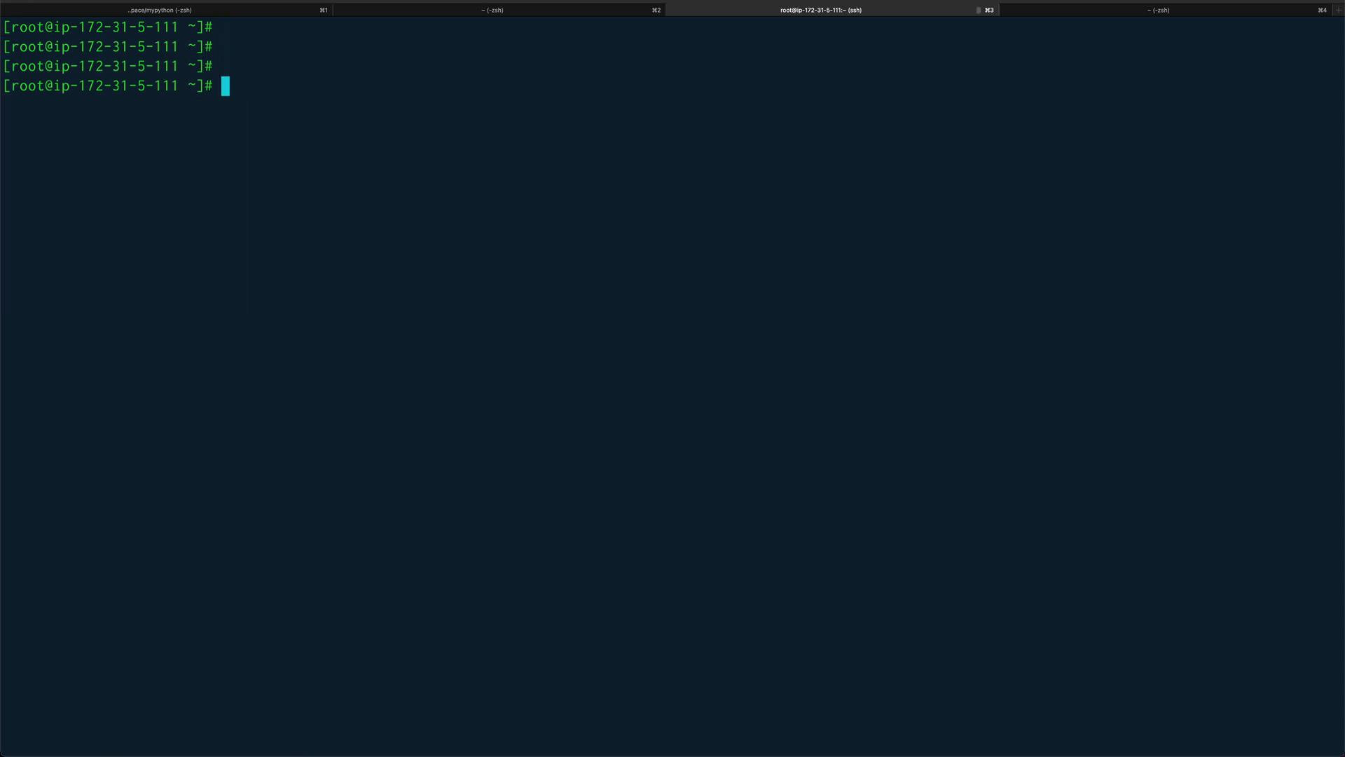
Step: Enter the vi command for a new caseeg.sh script
text(vi)
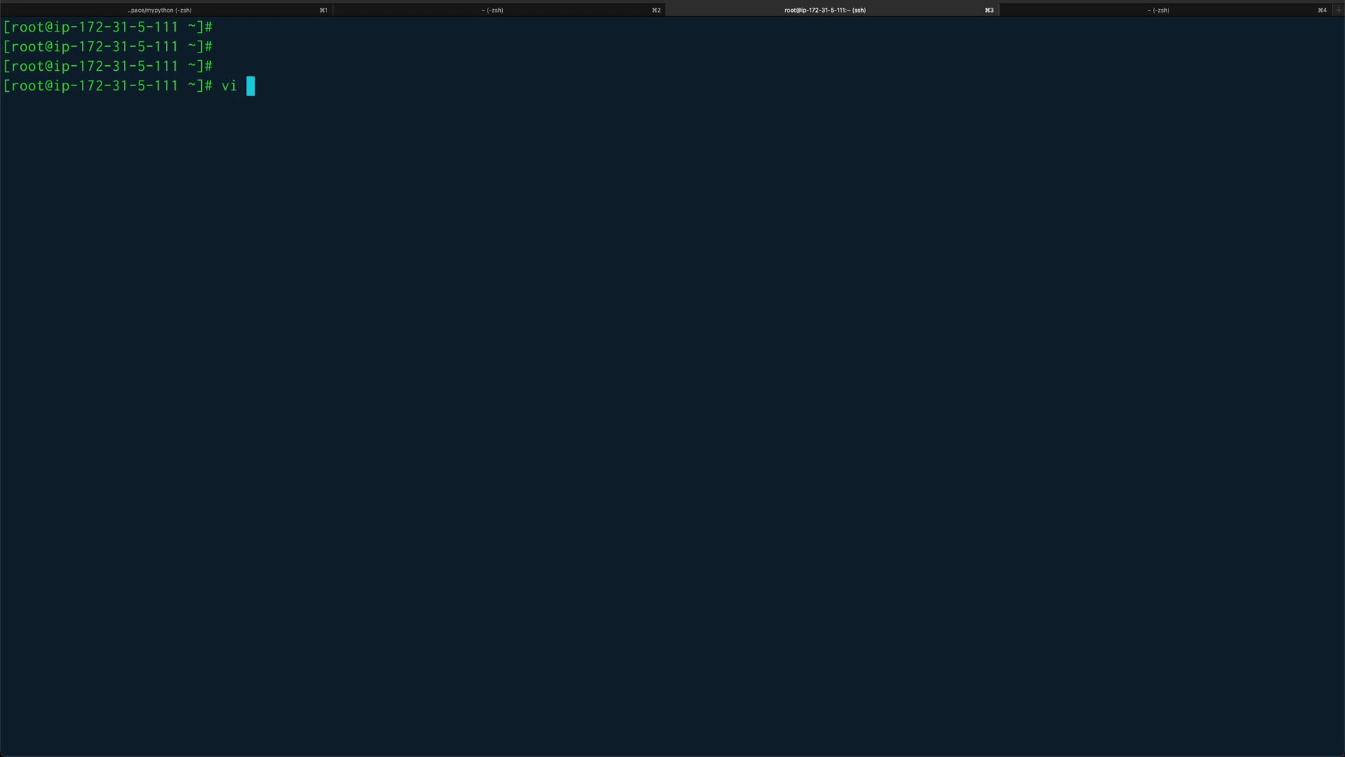
text(case)
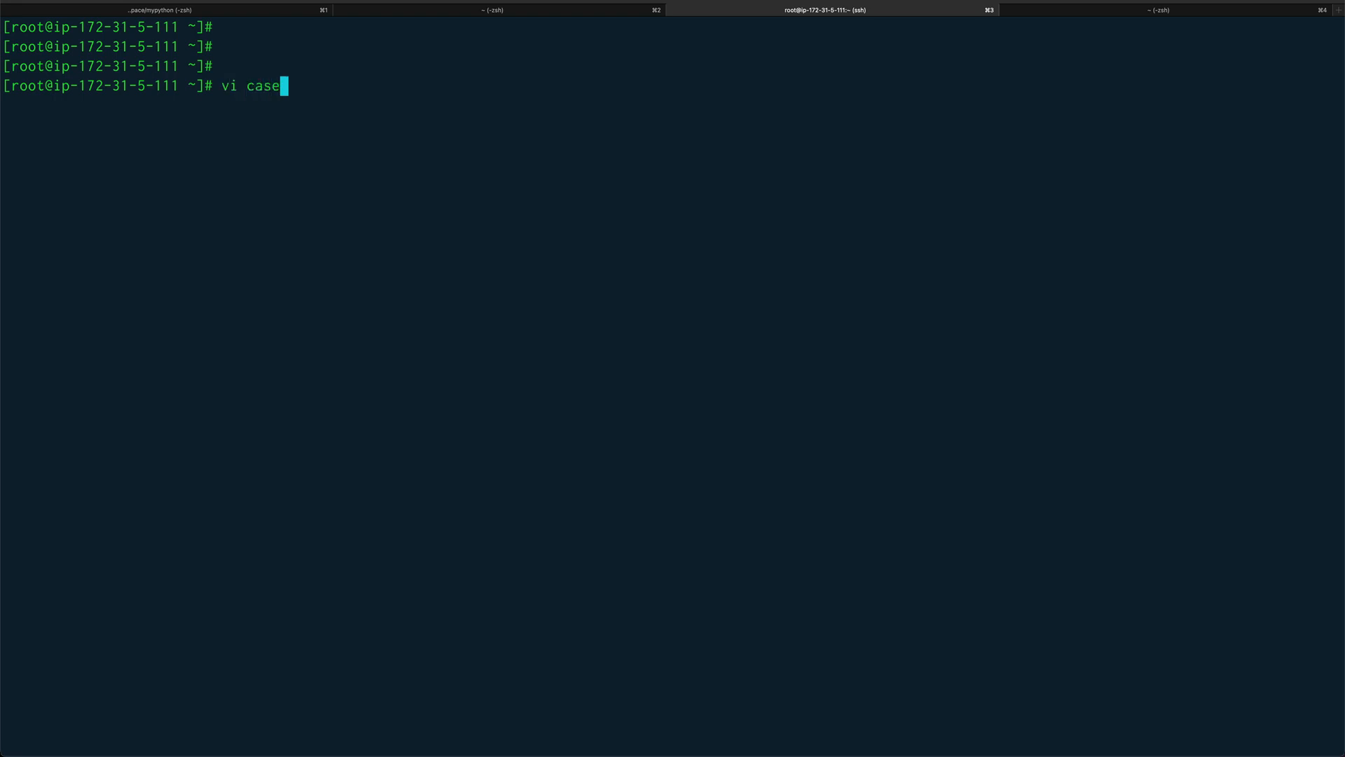
text(eg.s)
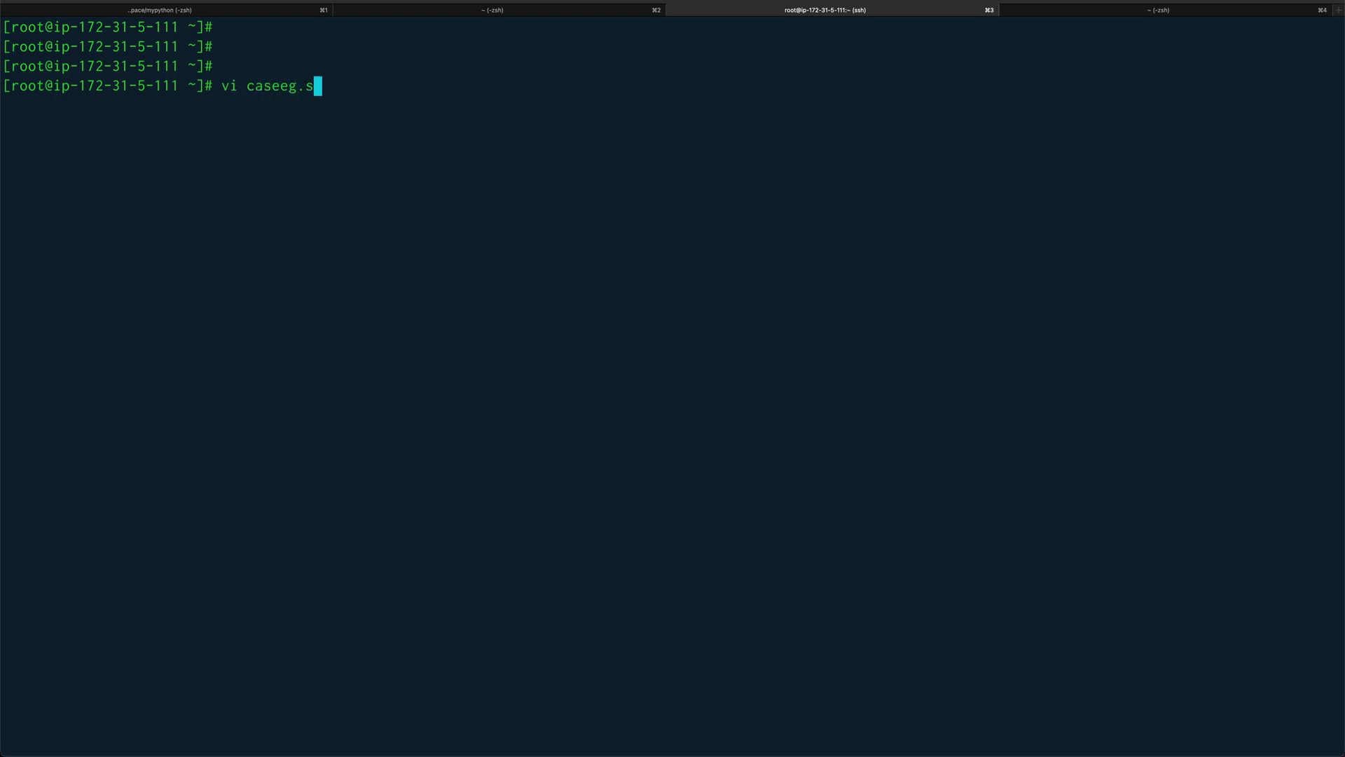
Step: Open caseeg.sh in vim and start it with the #!/bin/bash shebang
key(Return)
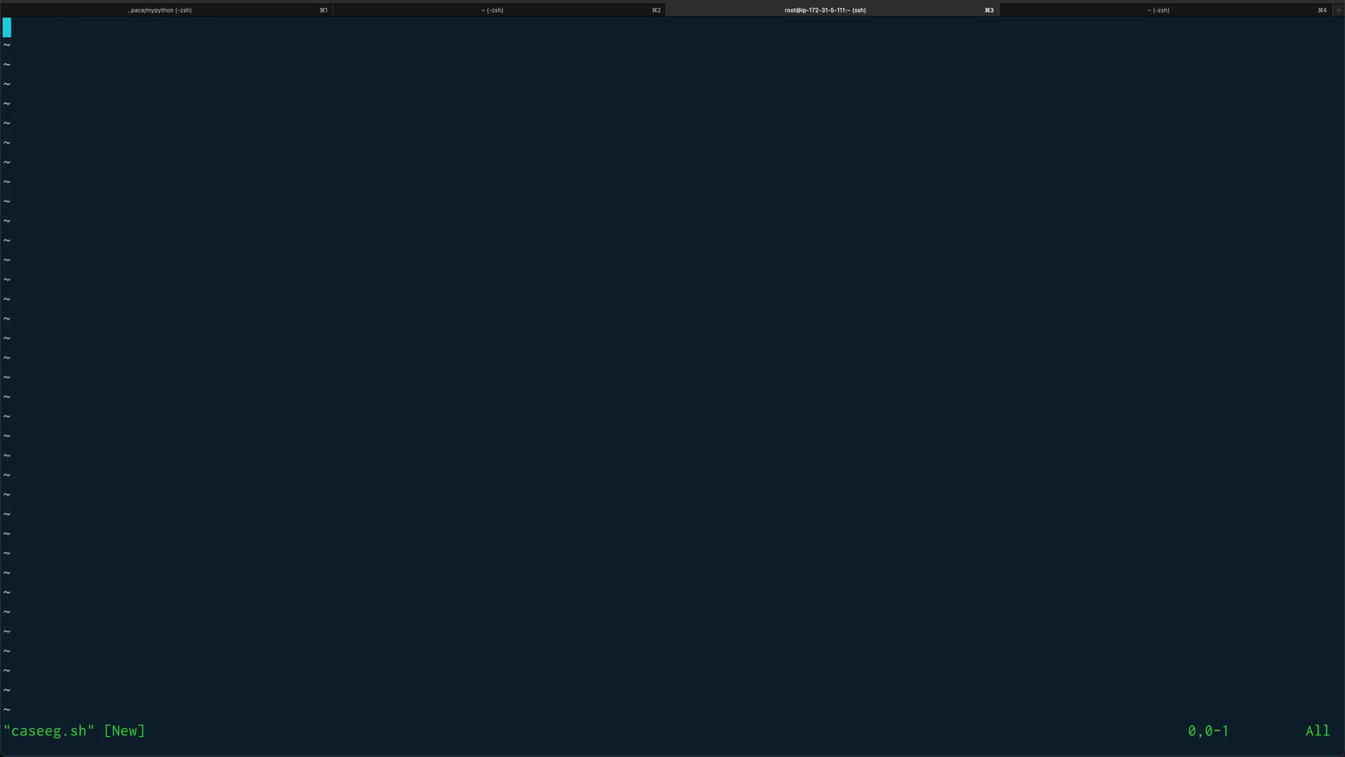
text(#!)
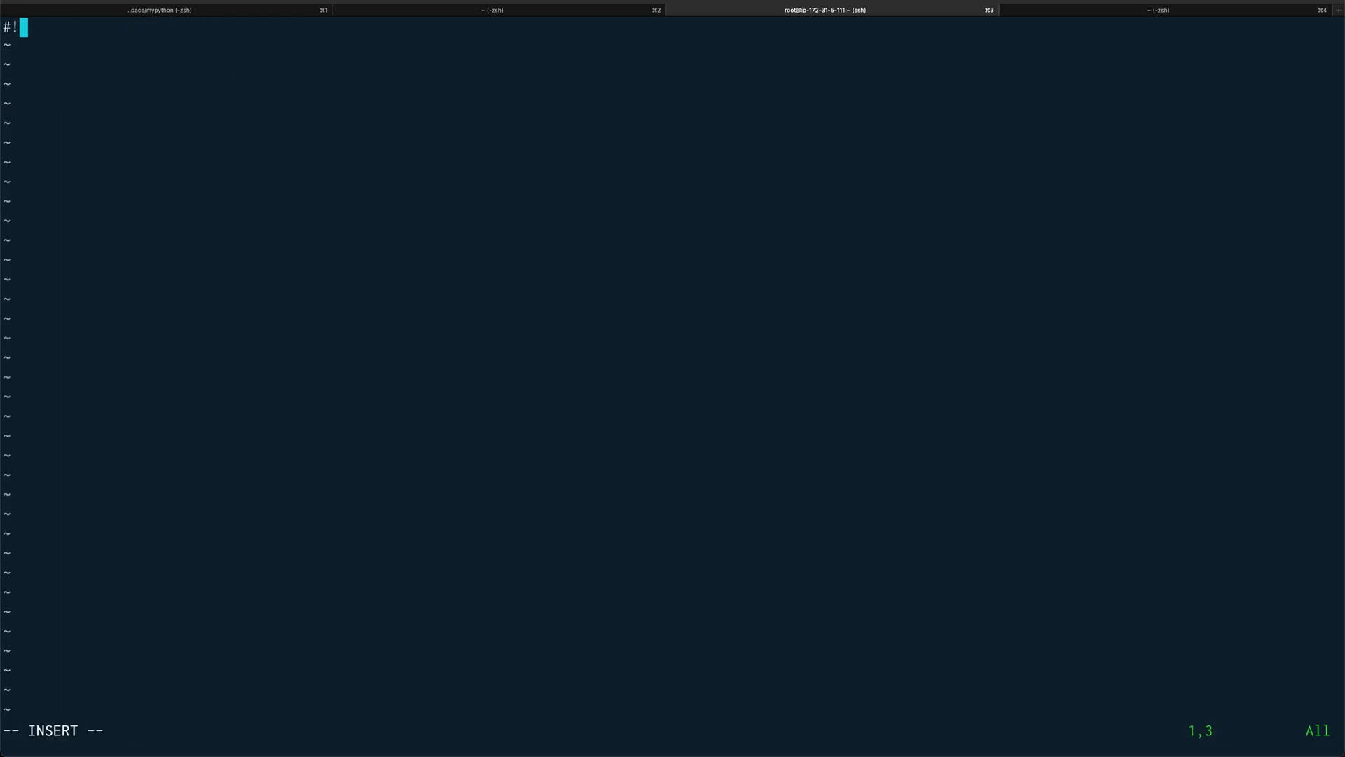
text(/bin/bash)
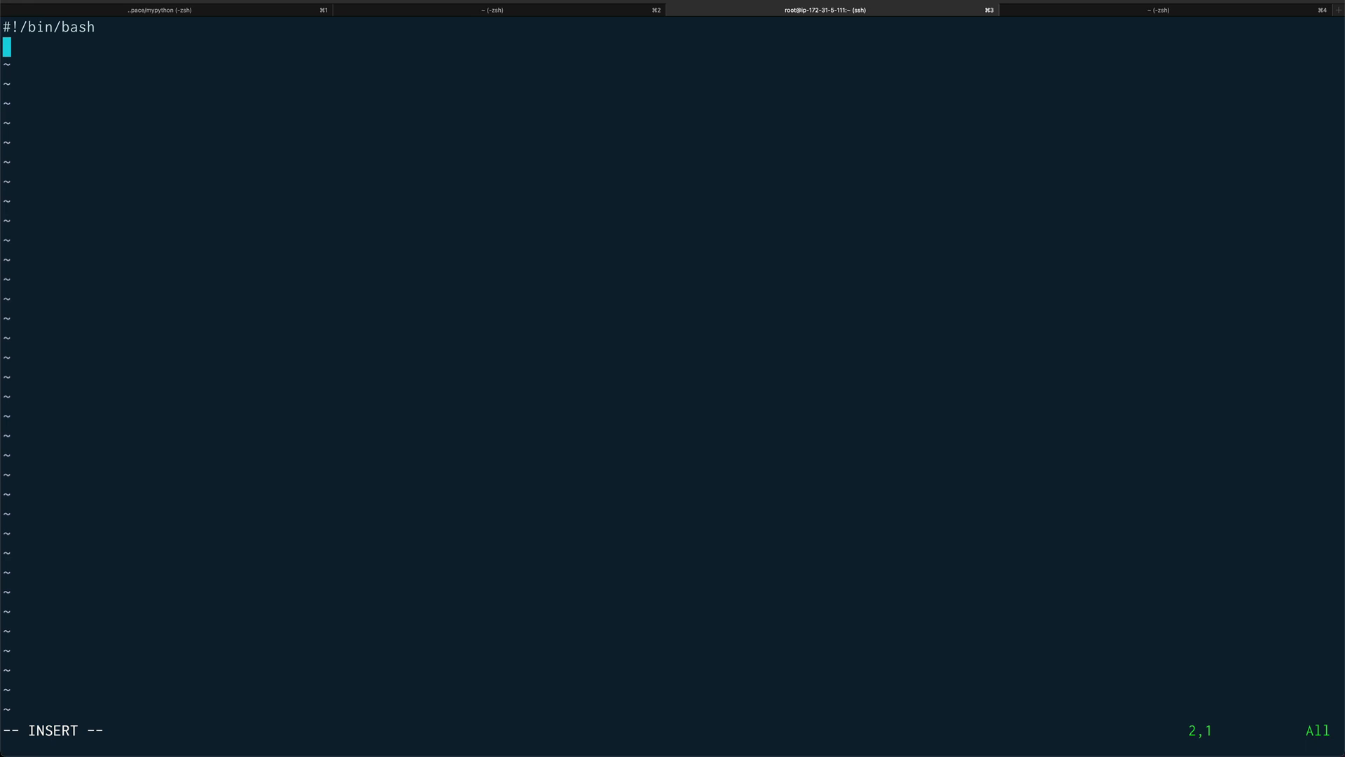
Step: Add echo "Input month" and read month lines to the script
text(echo)
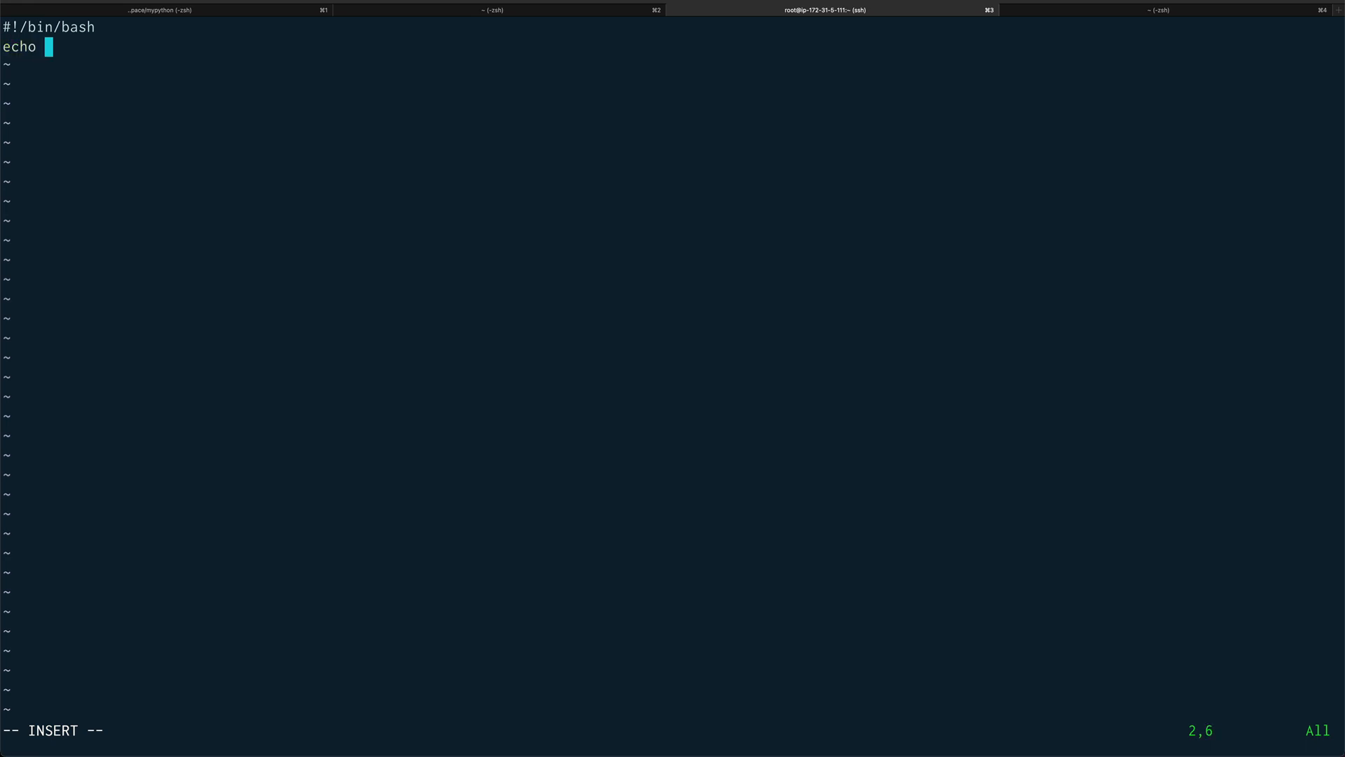
text("I)
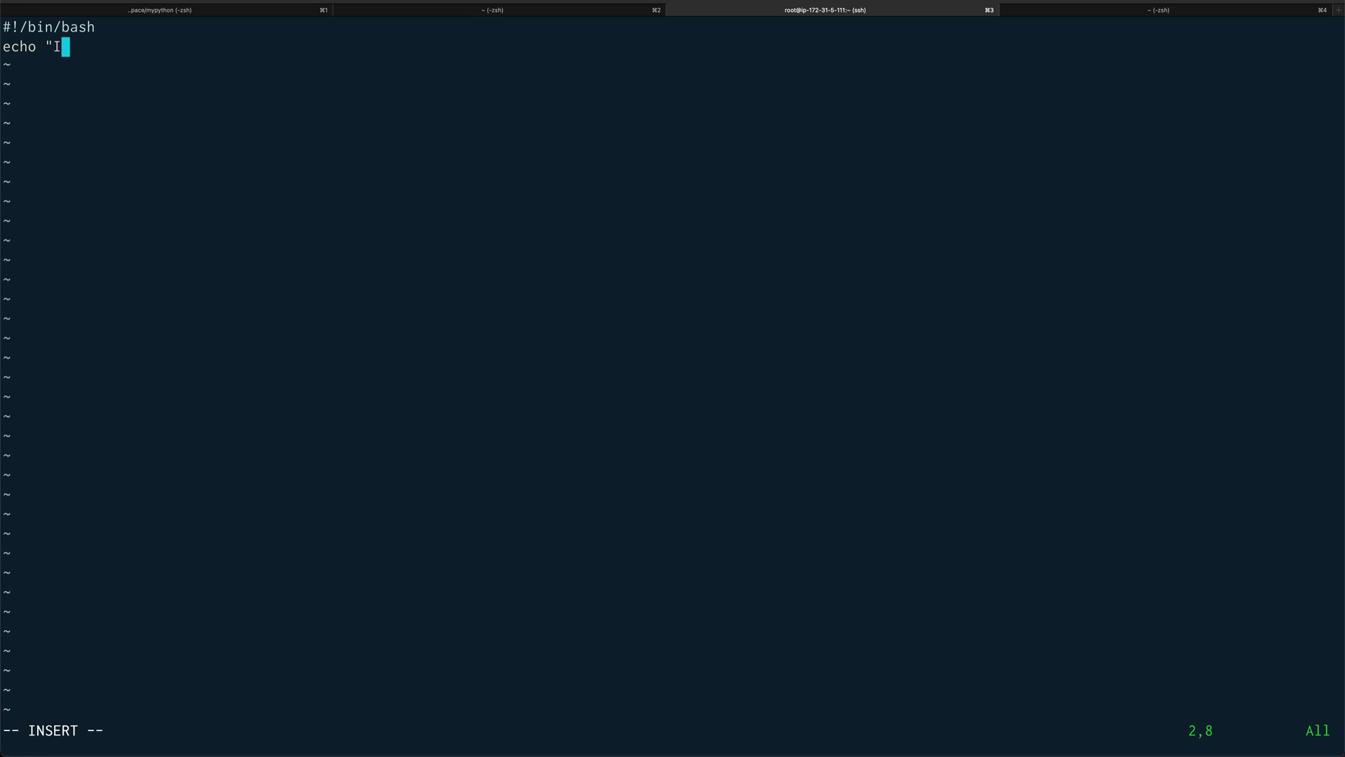
text(nput month)
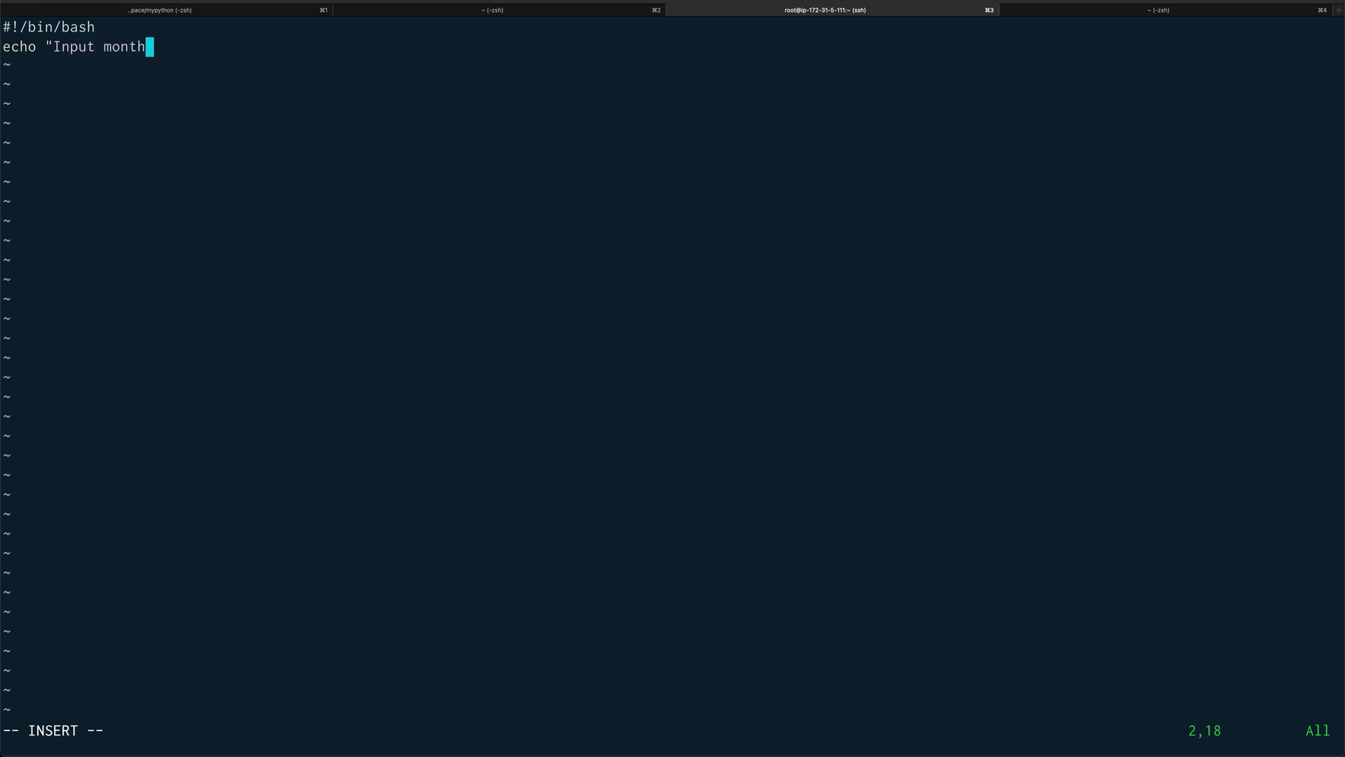
text(")
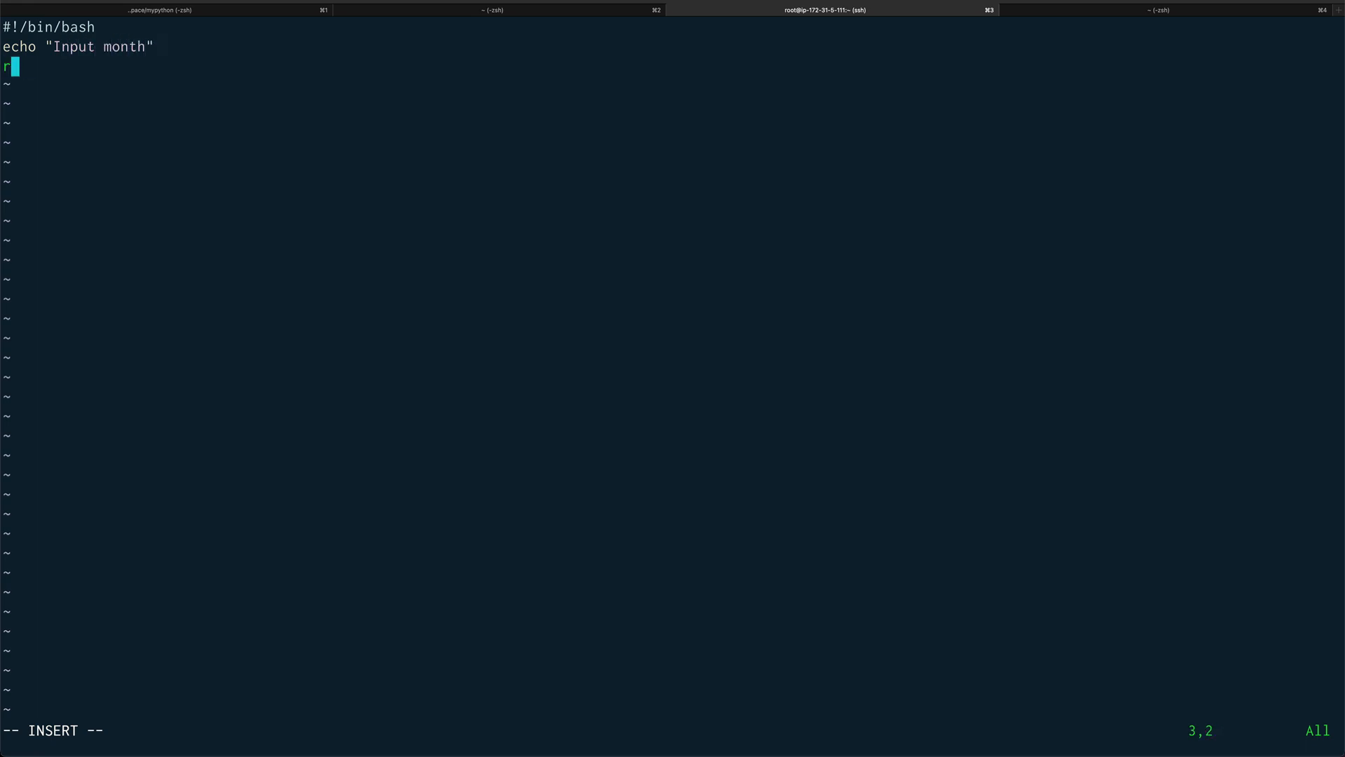
text(ead)
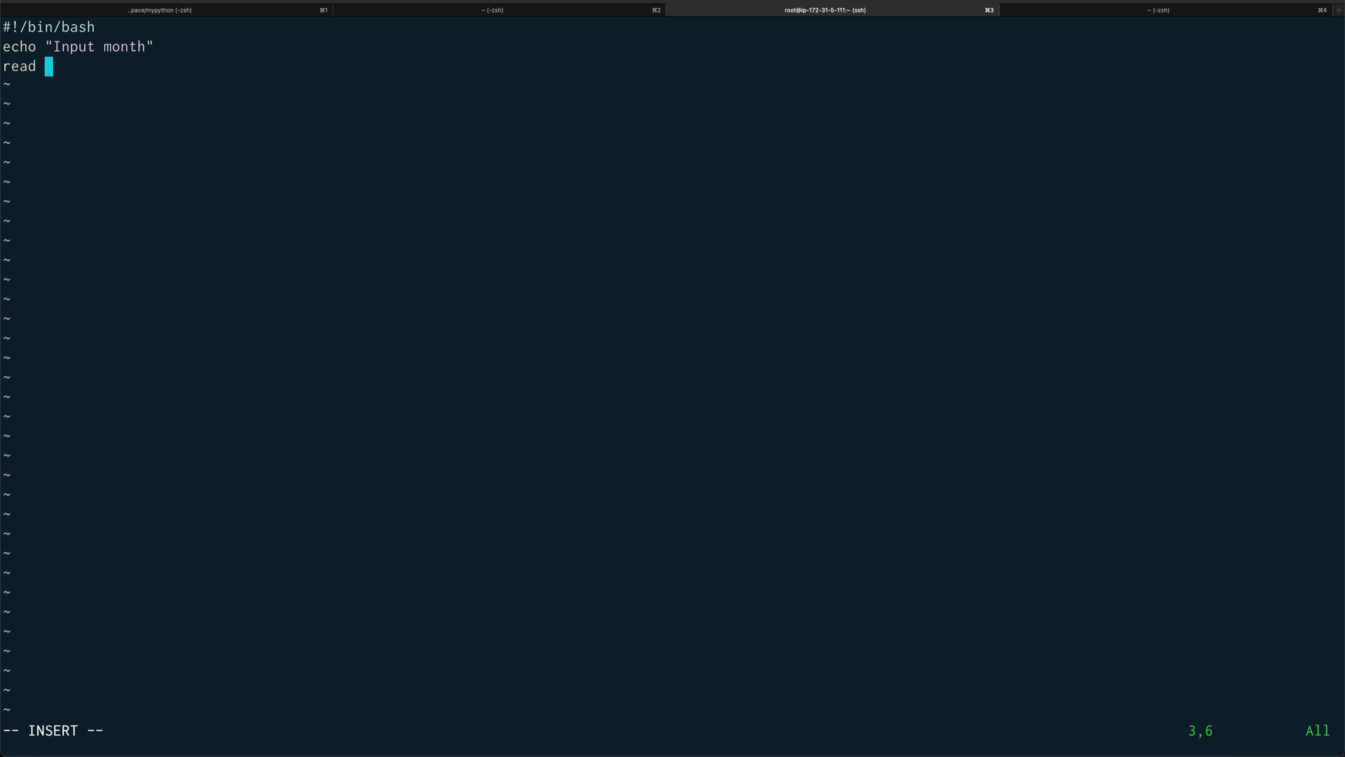
text(month)
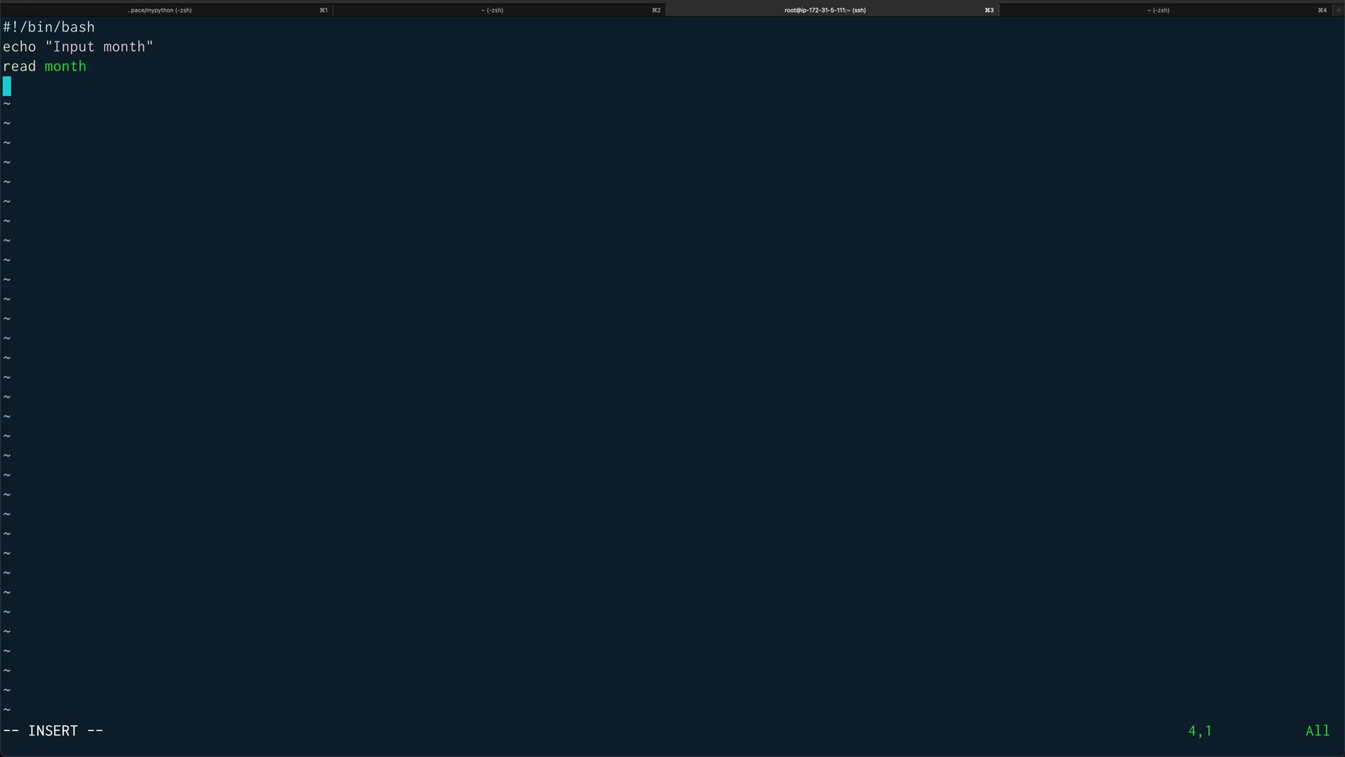
Step: Write the case $month line and the first patterns "jan"|"mar"|"may"
text(case)
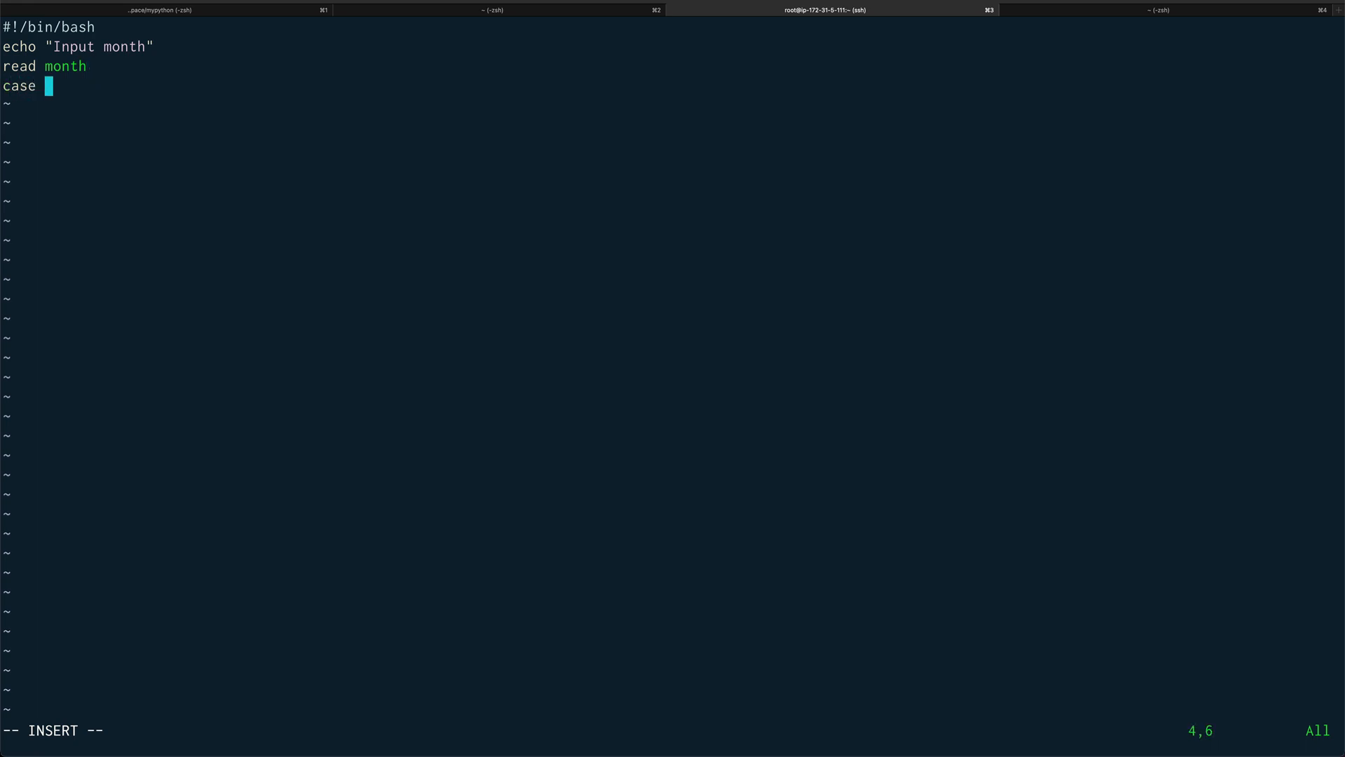
text($month in)
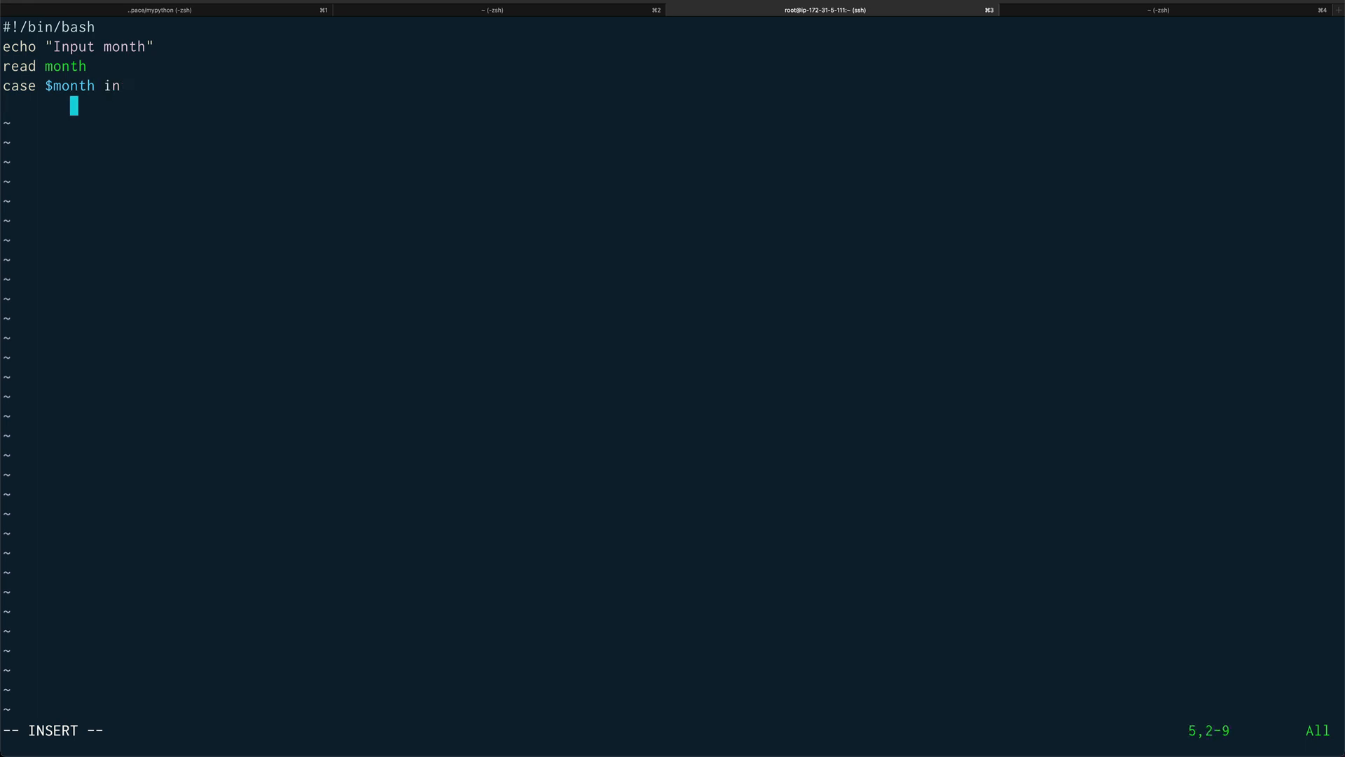
text("jan)
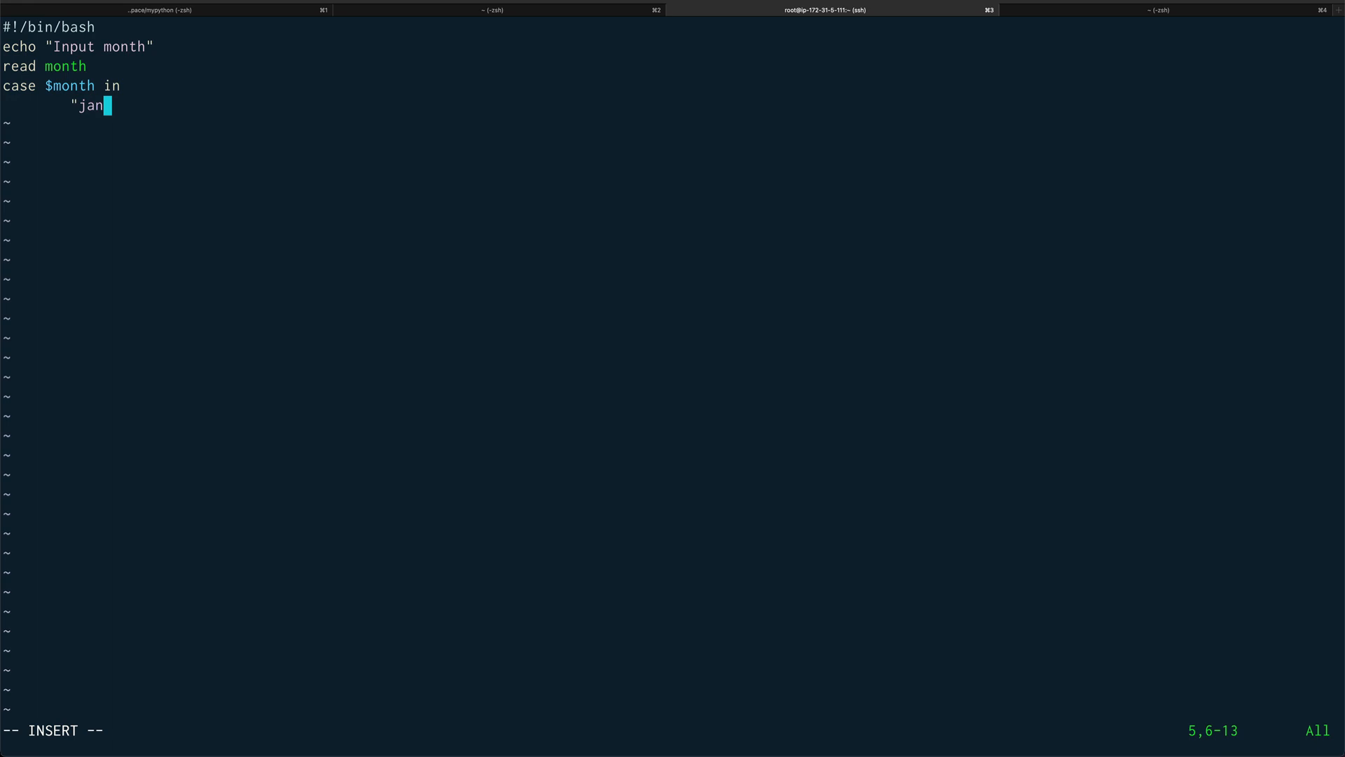
text(")
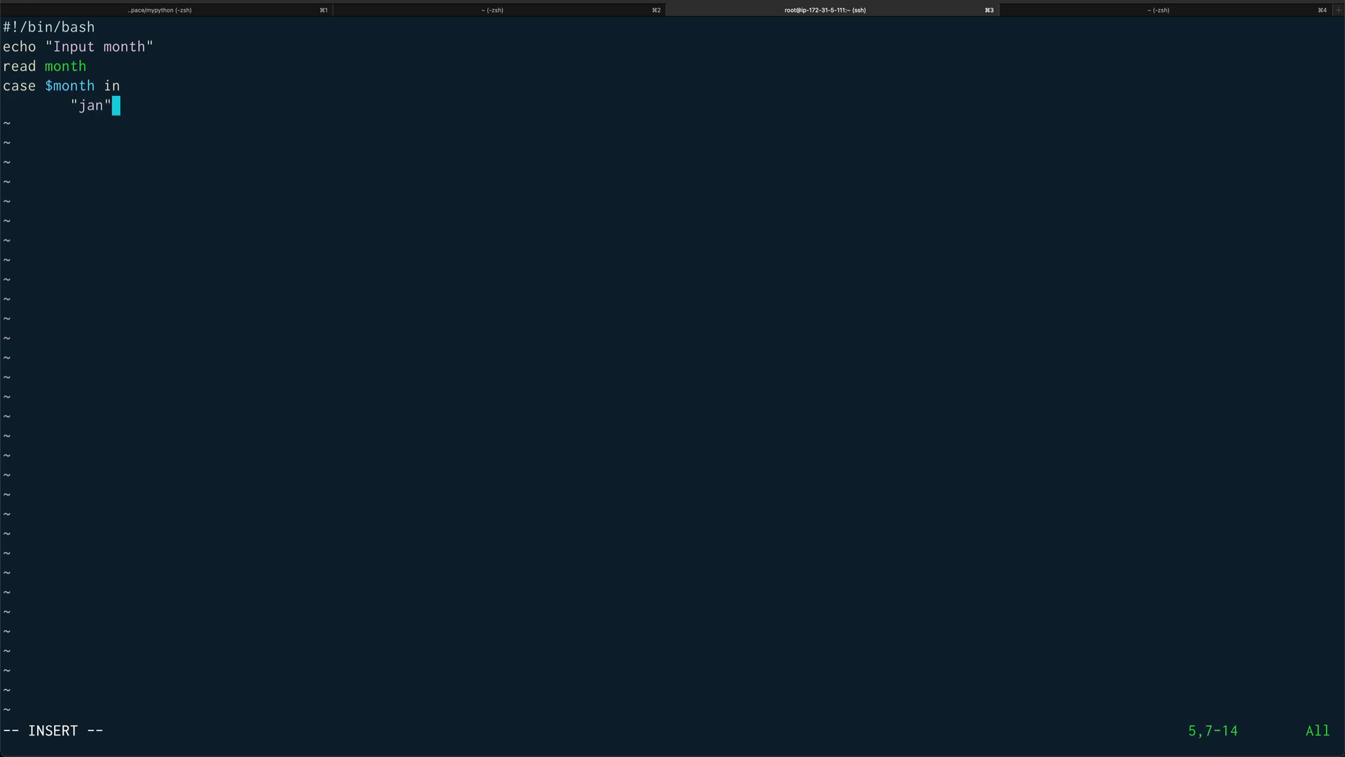
text(|)
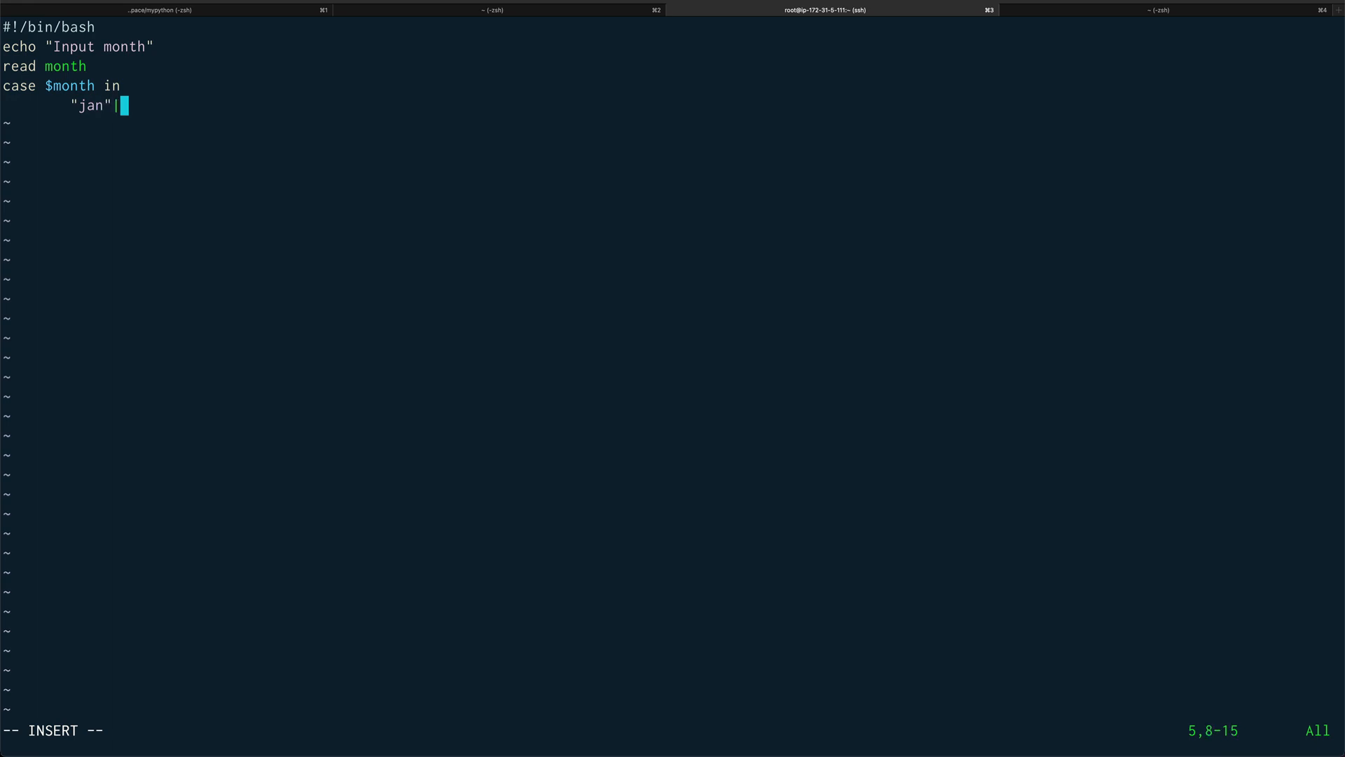
text("mar"|)
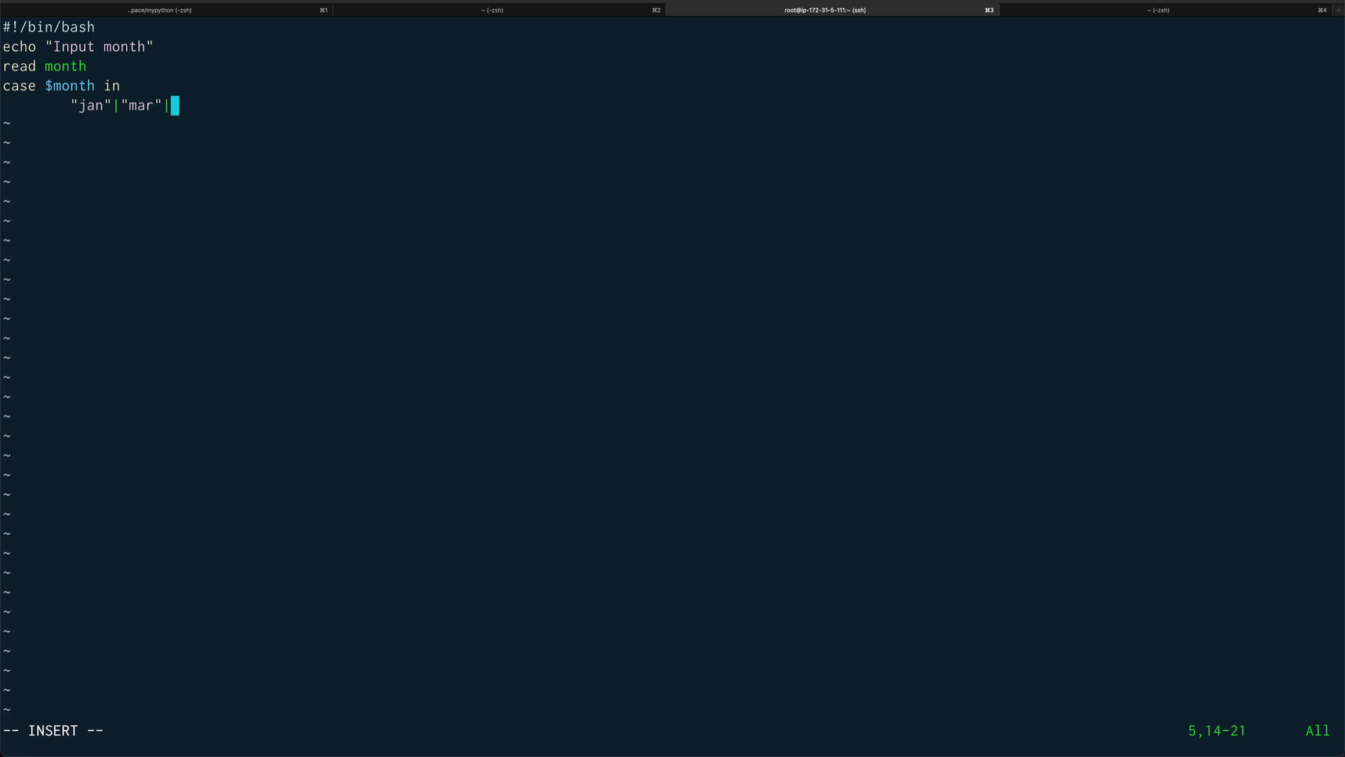
text(")
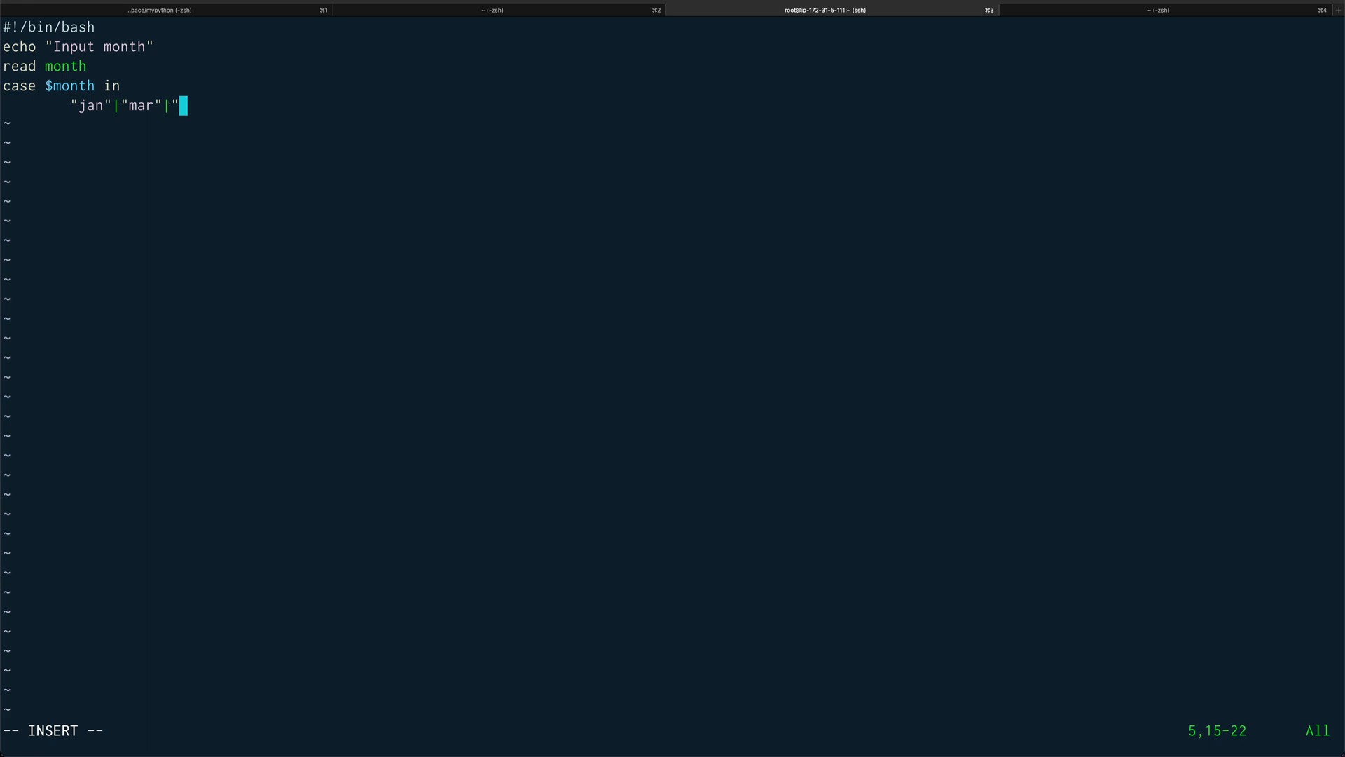
text(may)
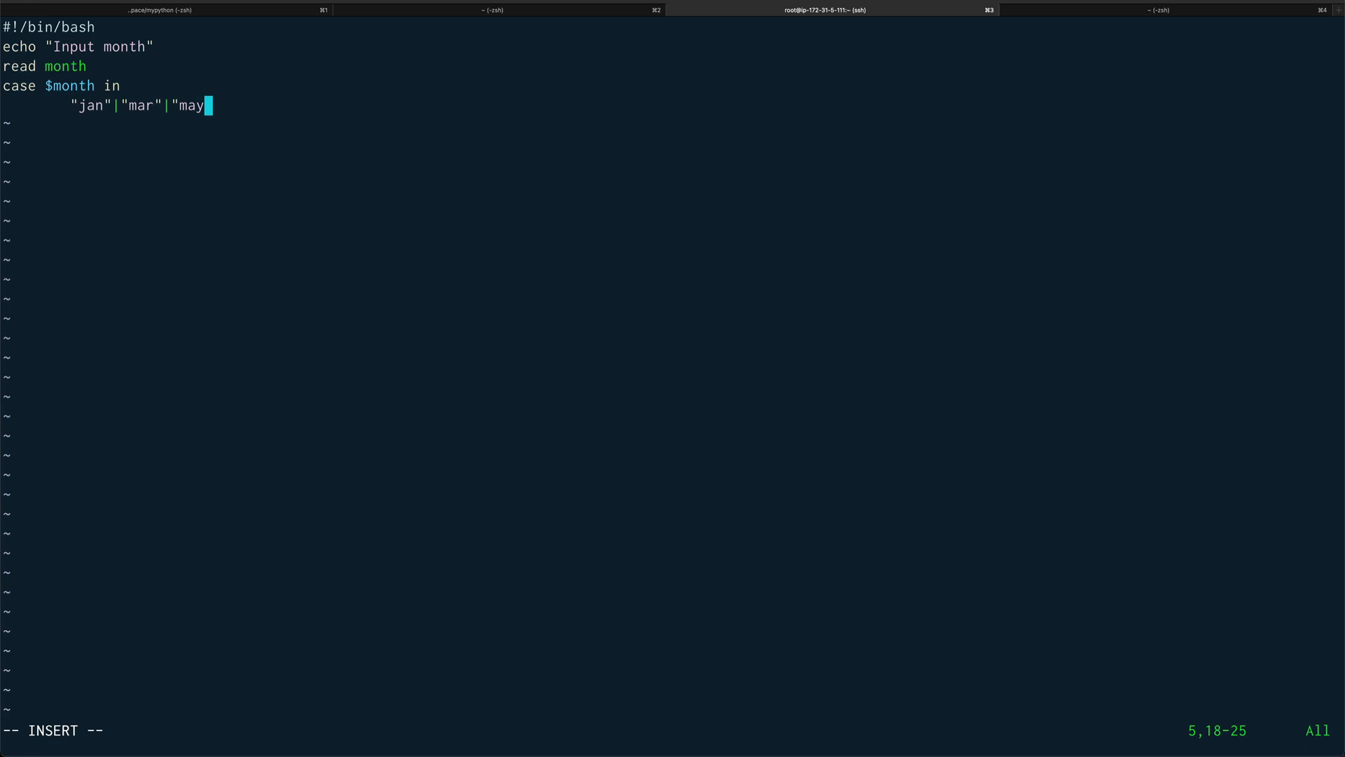
text("|)
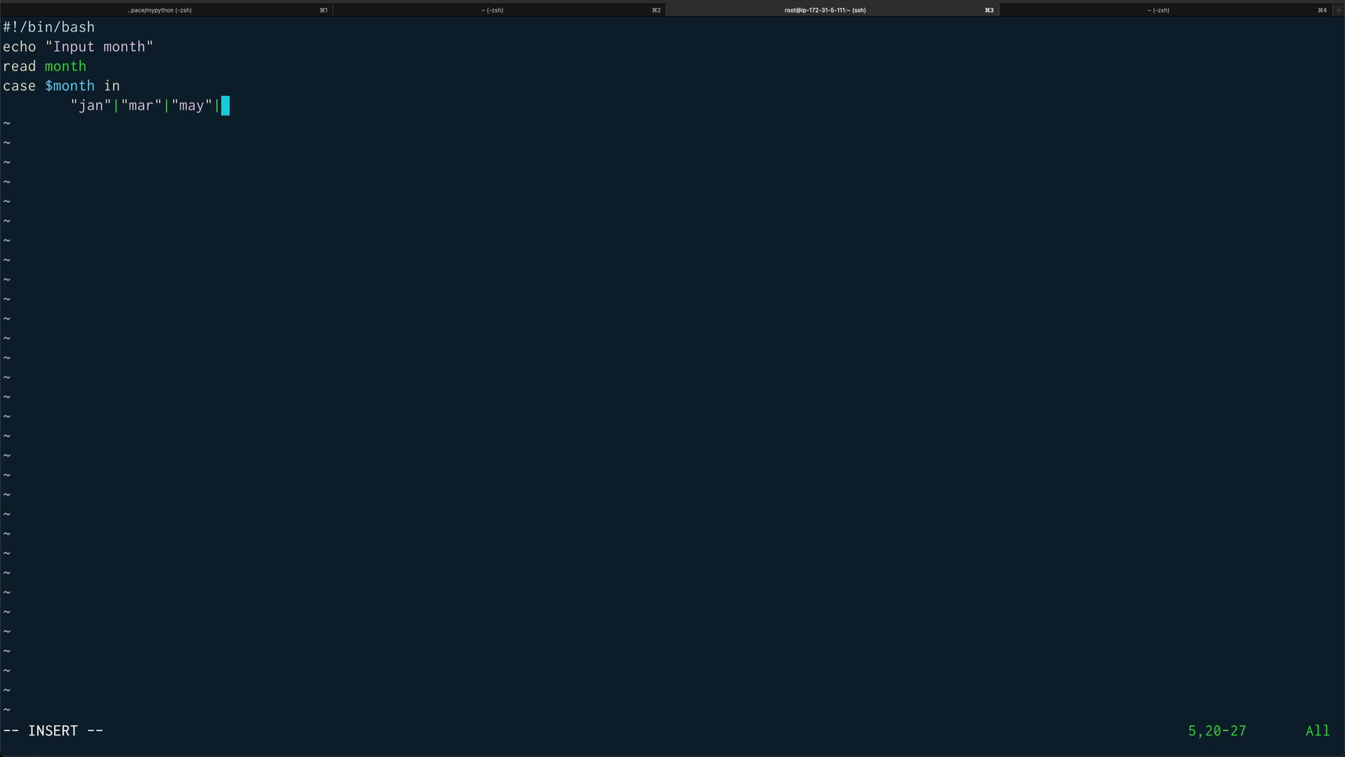
Step: Extend the pattern with "july"|"aug"|"oct"|"dec")
text("july")
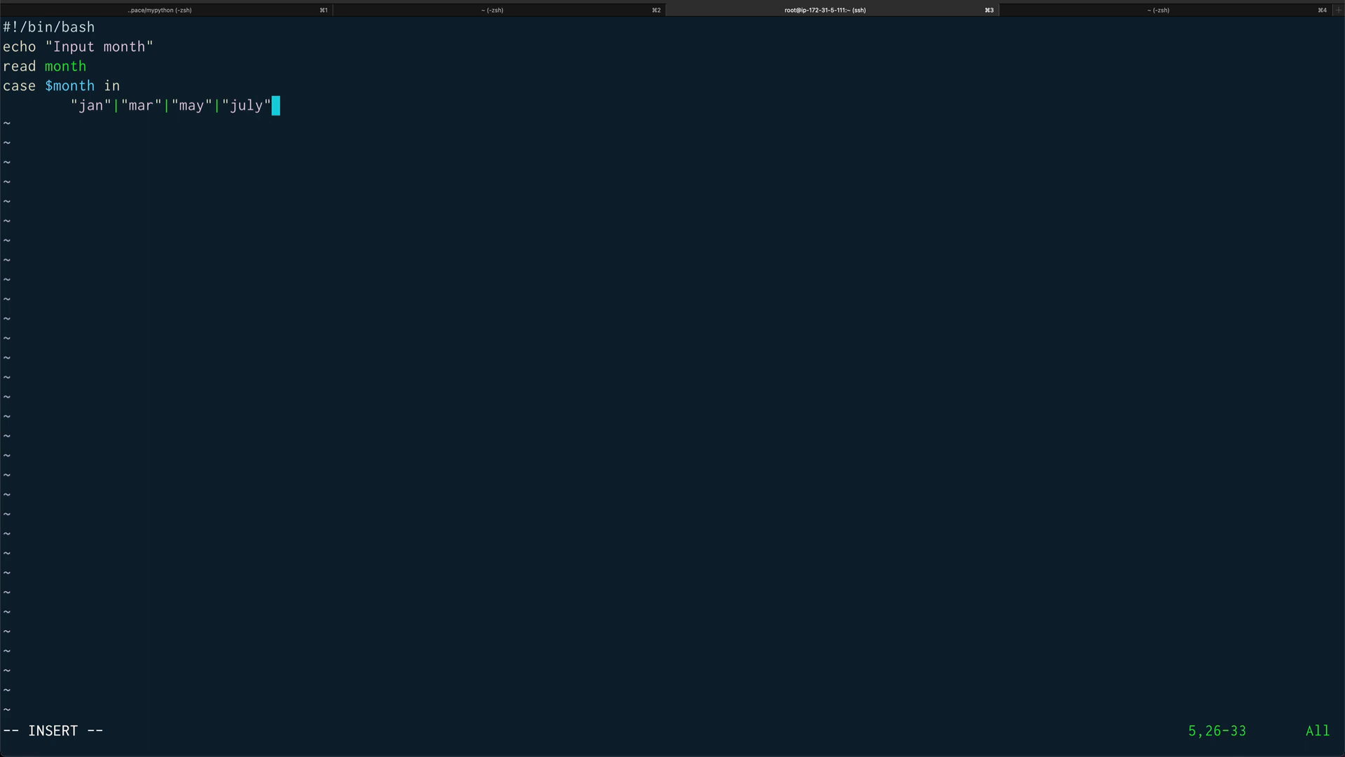
text(|)
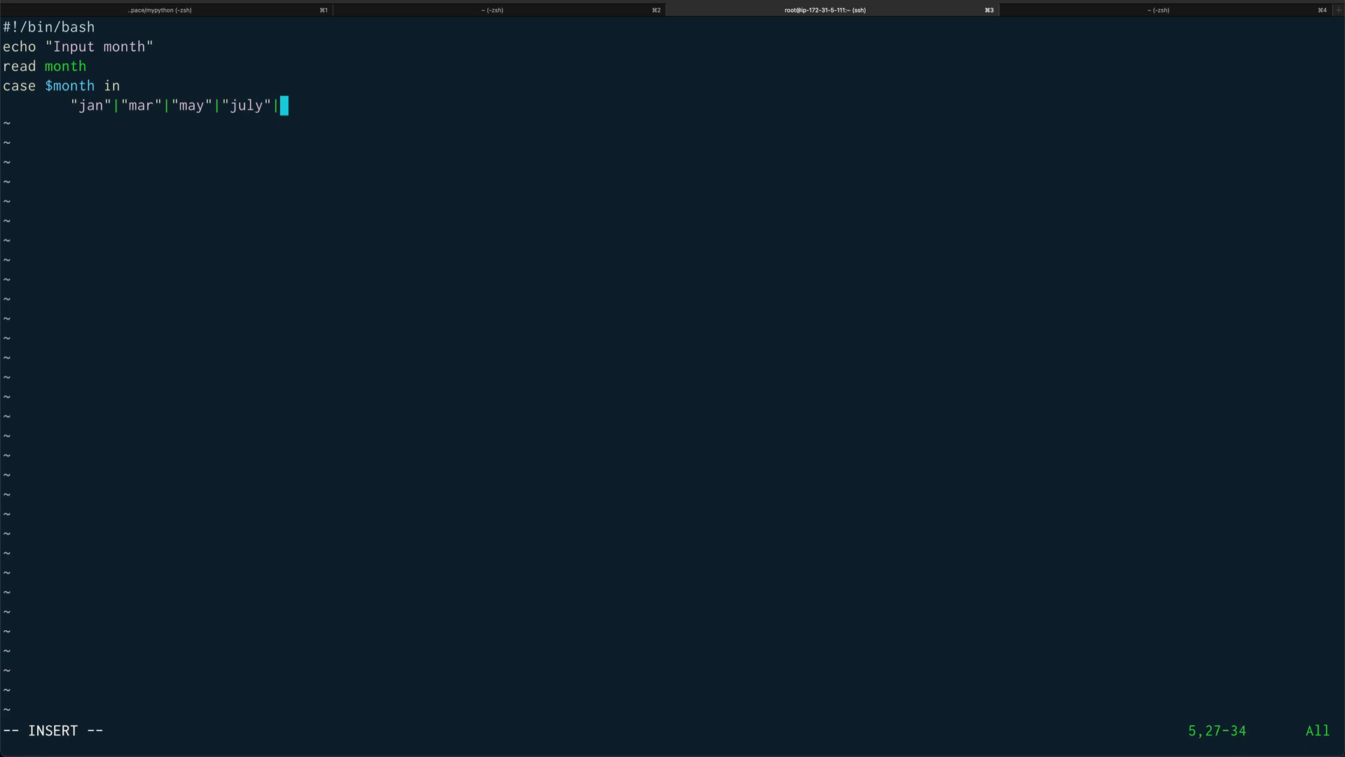
text("aug")
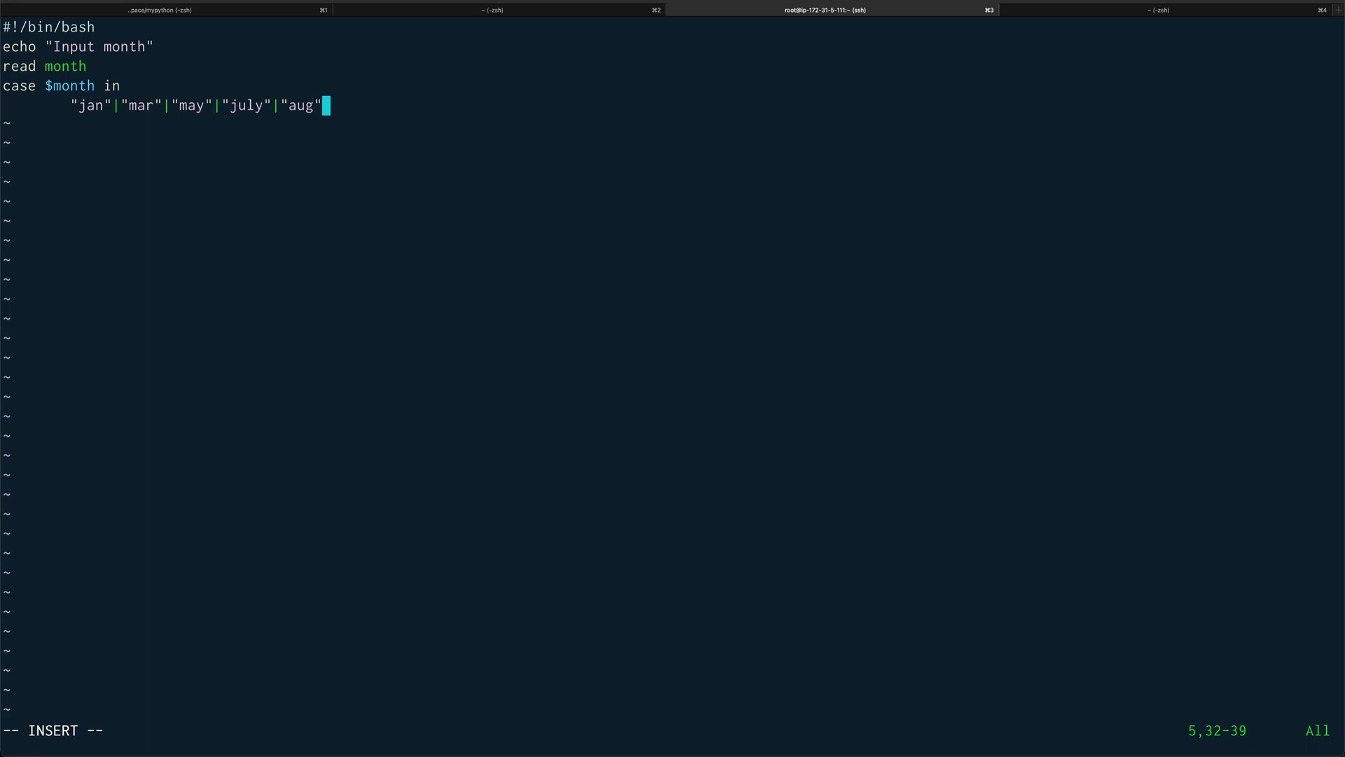
text(|")
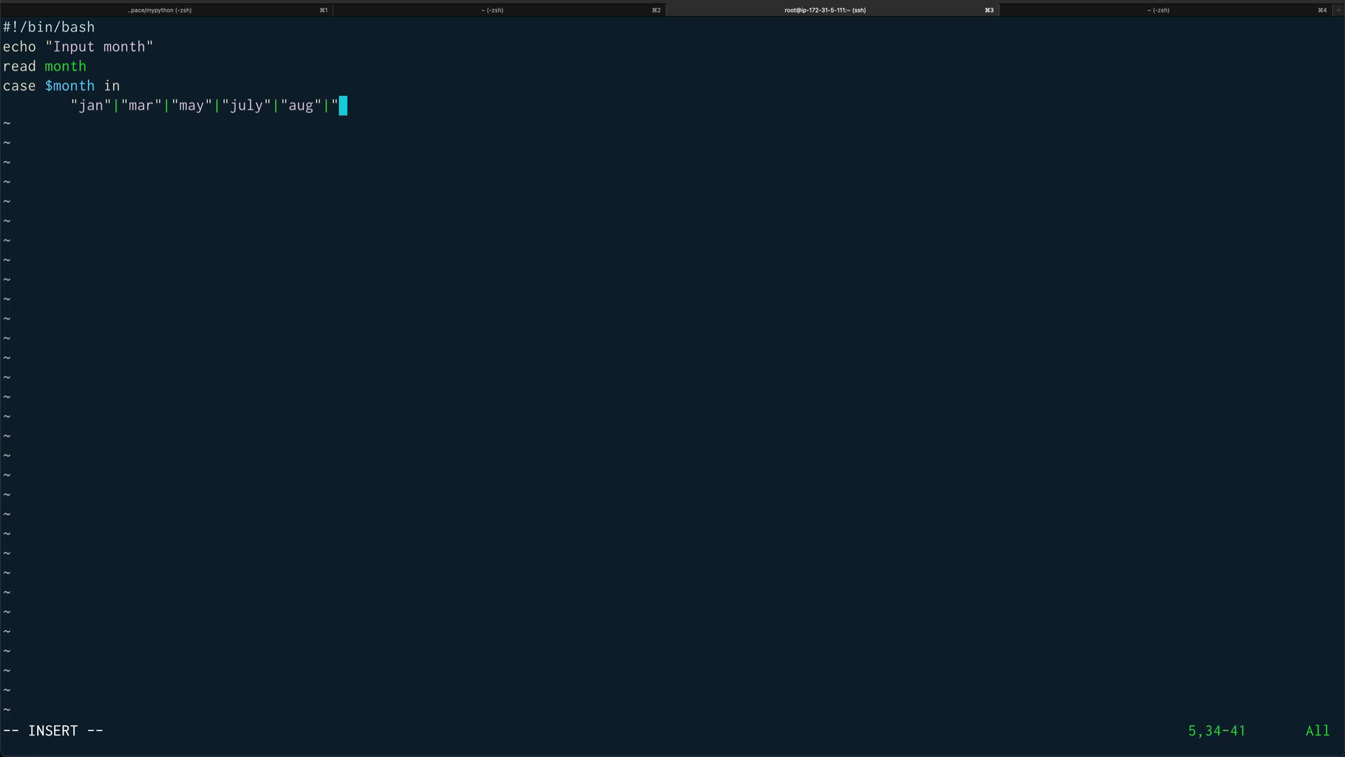
text(oct")
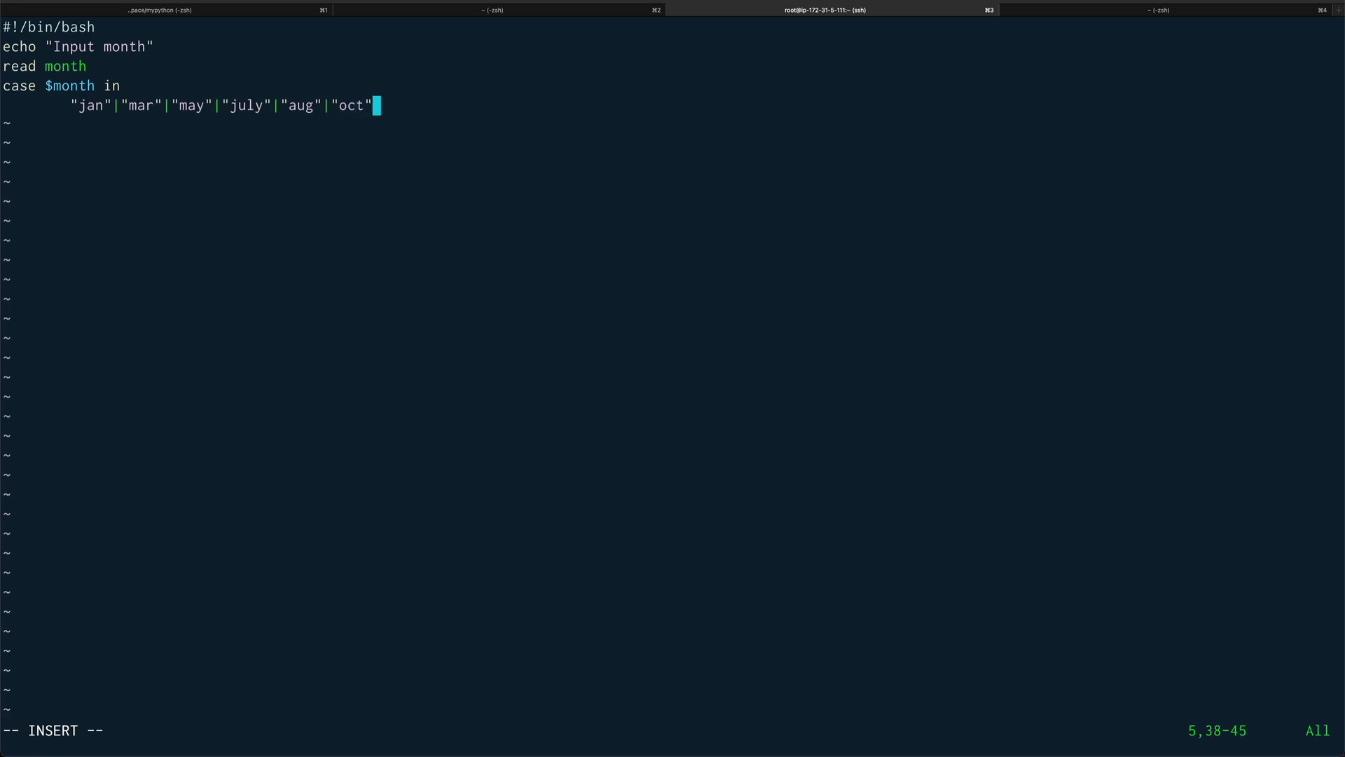
text(|")
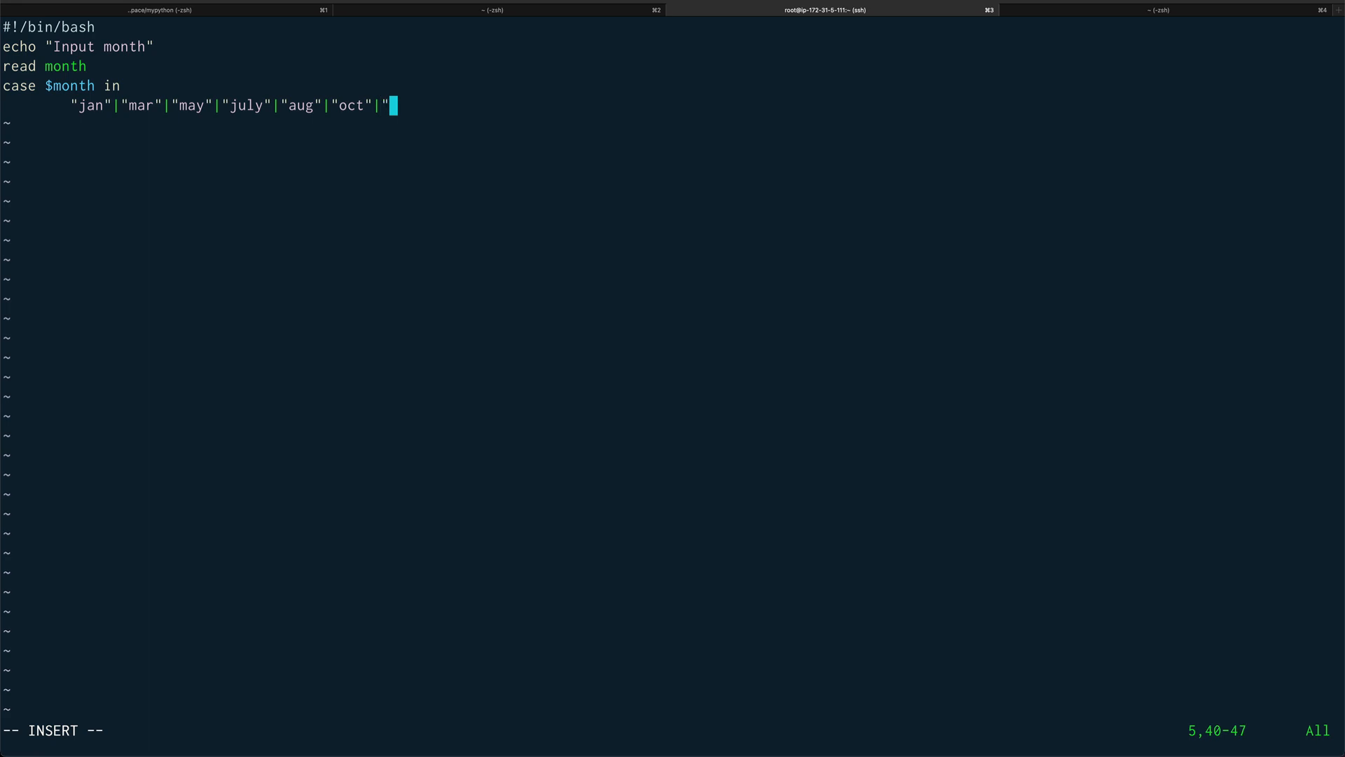
text(dec")
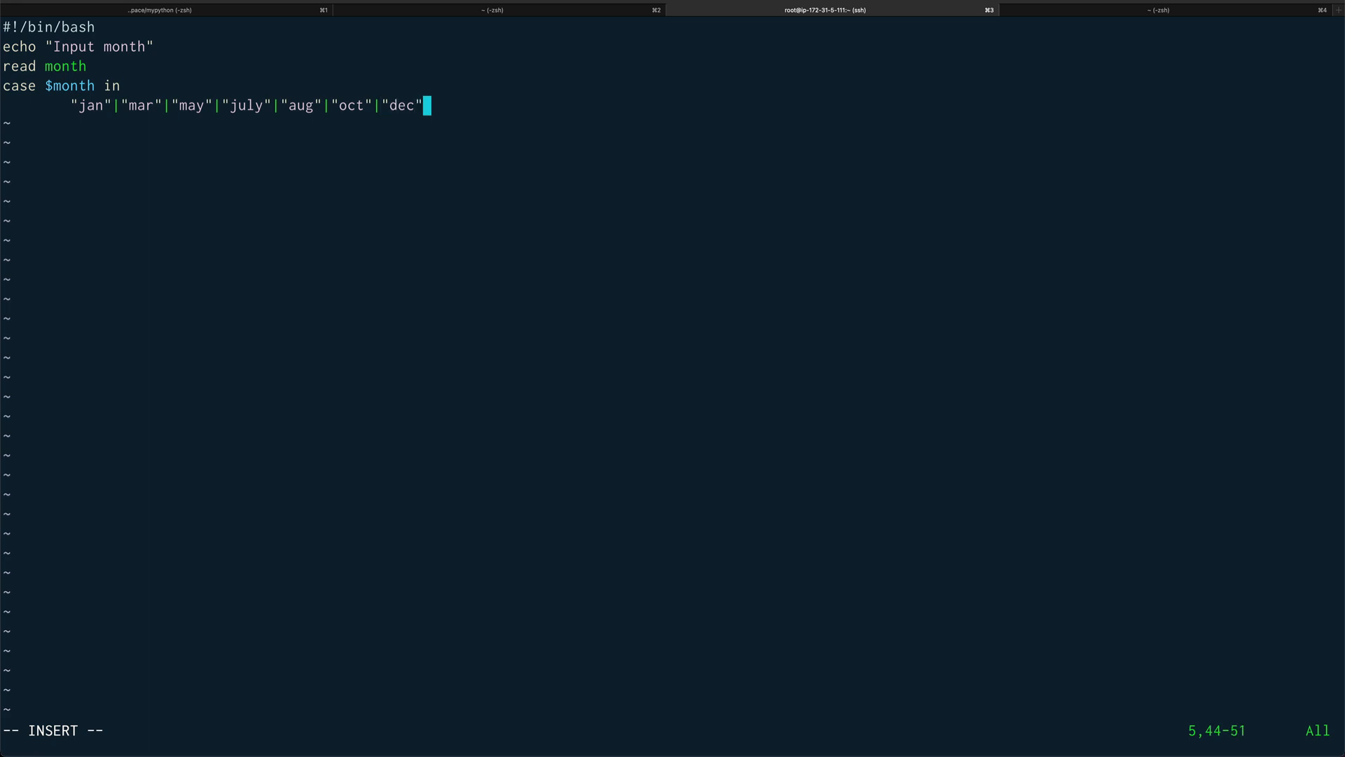
text())
text(echo ")
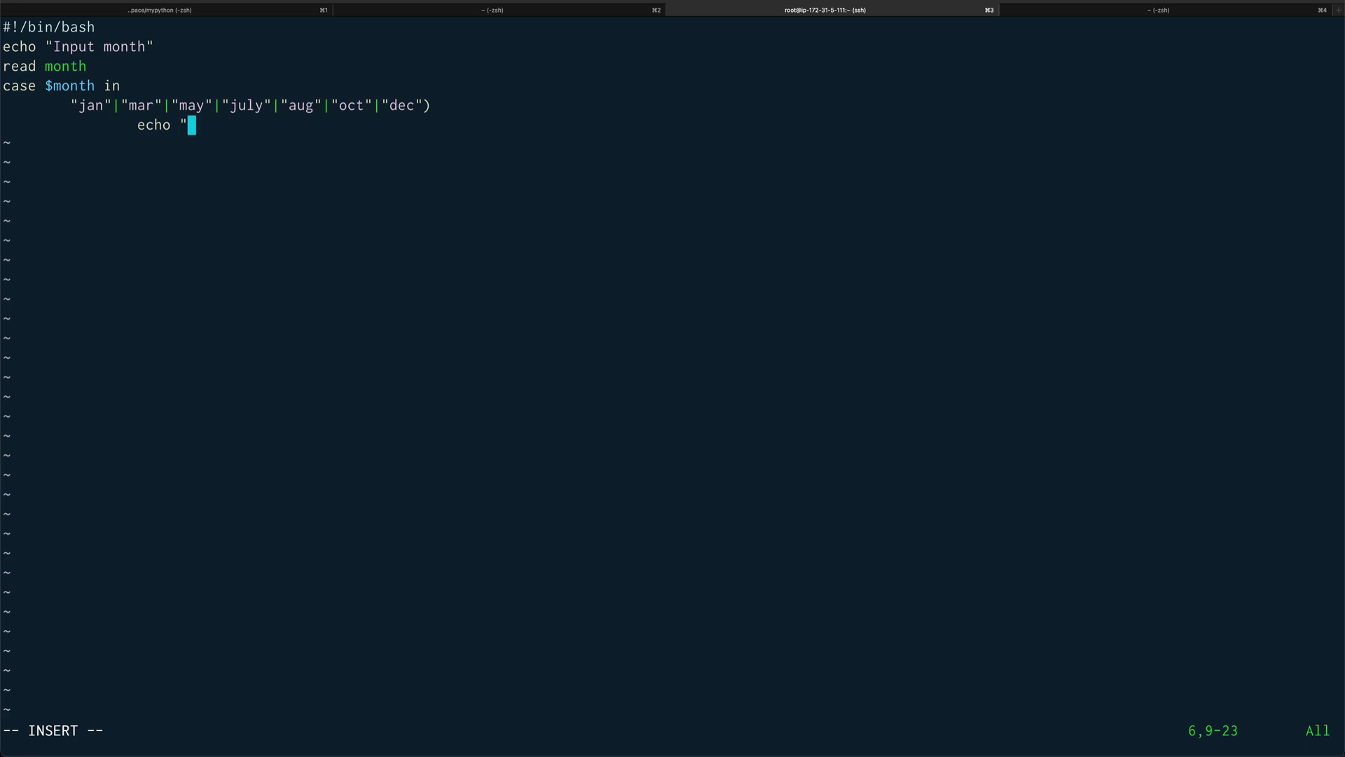
Step: Make the 31-day branch echo "this month has 31 days" and close it with ;;
text(thi)
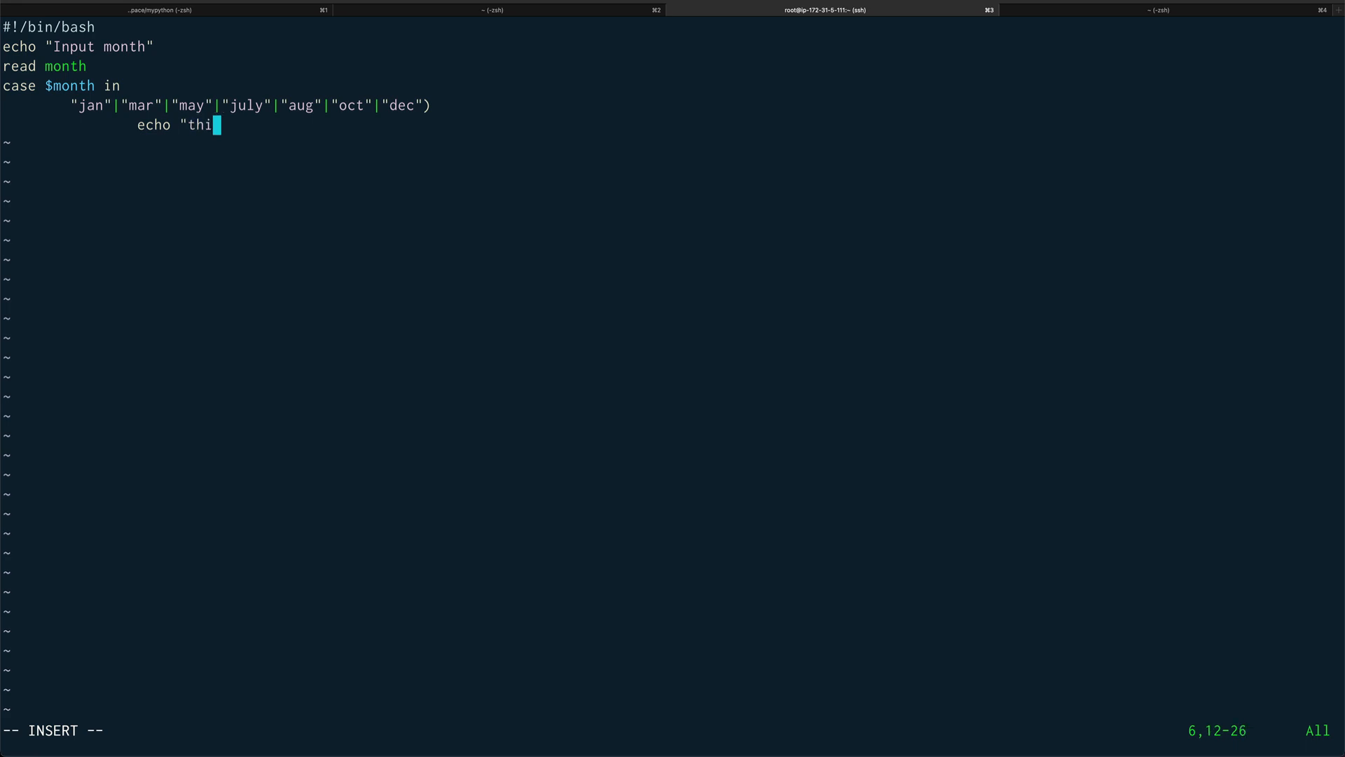
text(s month)
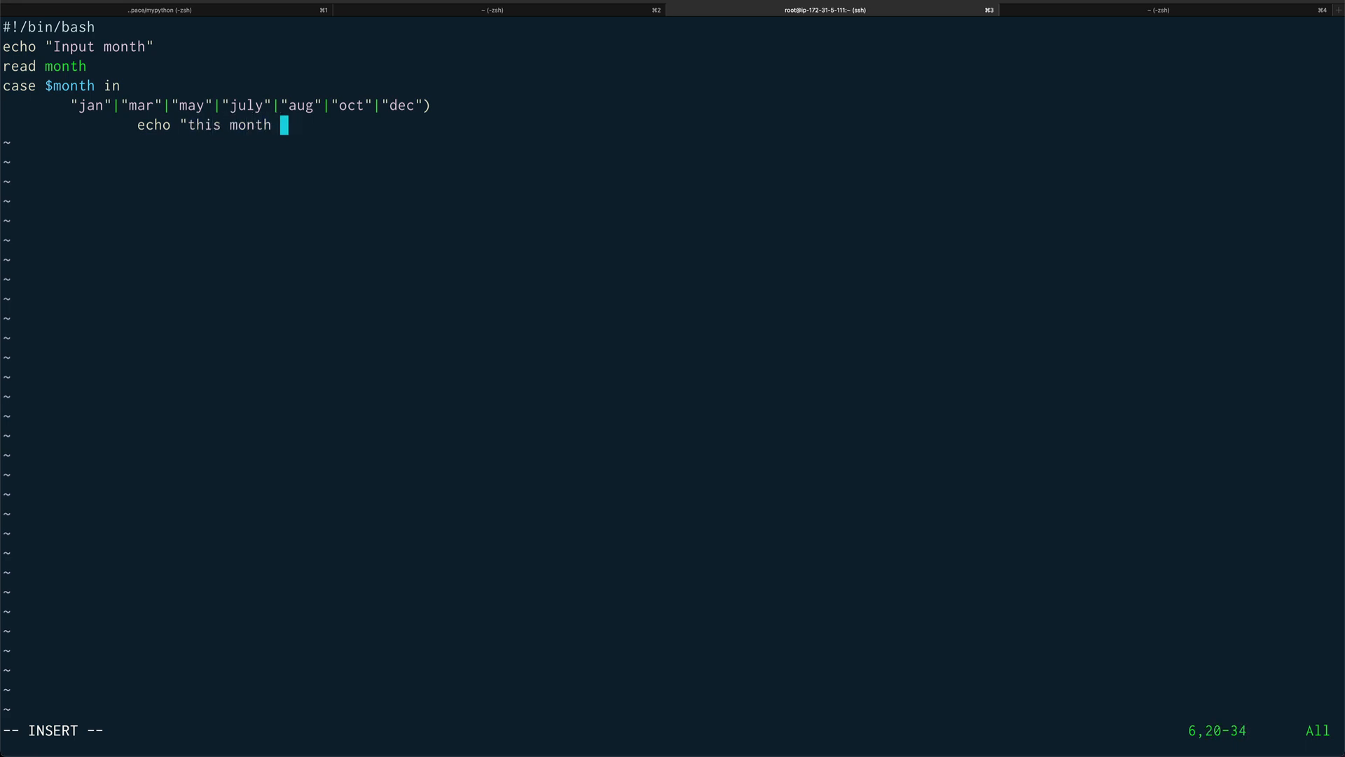
text(has 31)
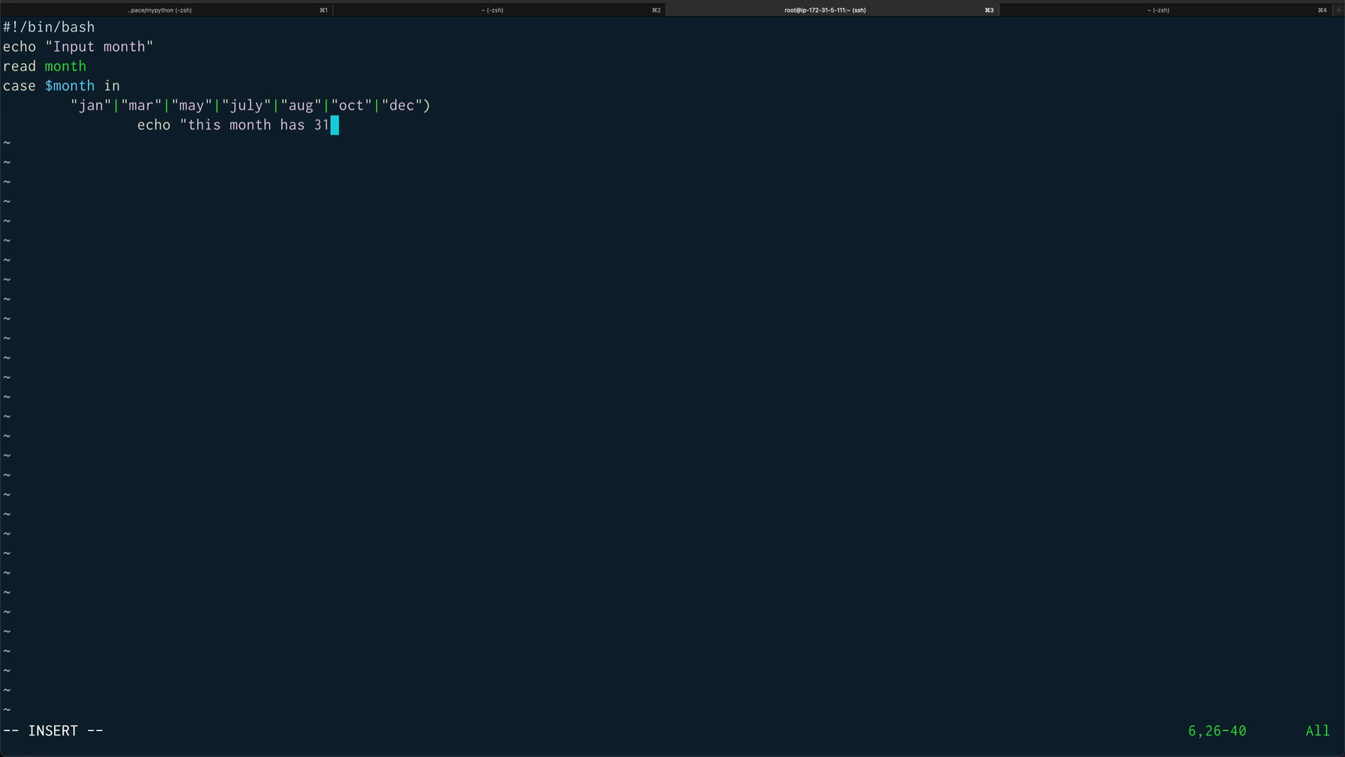
text(days)
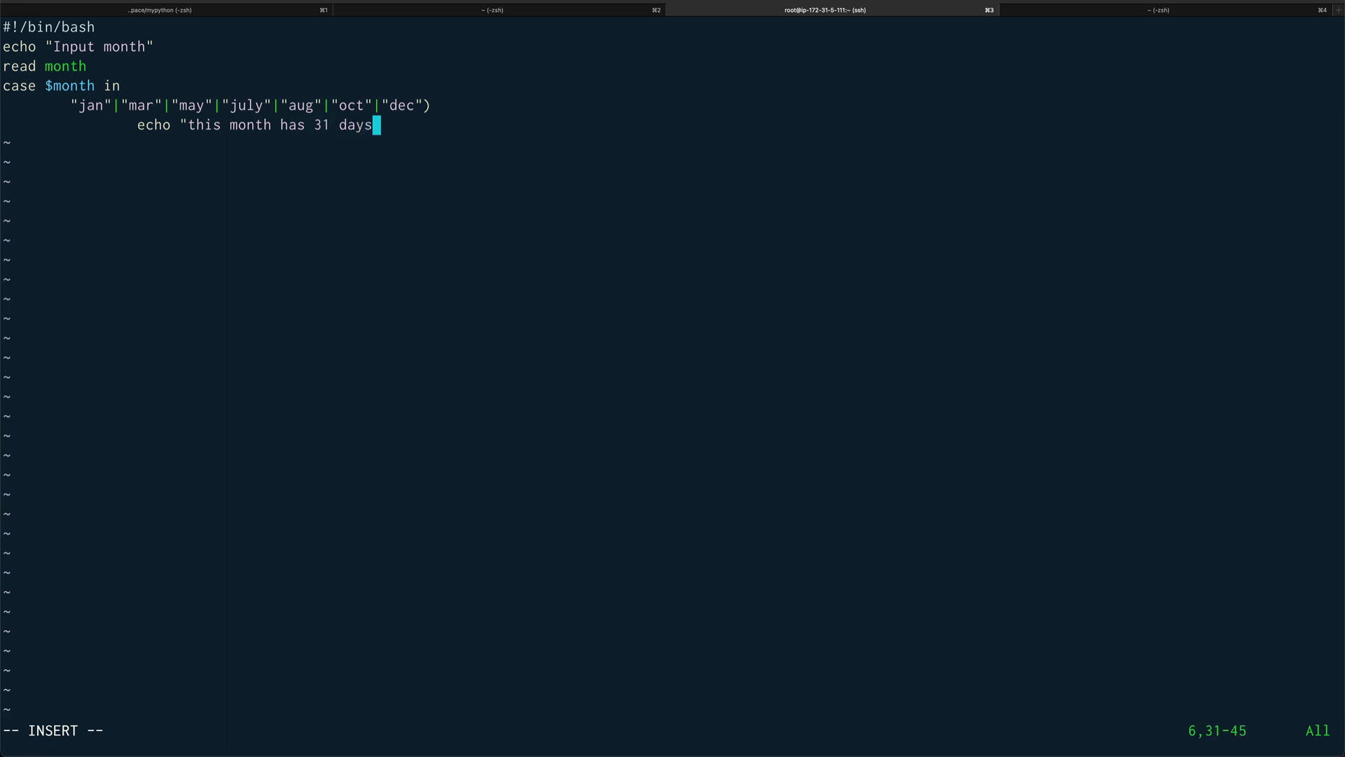
text(;;)
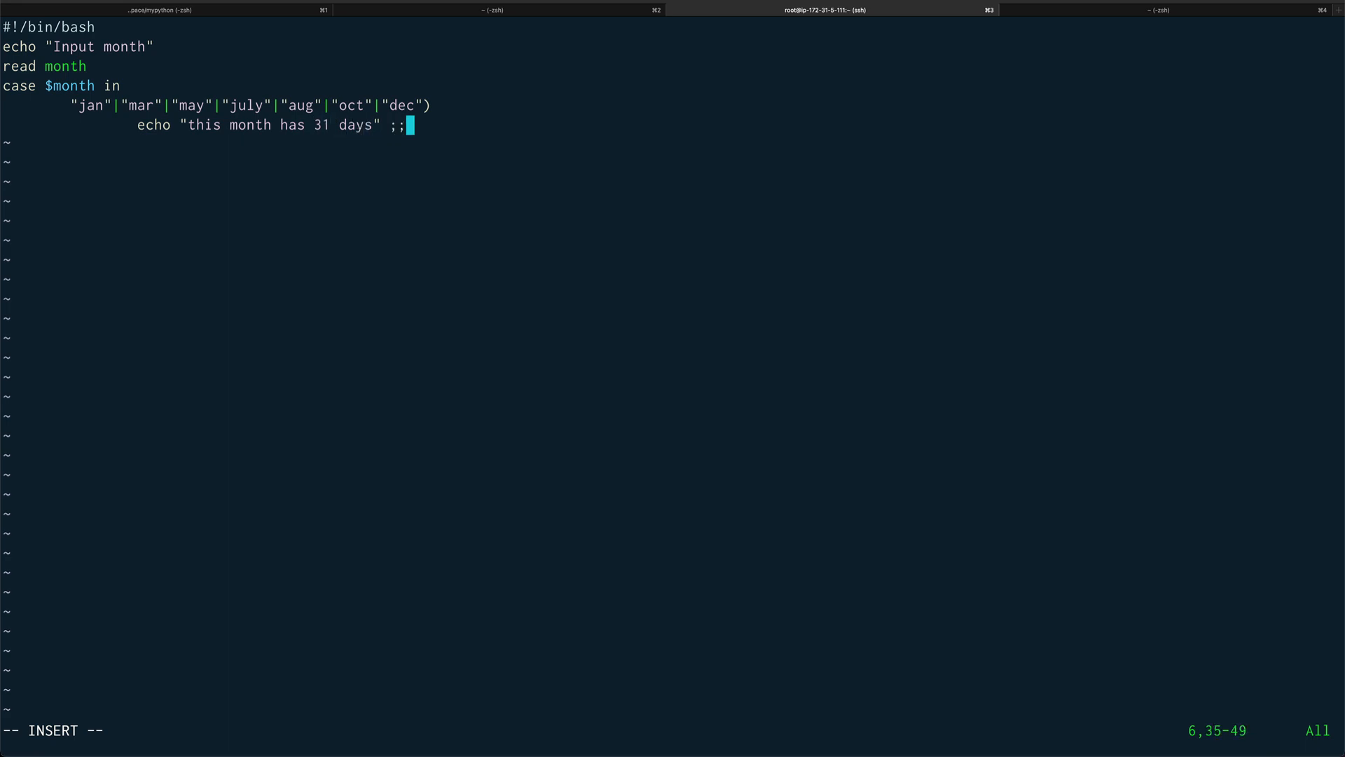
key(Return)
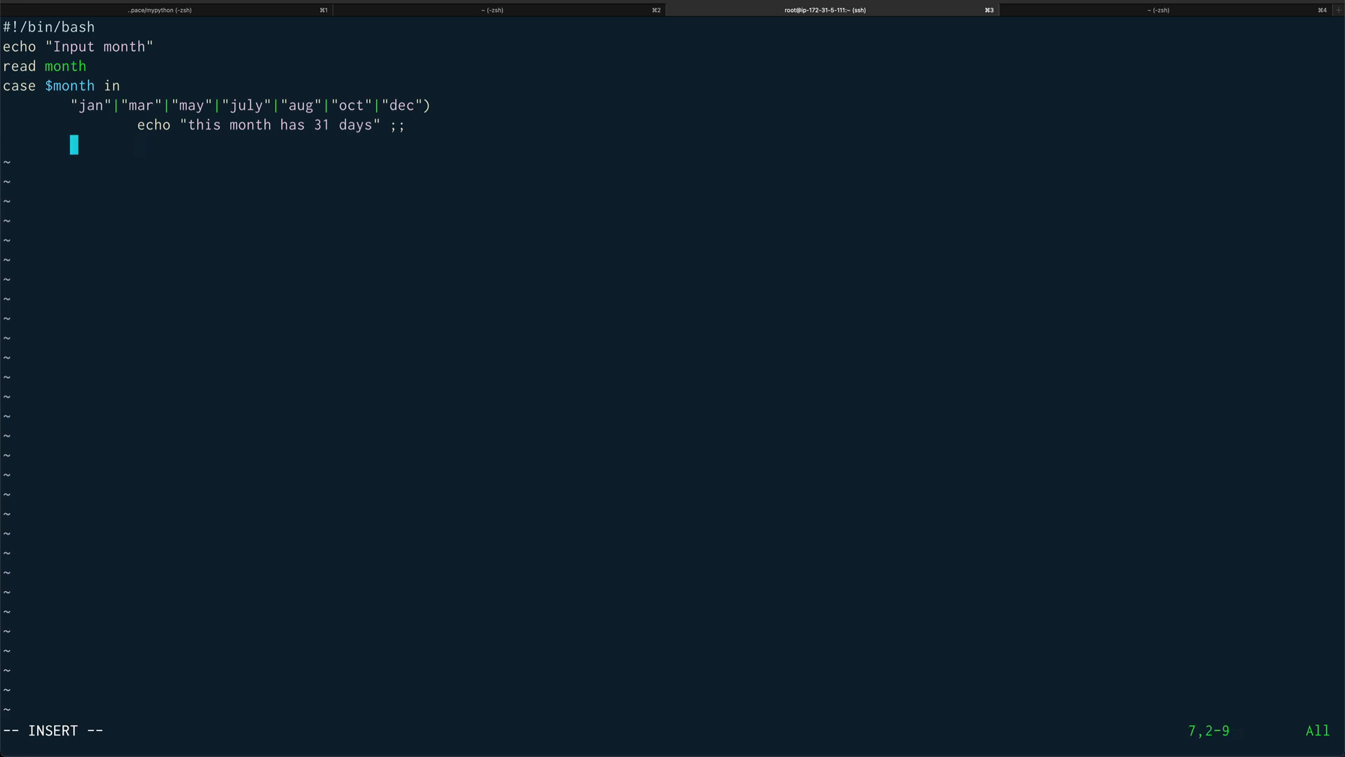
Step: Write the second pattern "apr"|"june"|"sept"|"nov")
text(")
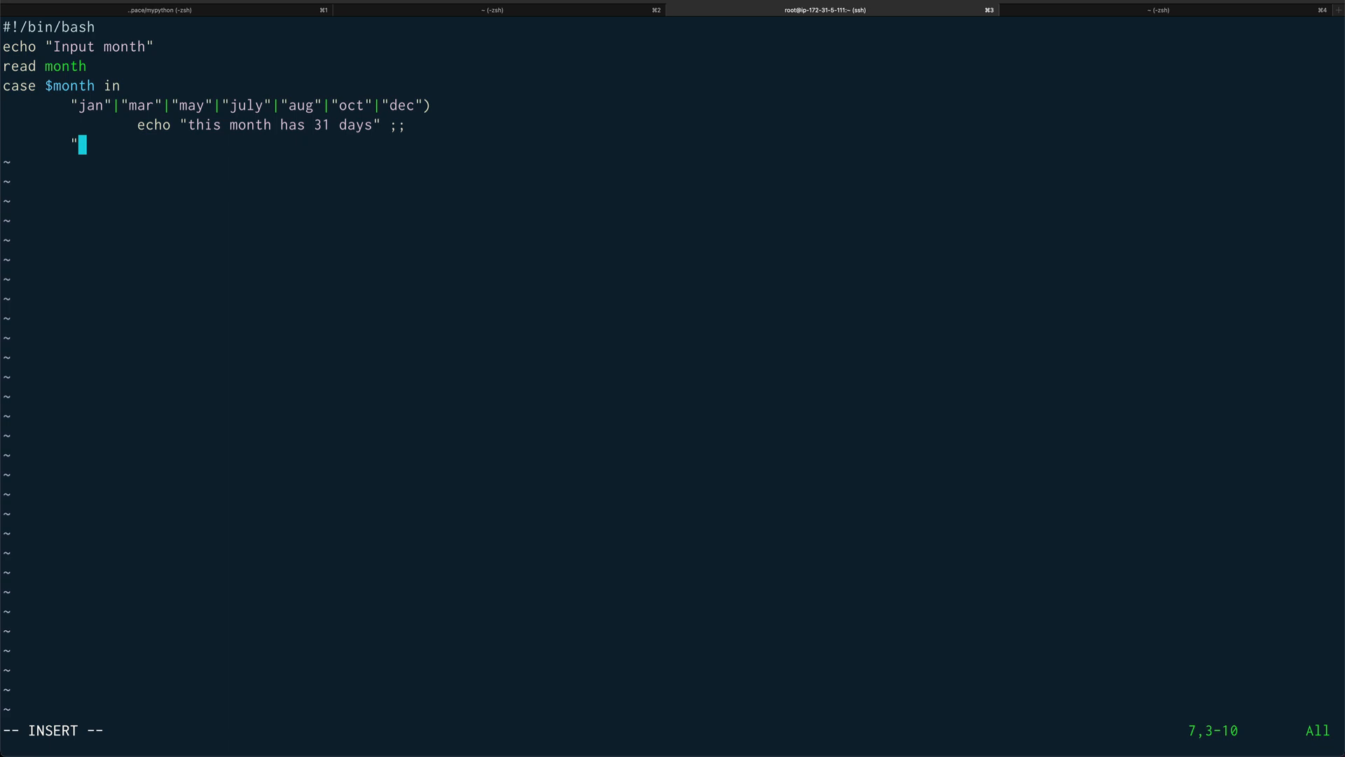
text(apr")
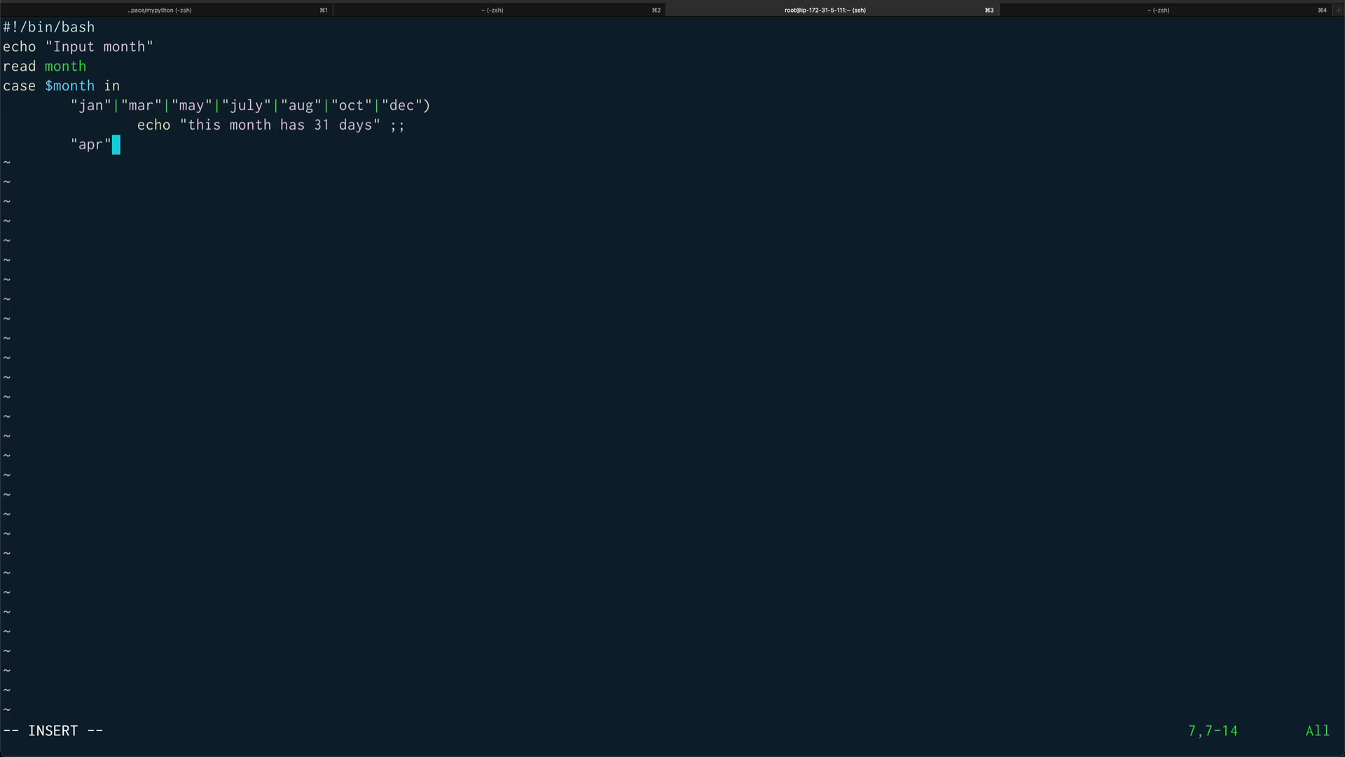
text(|"jun)
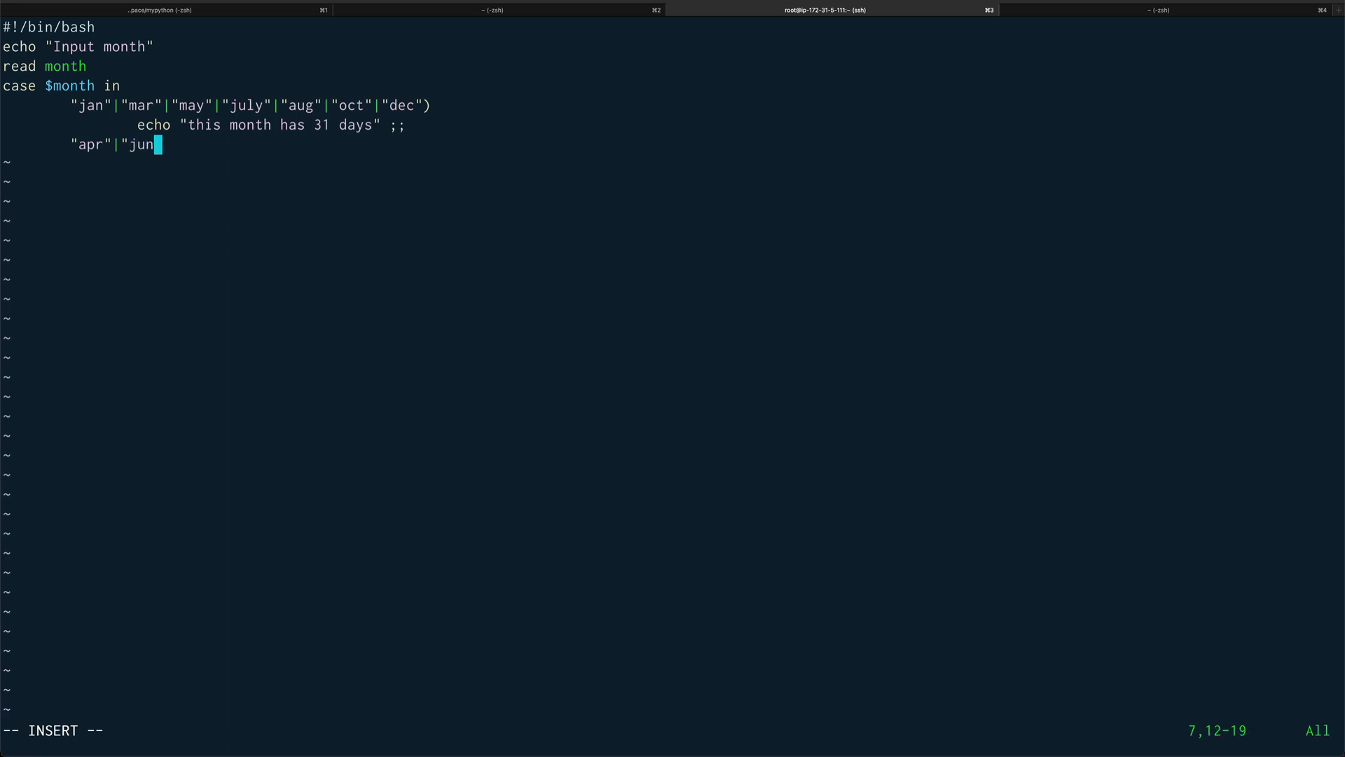
text(e"|)
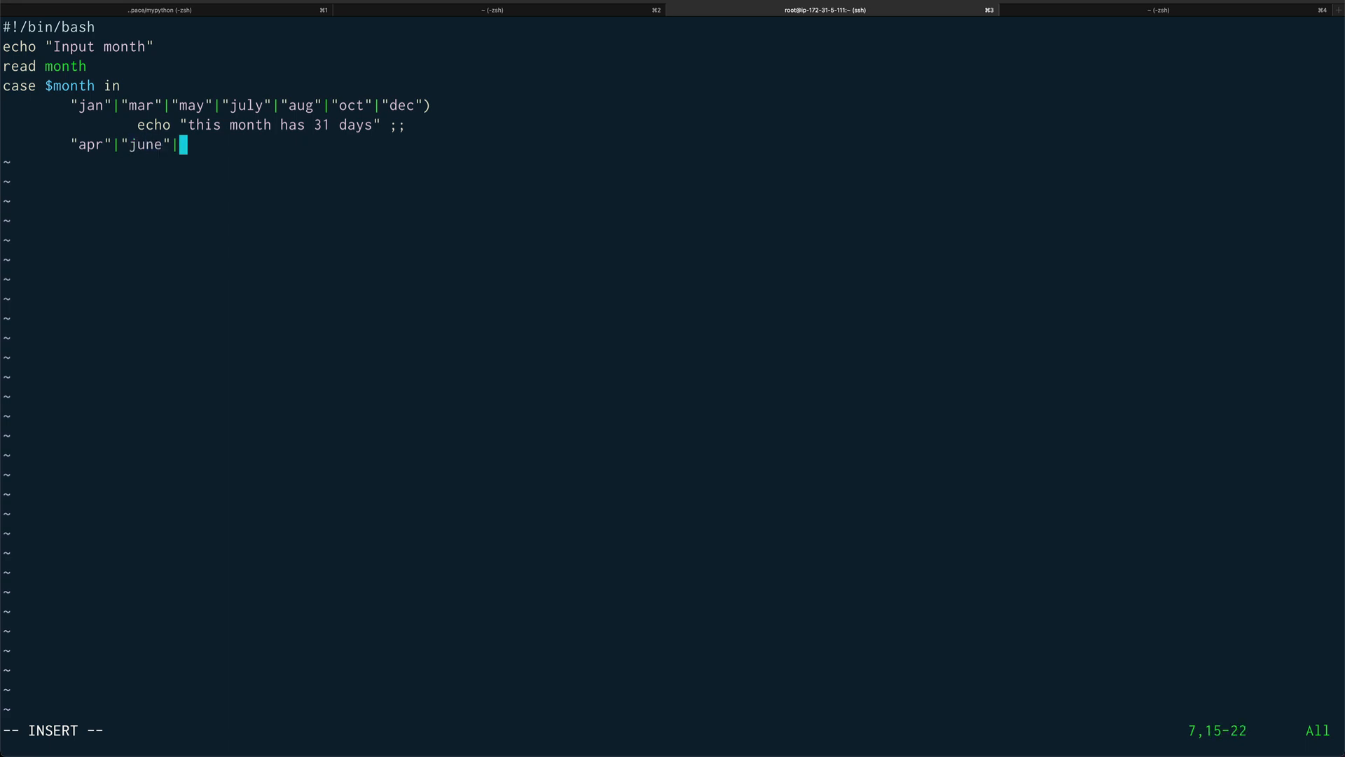
text("s)
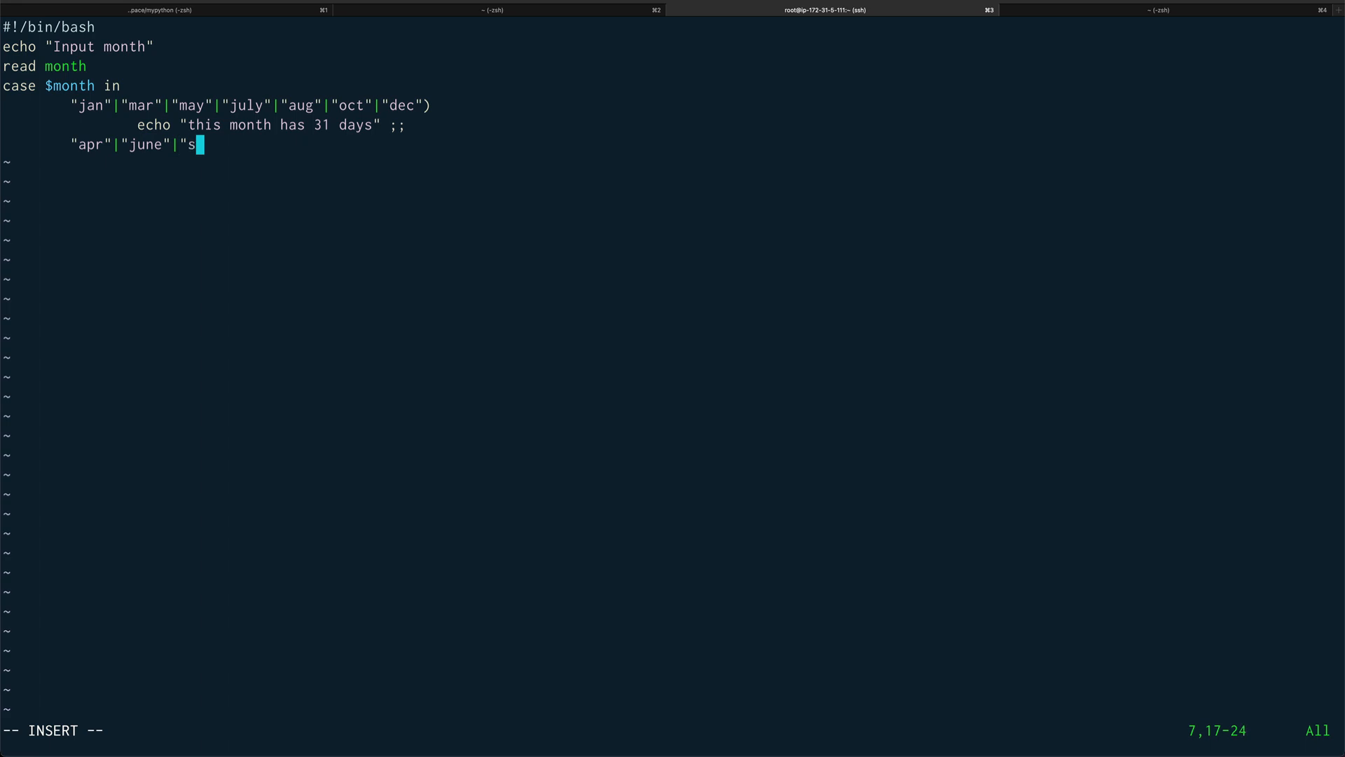
text(e[t)
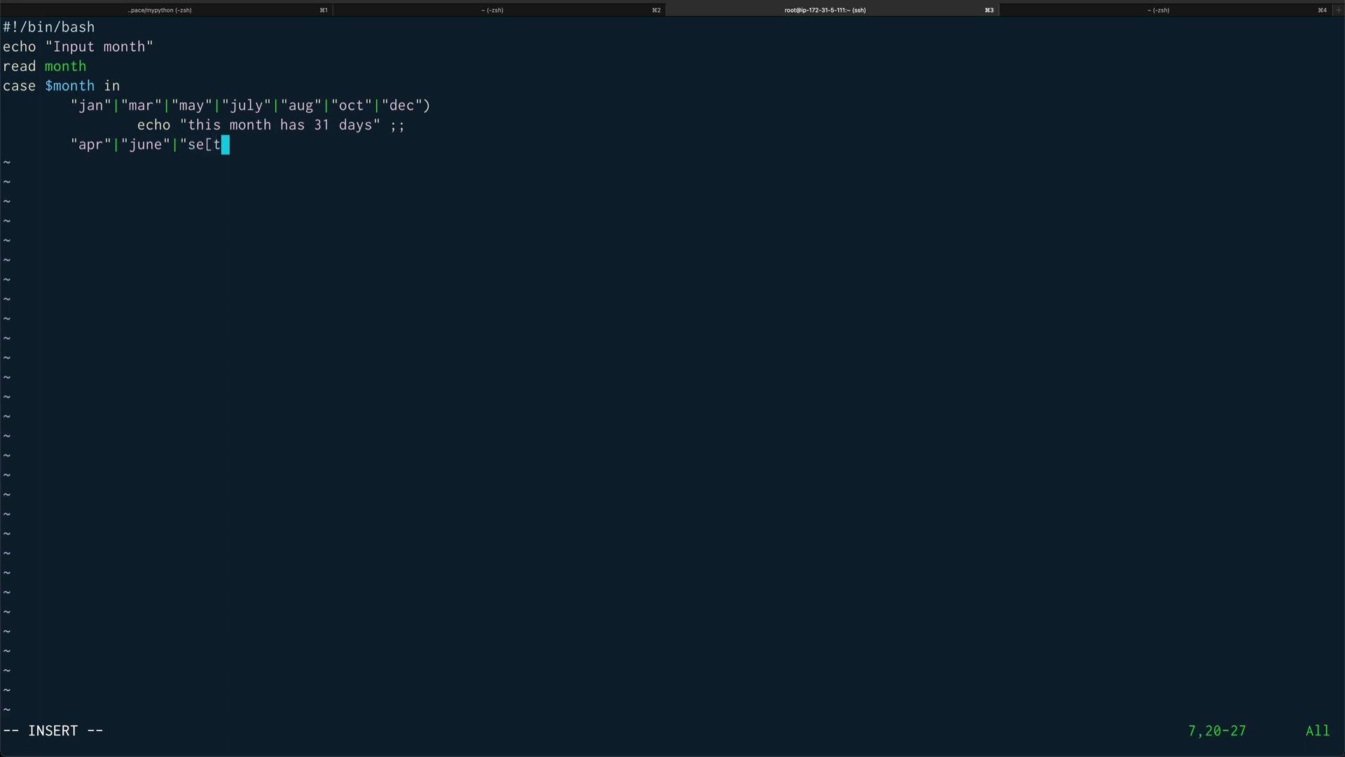
key(Backspace)
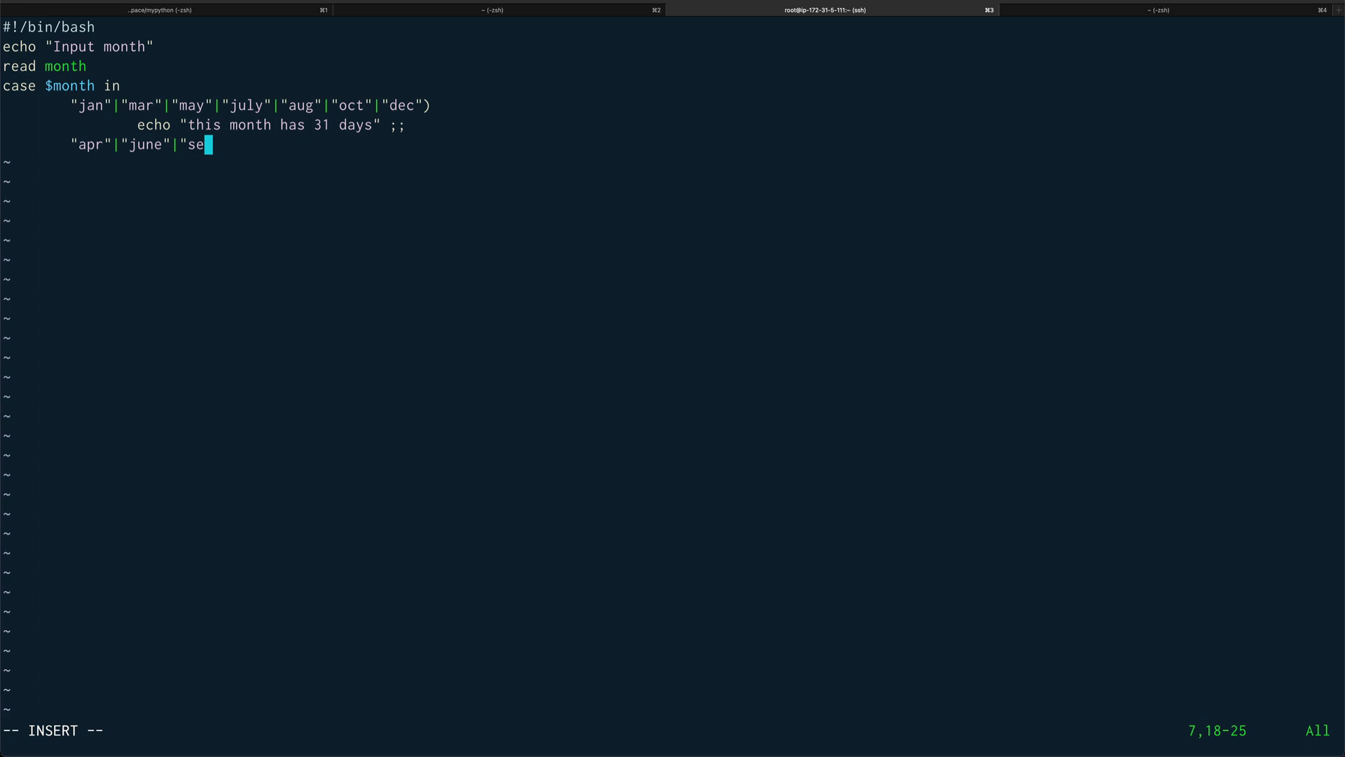
text(pt")
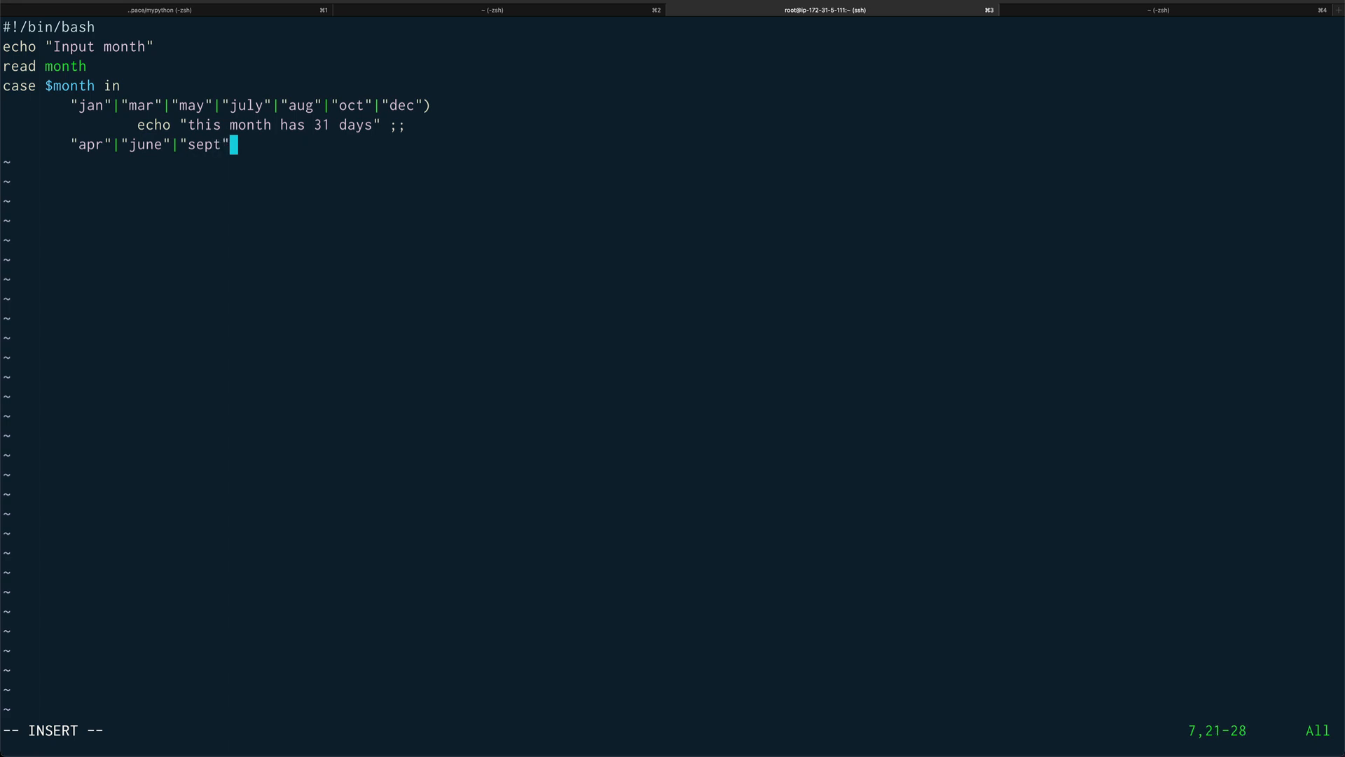
text(|"n)
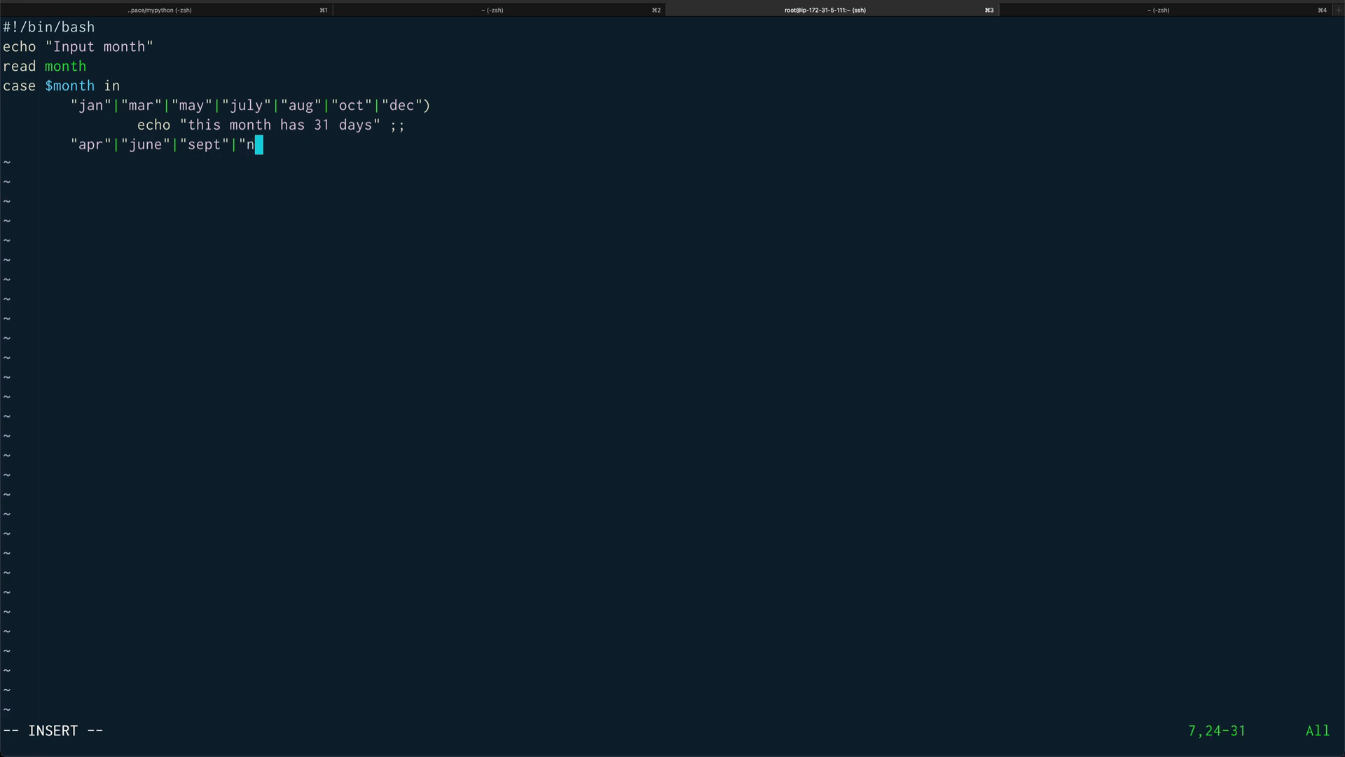
text(ov")
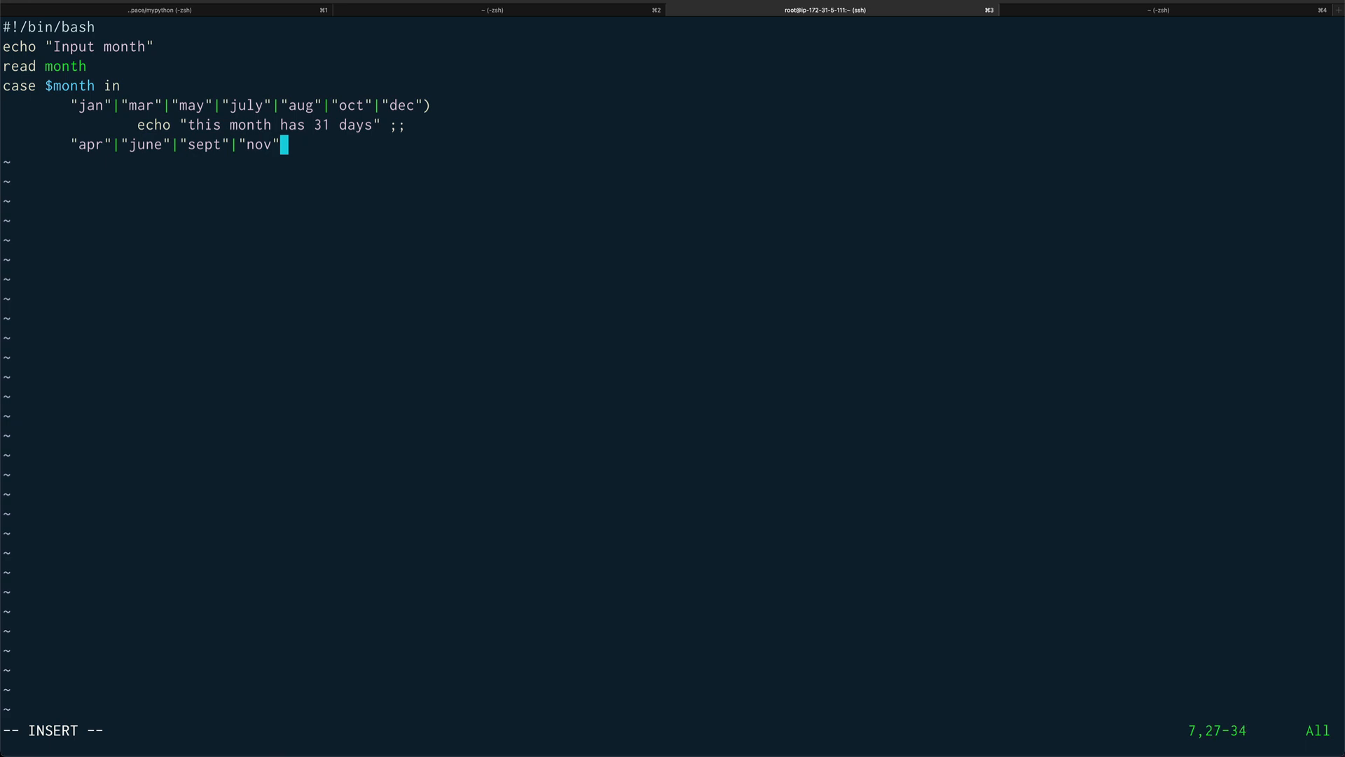
text())
text(echo)
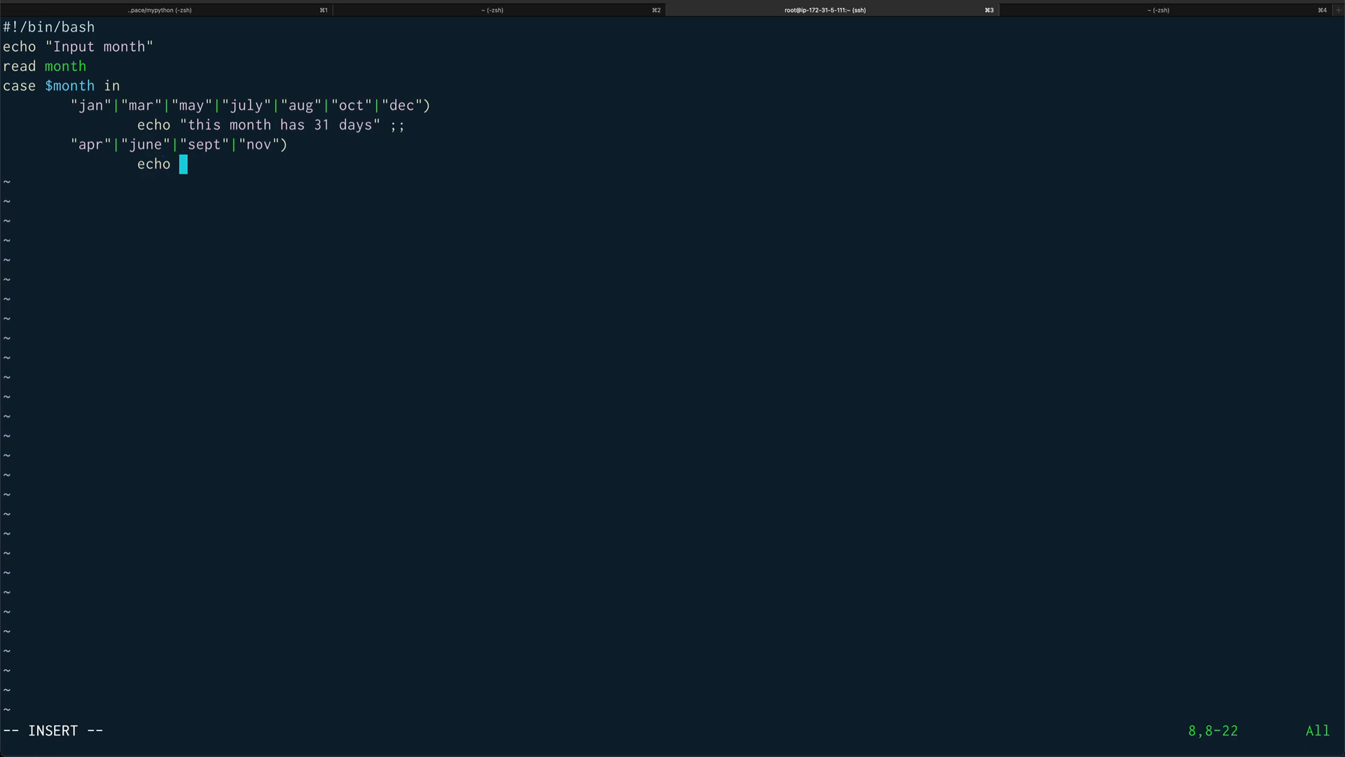
Step: Make that branch echo "this month has 30 days"
text("this mon)
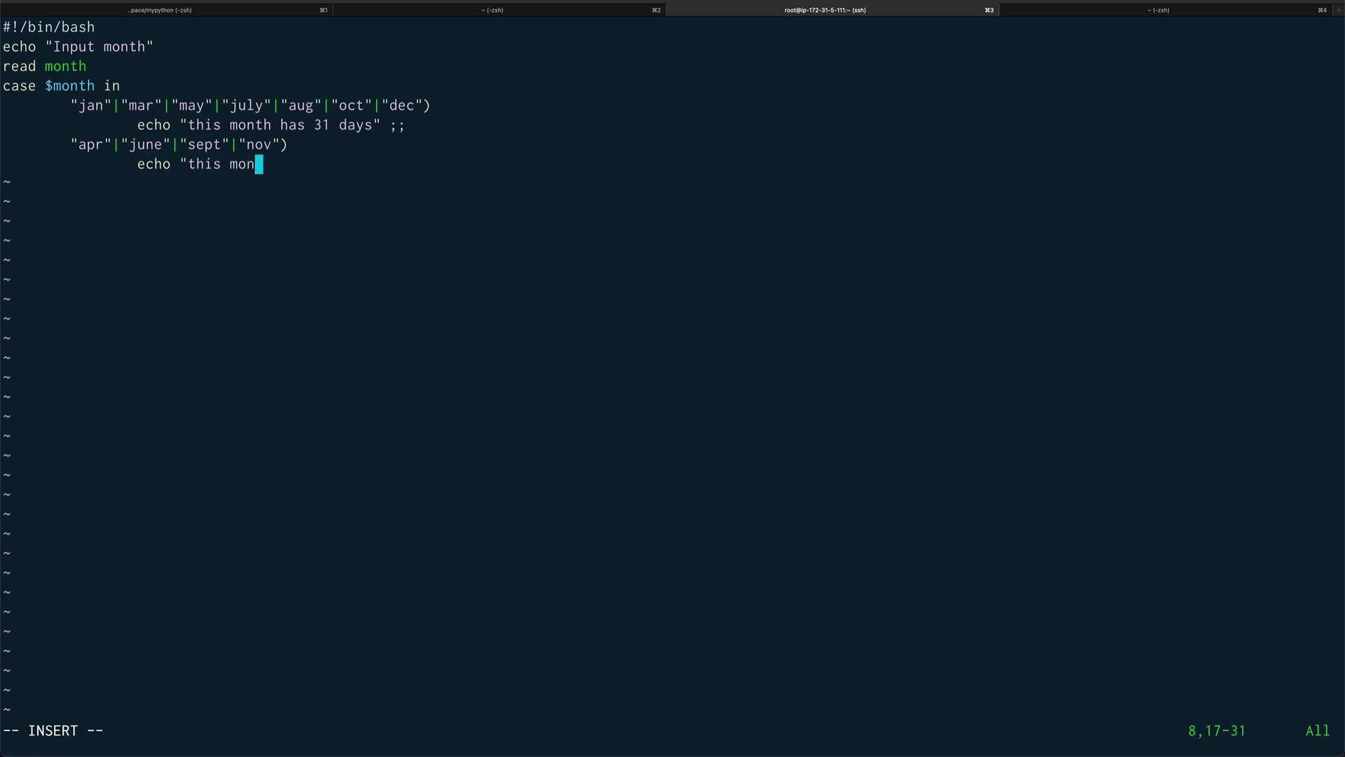
text(th has)
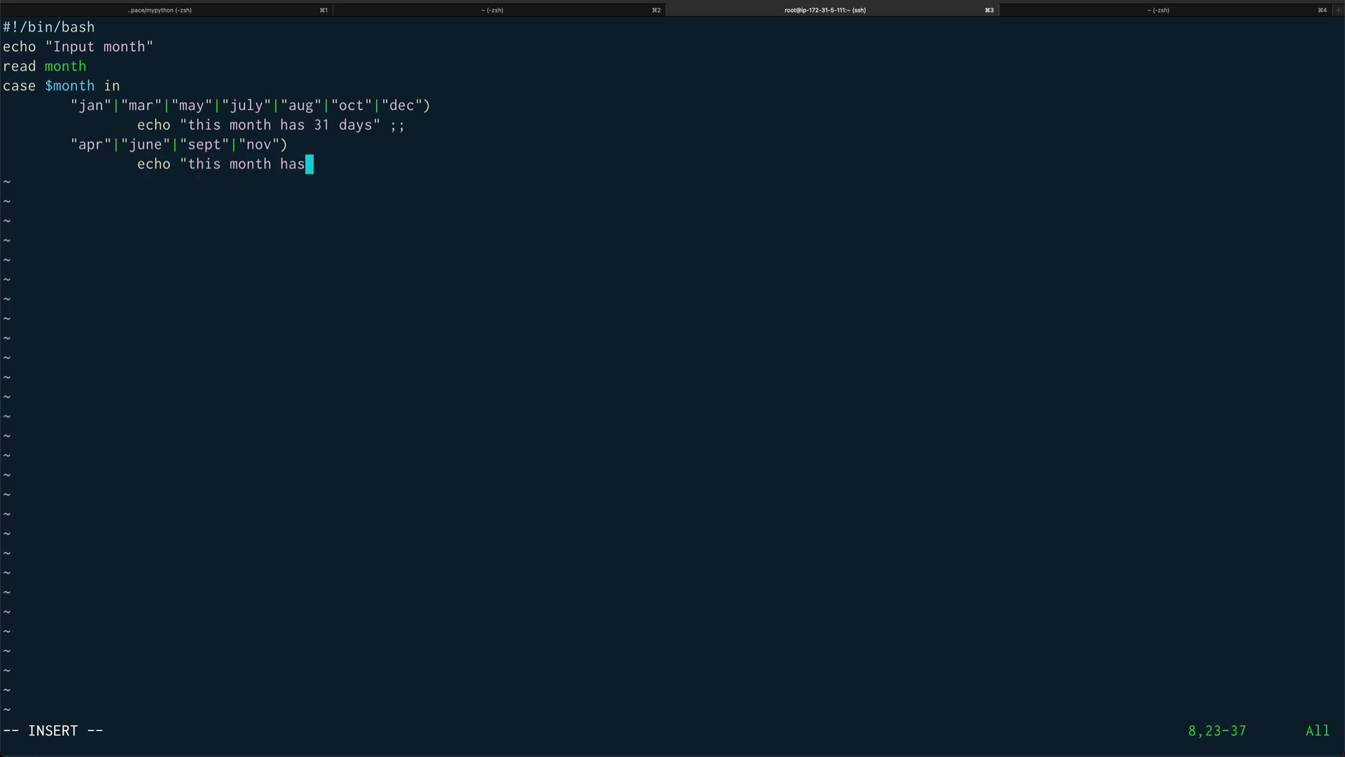
text(30 da)
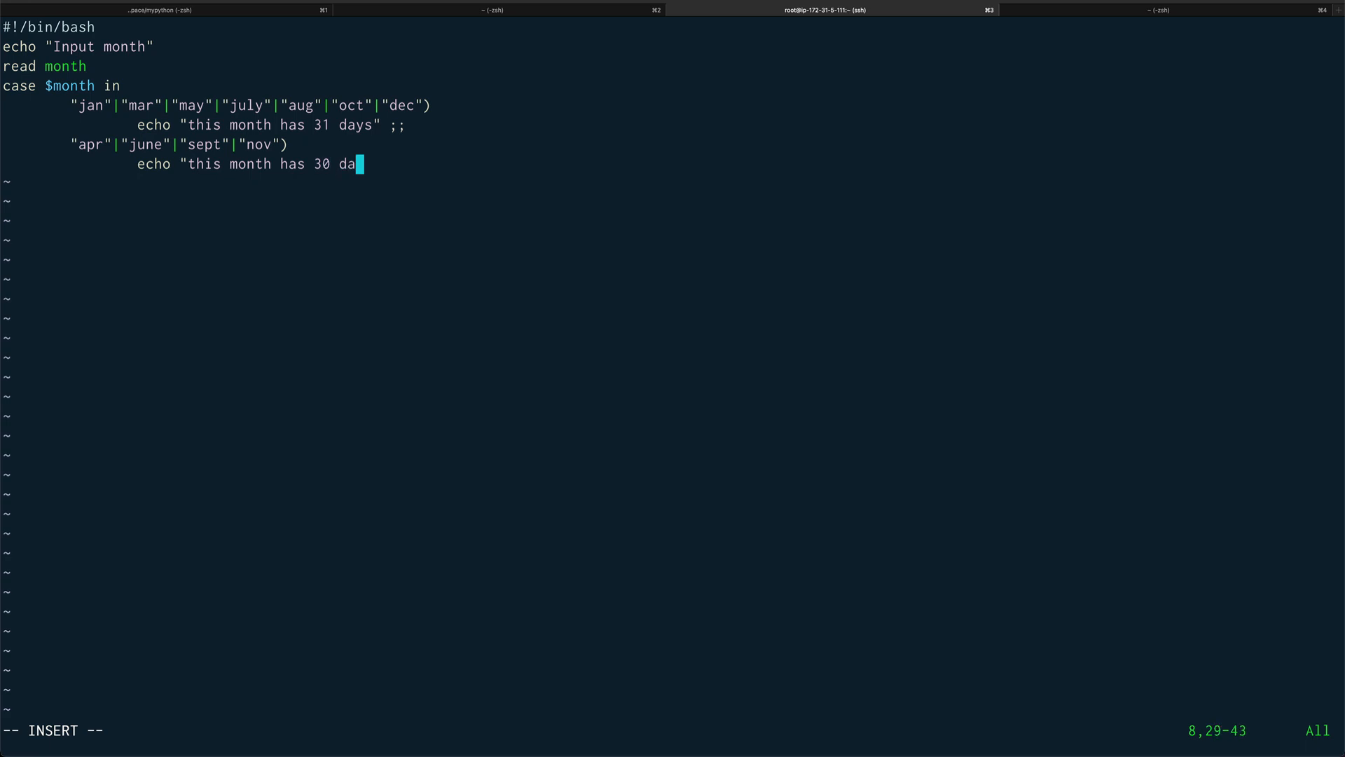
text(ys" ;;)
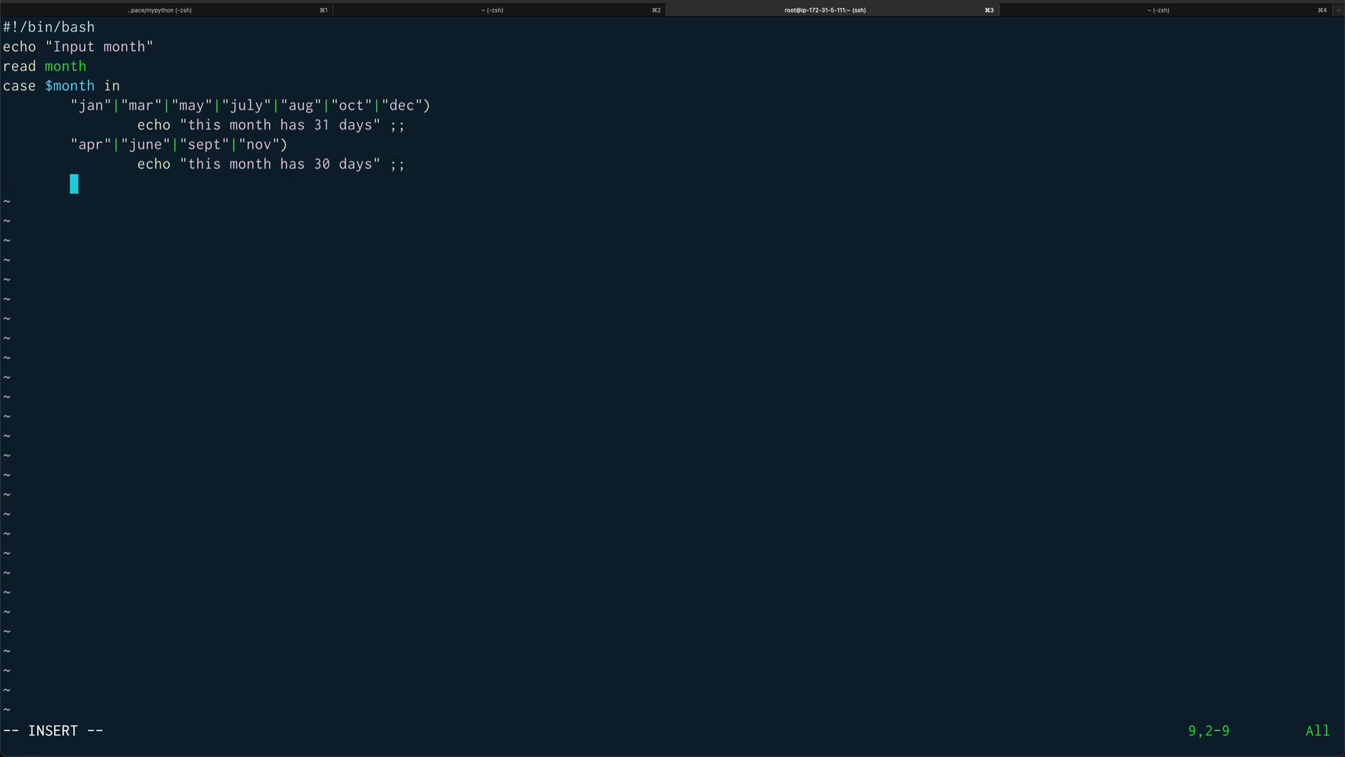
Step: Add a *) default branch echoing "this month has 28/29 days"
text(*)
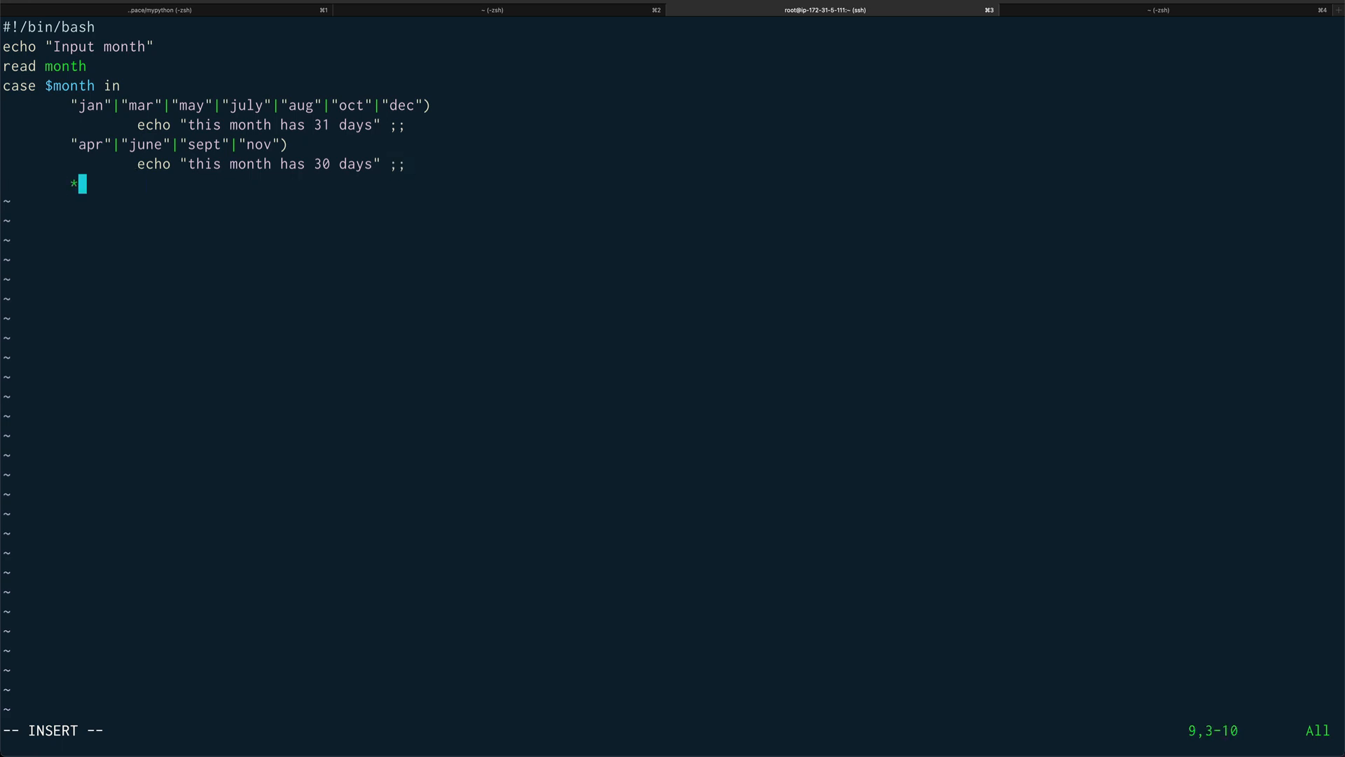
key(Return)
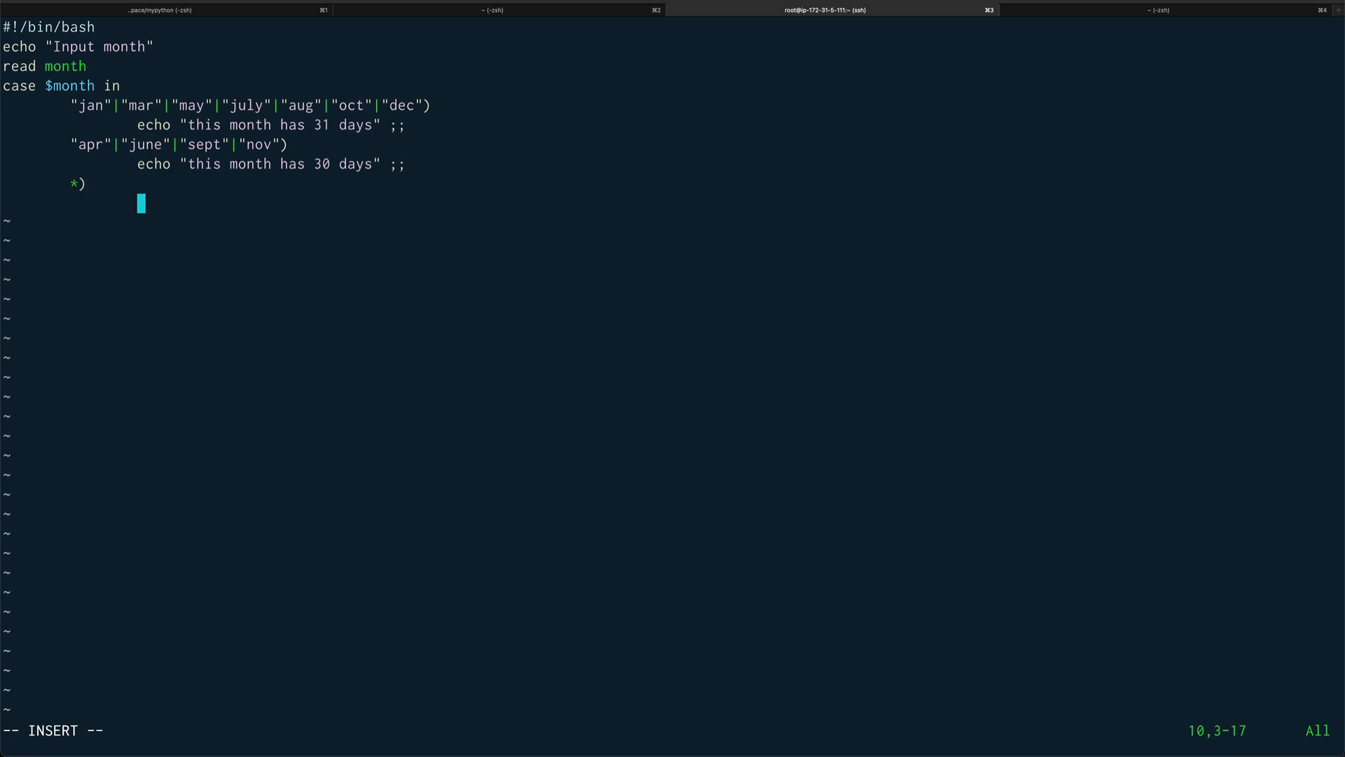
text(echo)
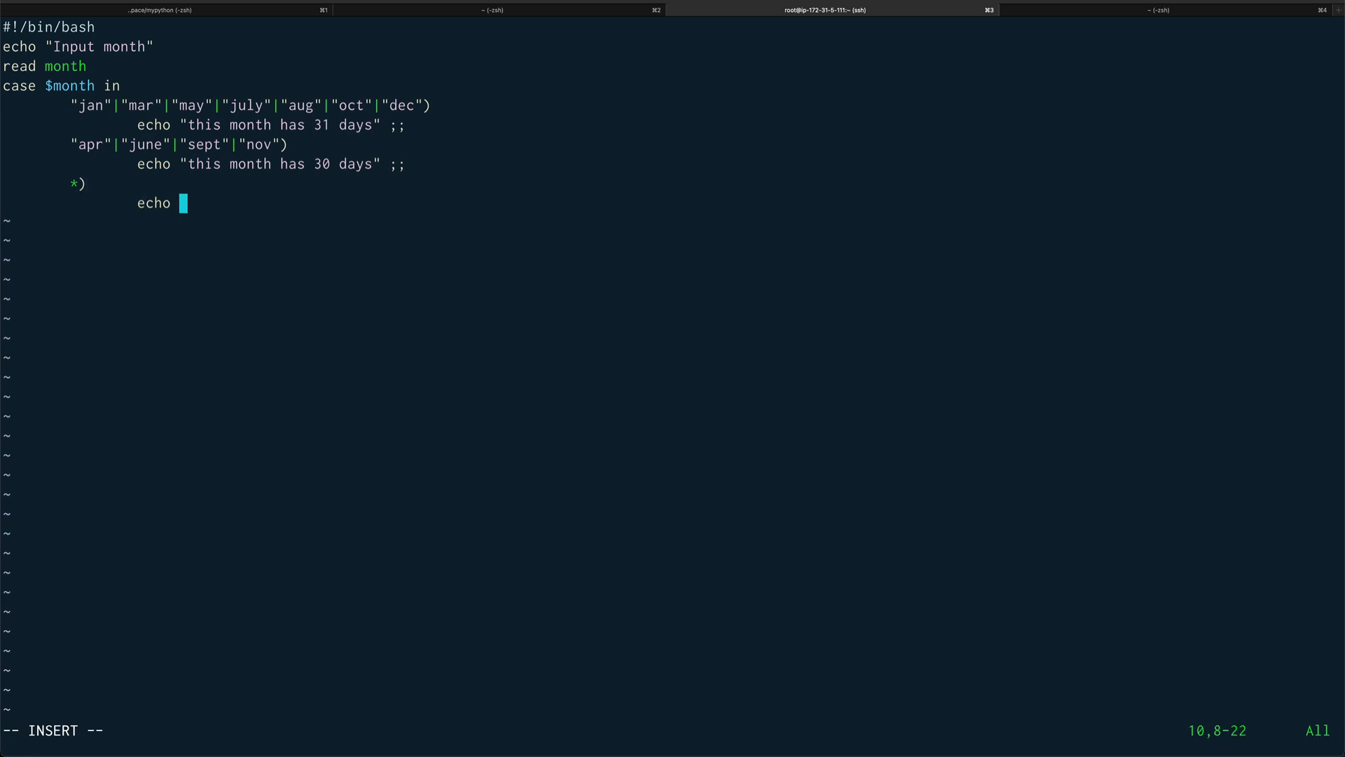
text("this month)
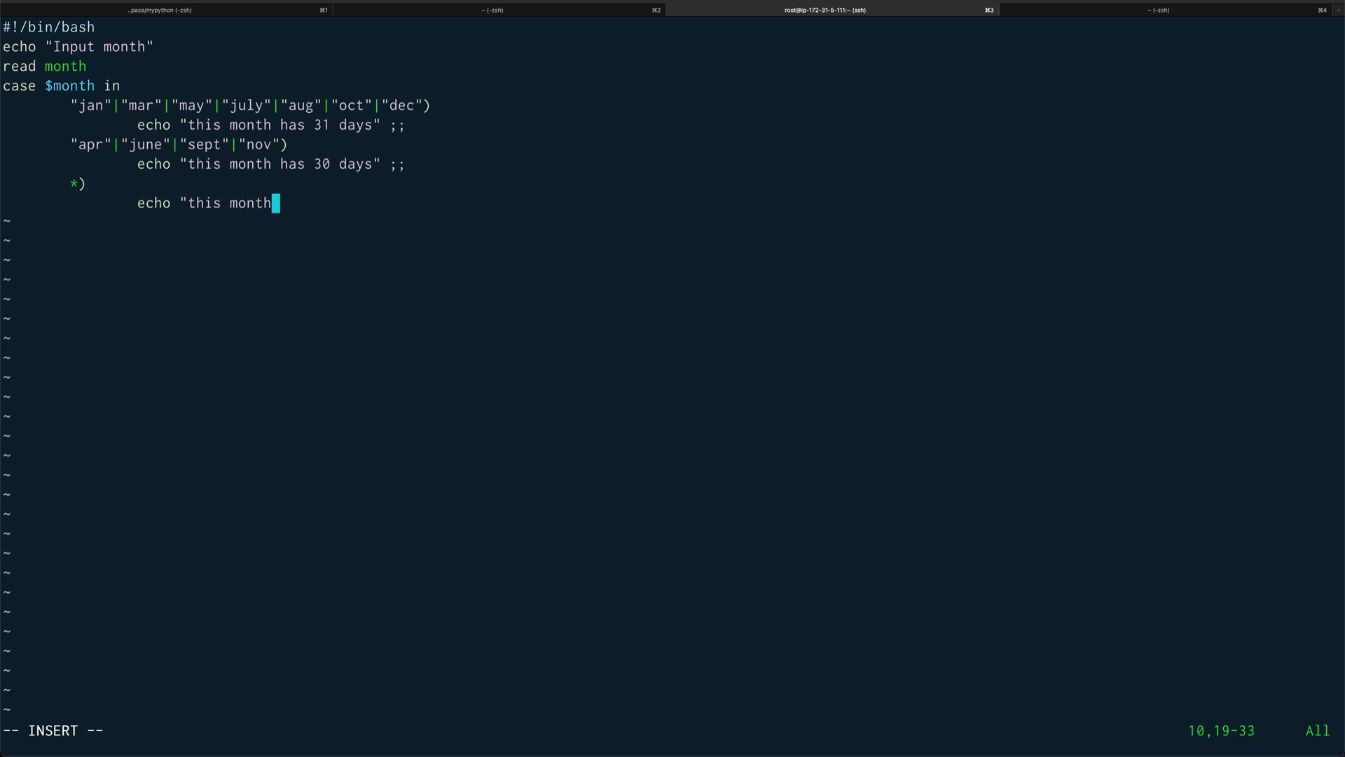
text(has)
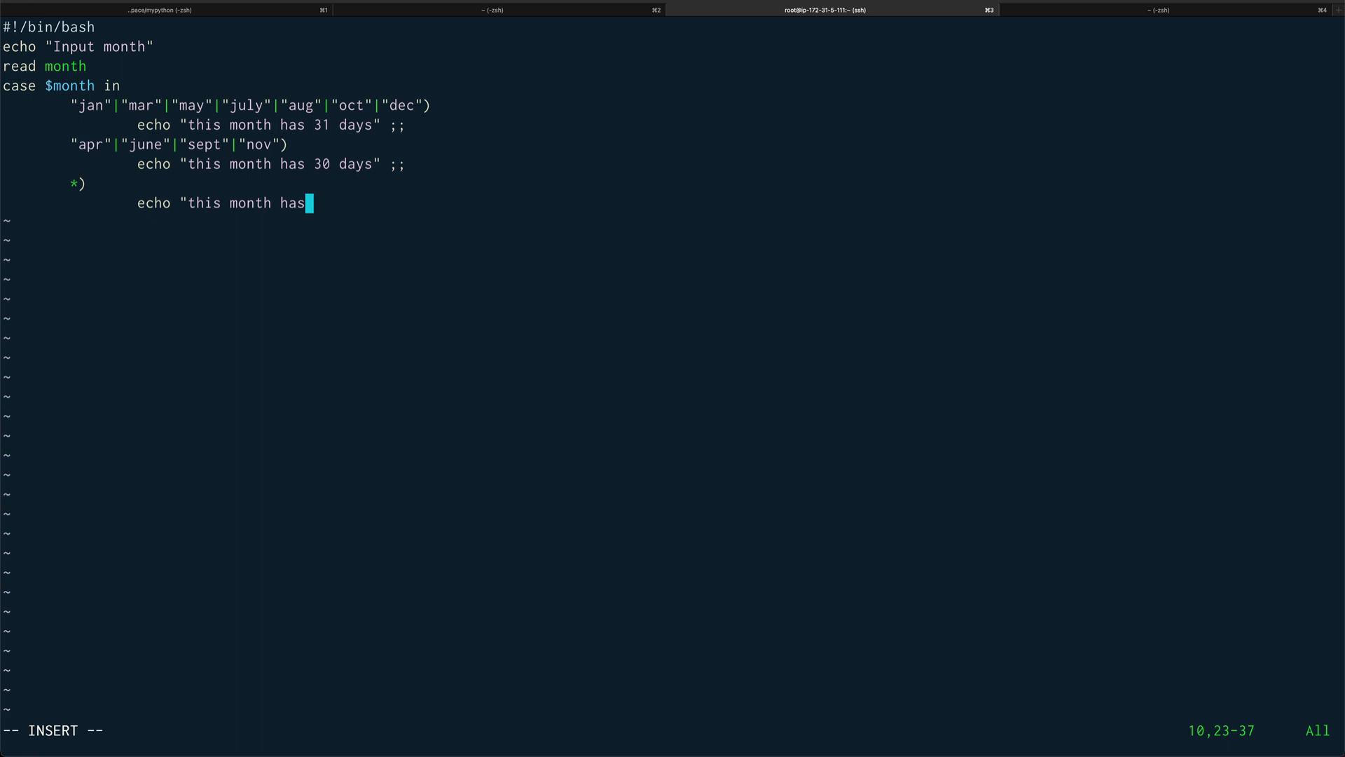
text(28)
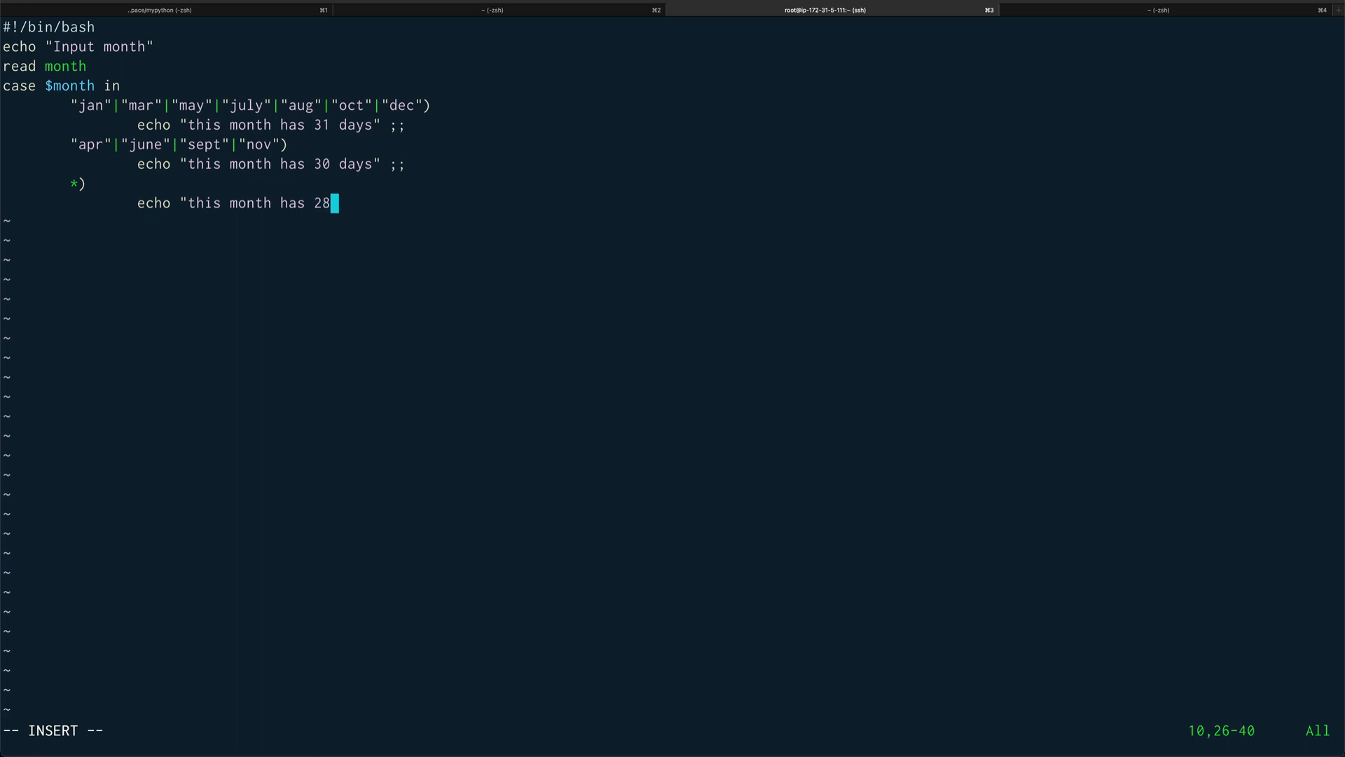
text(/29)
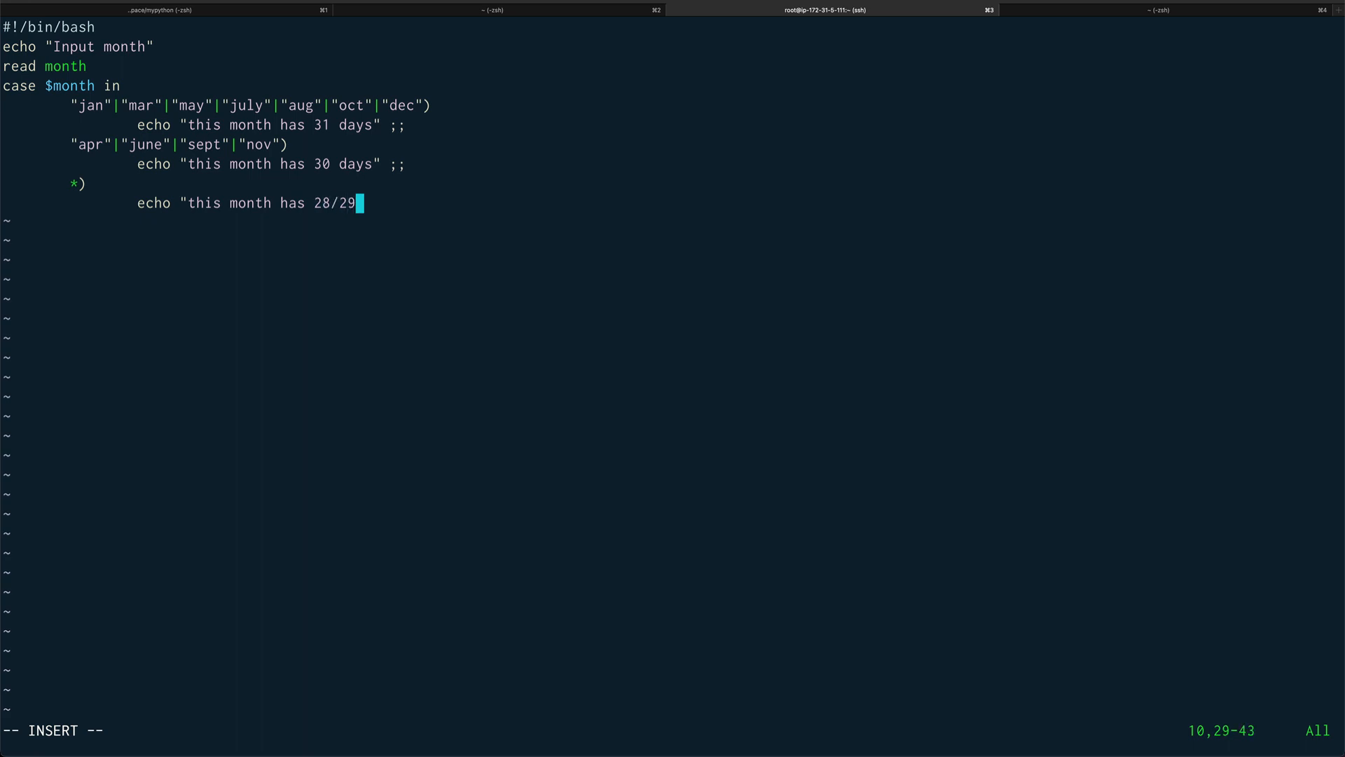
text(days" ;;)
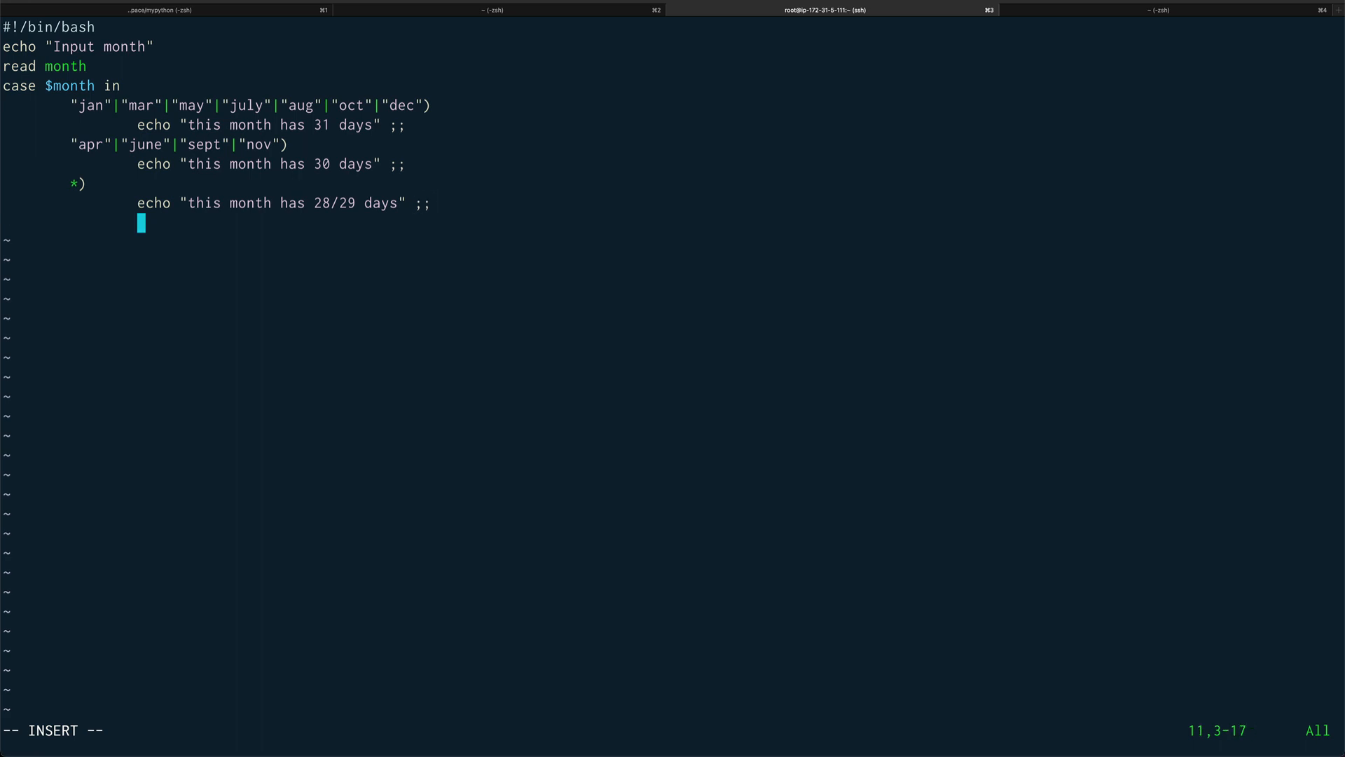
Step: Close the case with esac and save the script with :wq!
text(esac)
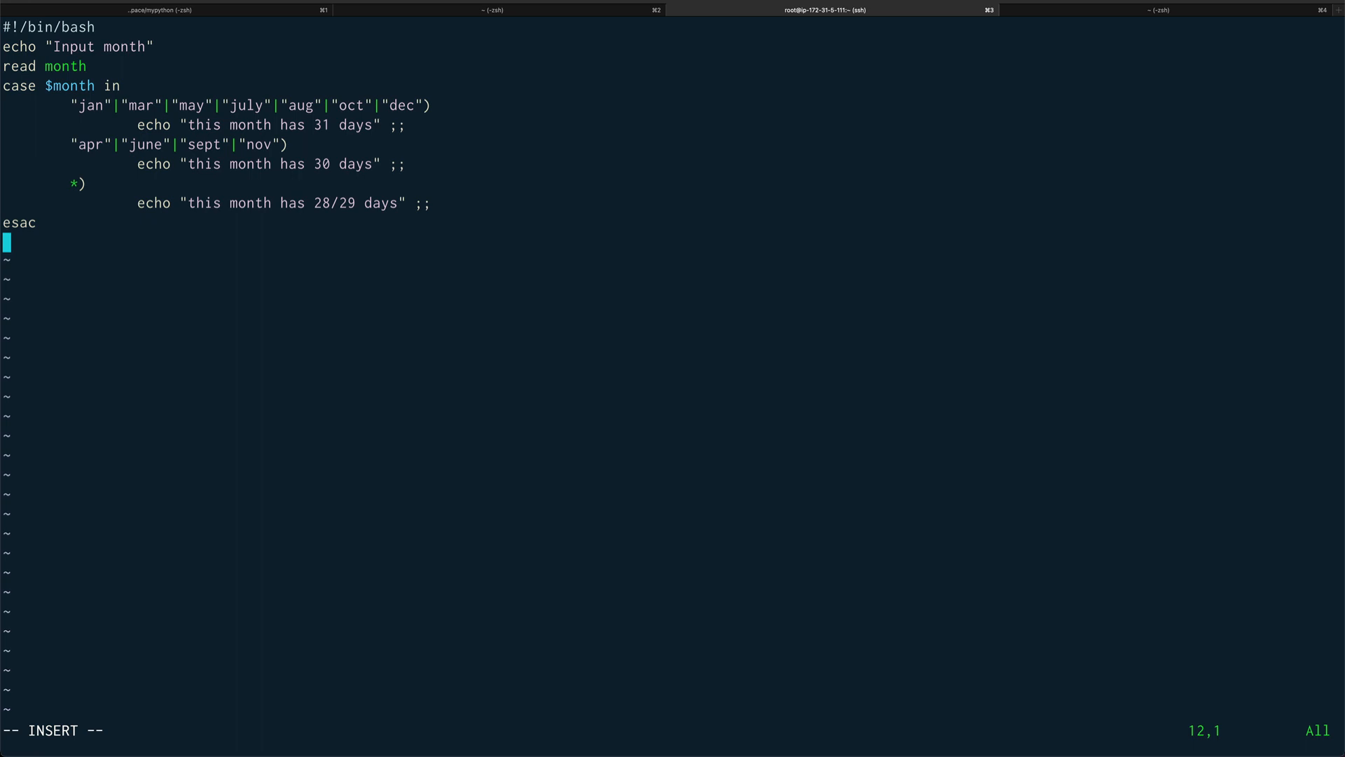
text(:wq!)
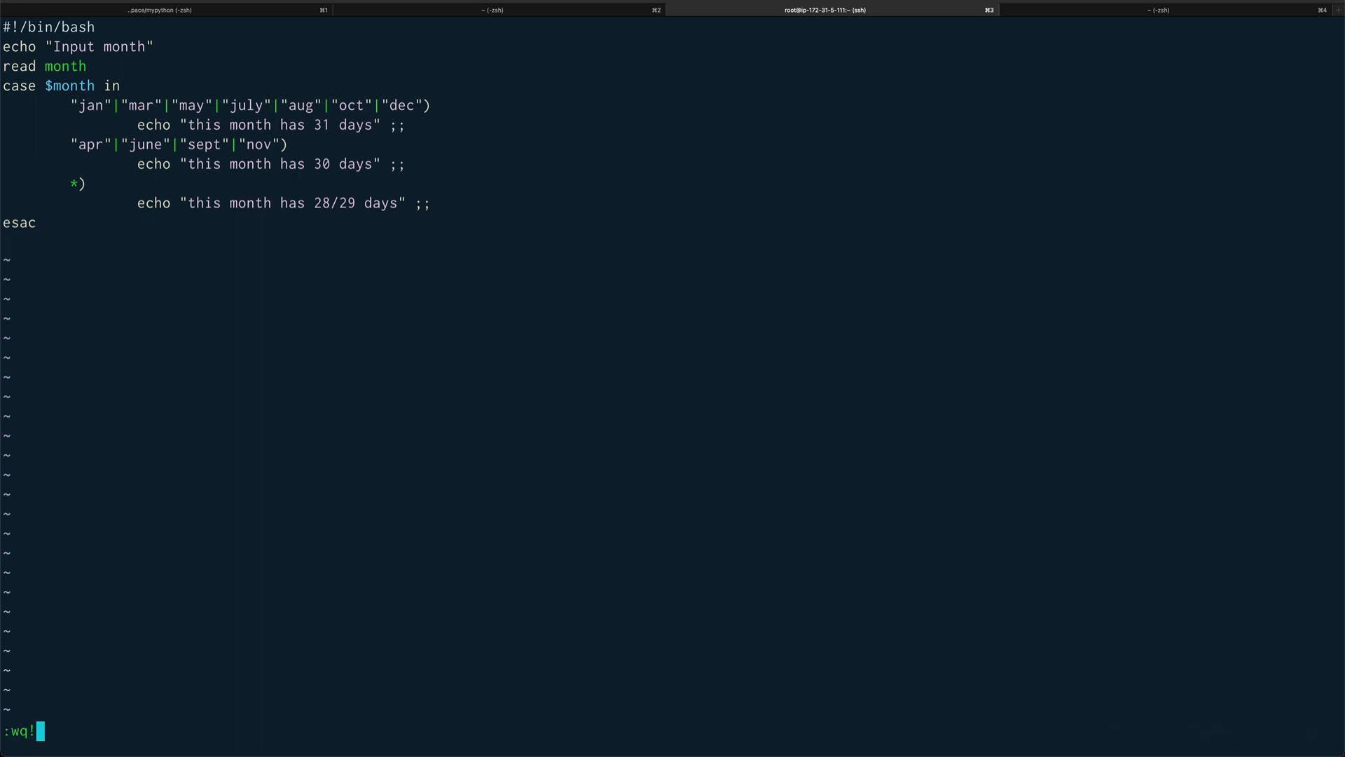
Step: Make caseeg.sh executable with chmod +x and prepare the ./caseeg.sh run command
text(chmod)
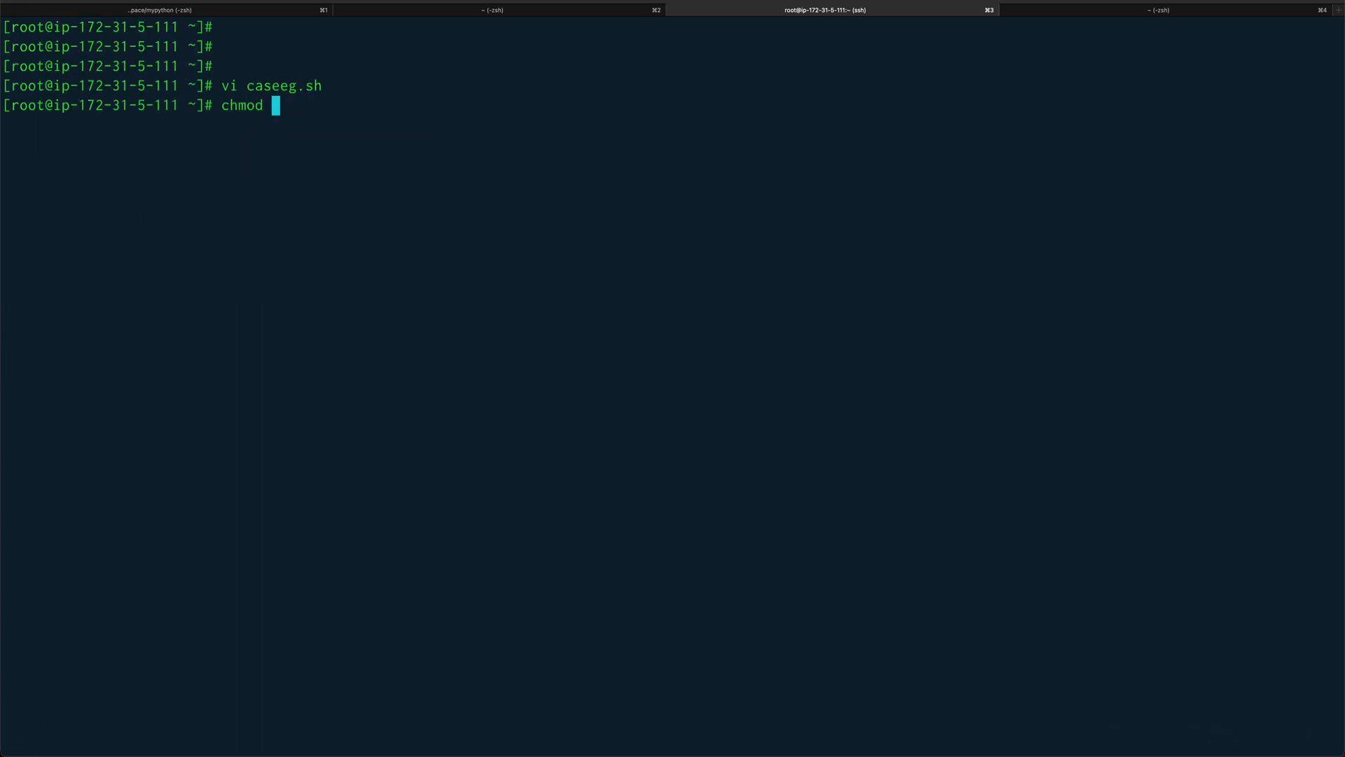
text(+x c)
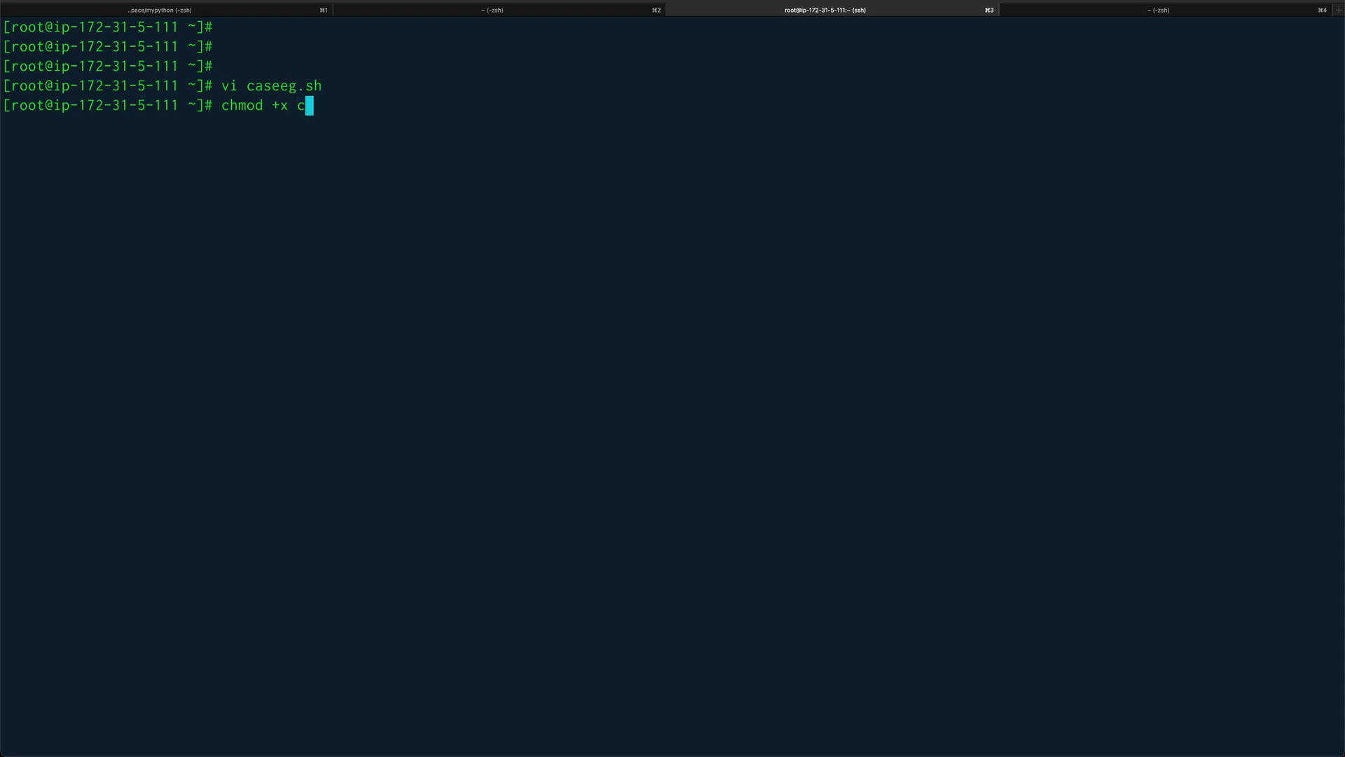
key(Return)
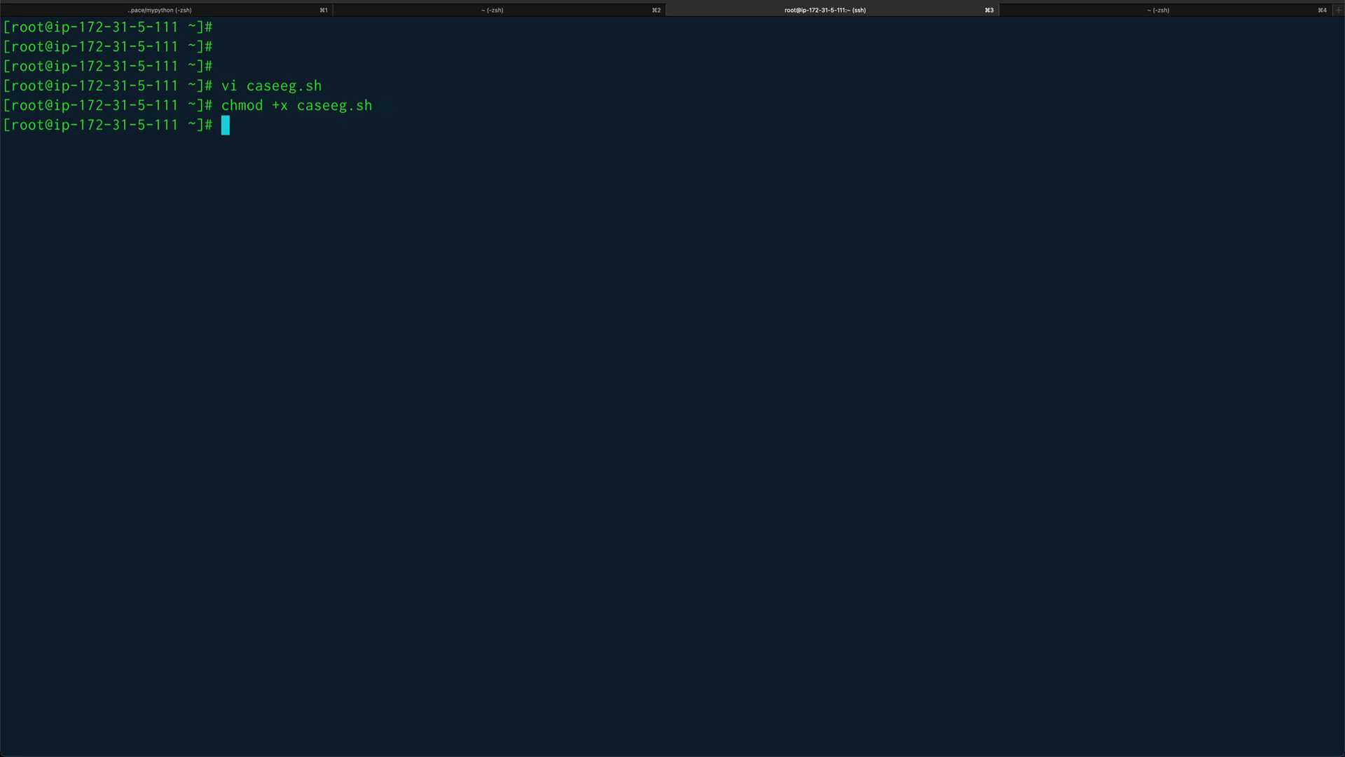
text(./caseeg.sh)
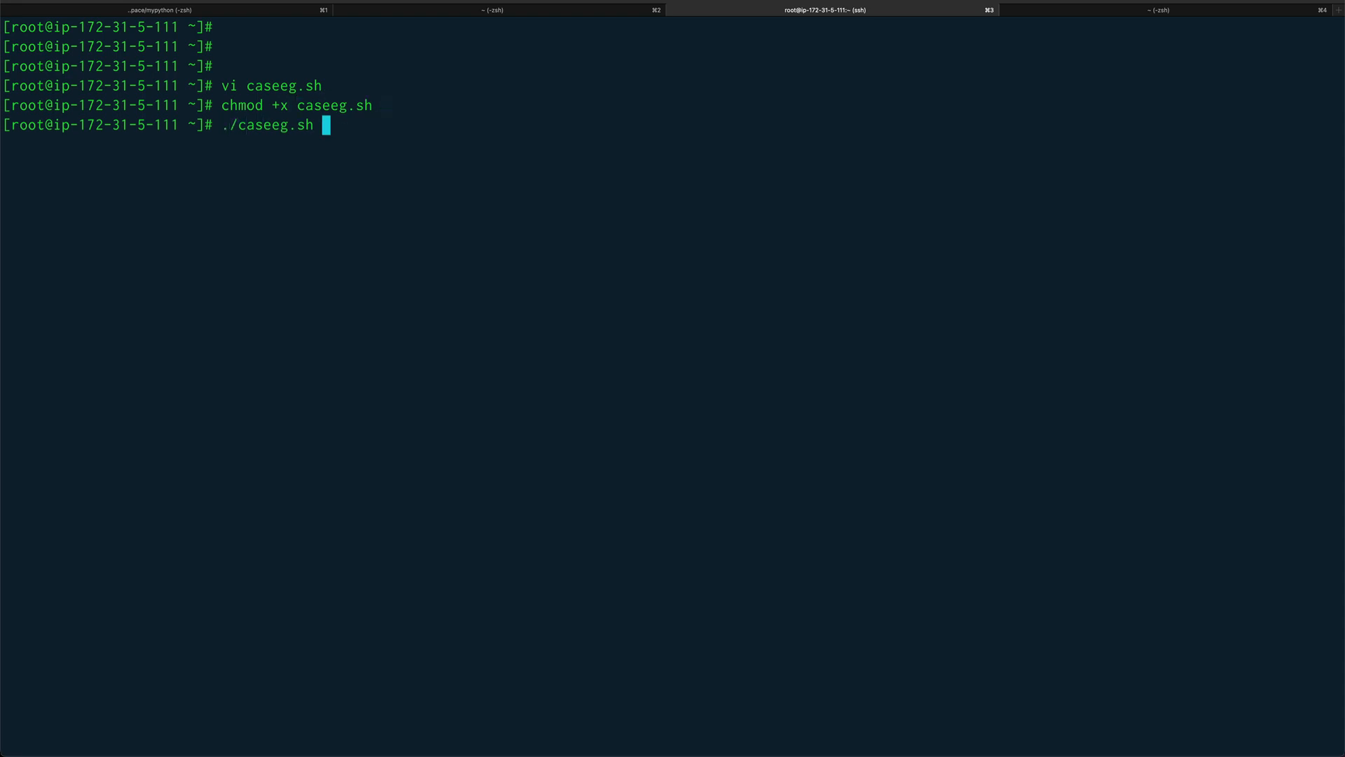
Step: Run ./caseeg.sh for jan (31 days), then again entering nov (30 days)
key(Return)
text(jan)
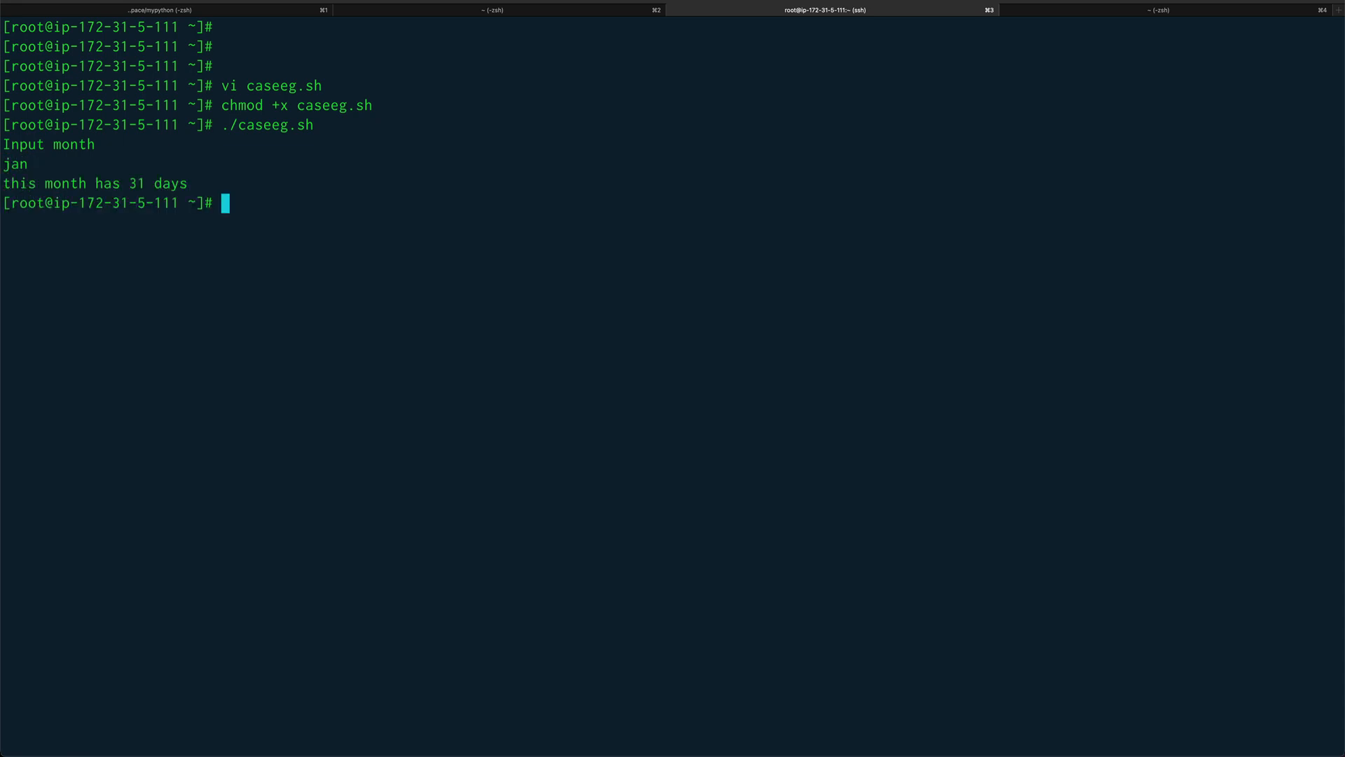
text(./caseeg.sh)
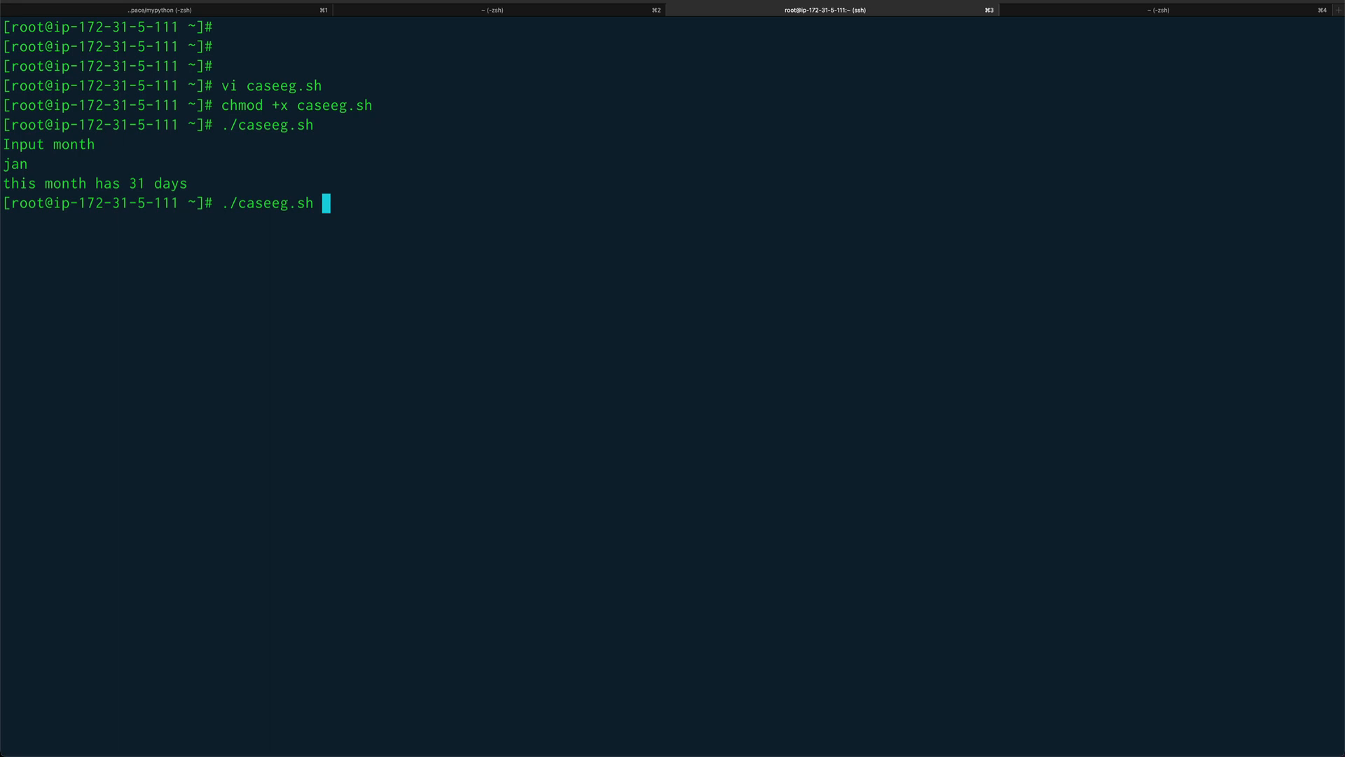
key(Return)
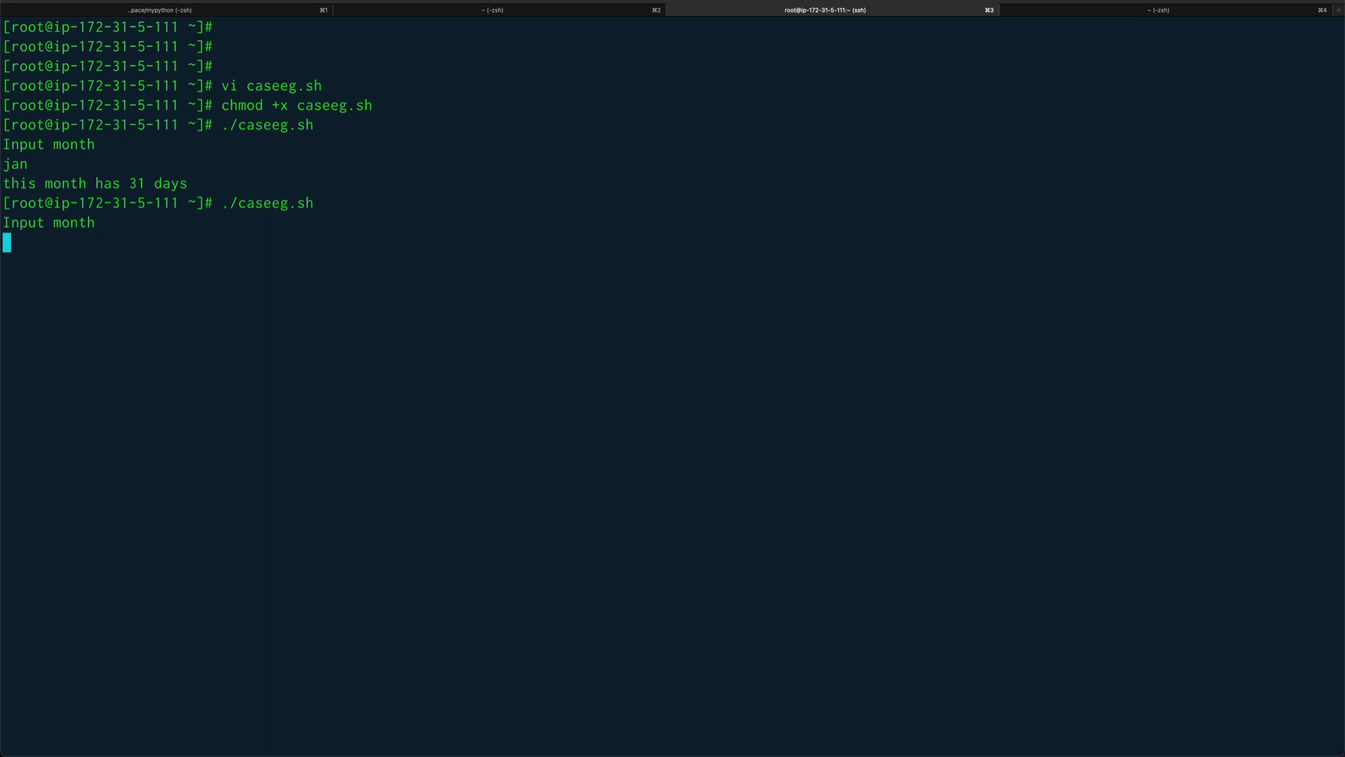
text(nov)
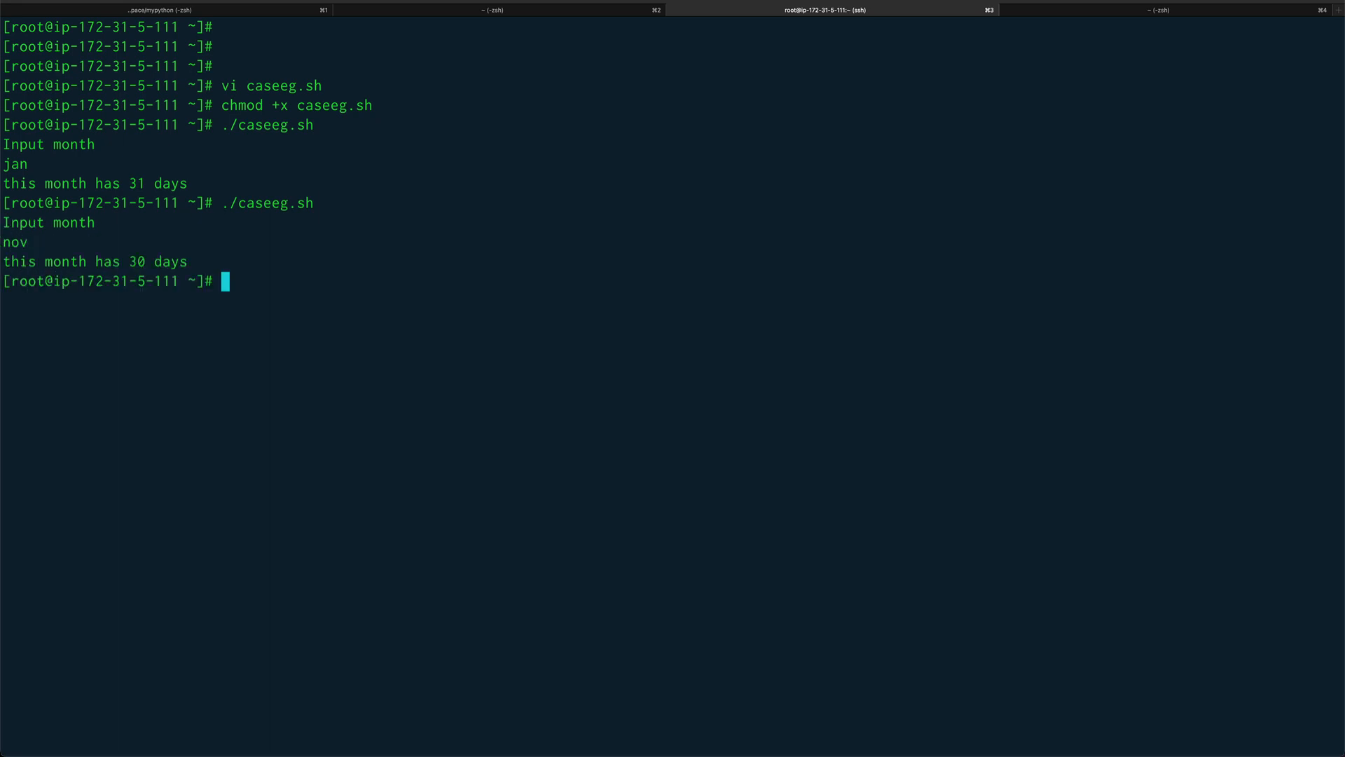
Step: Run ./caseeg.sh a third time with x, getting 28/29 days
text(./caseeg.sh)
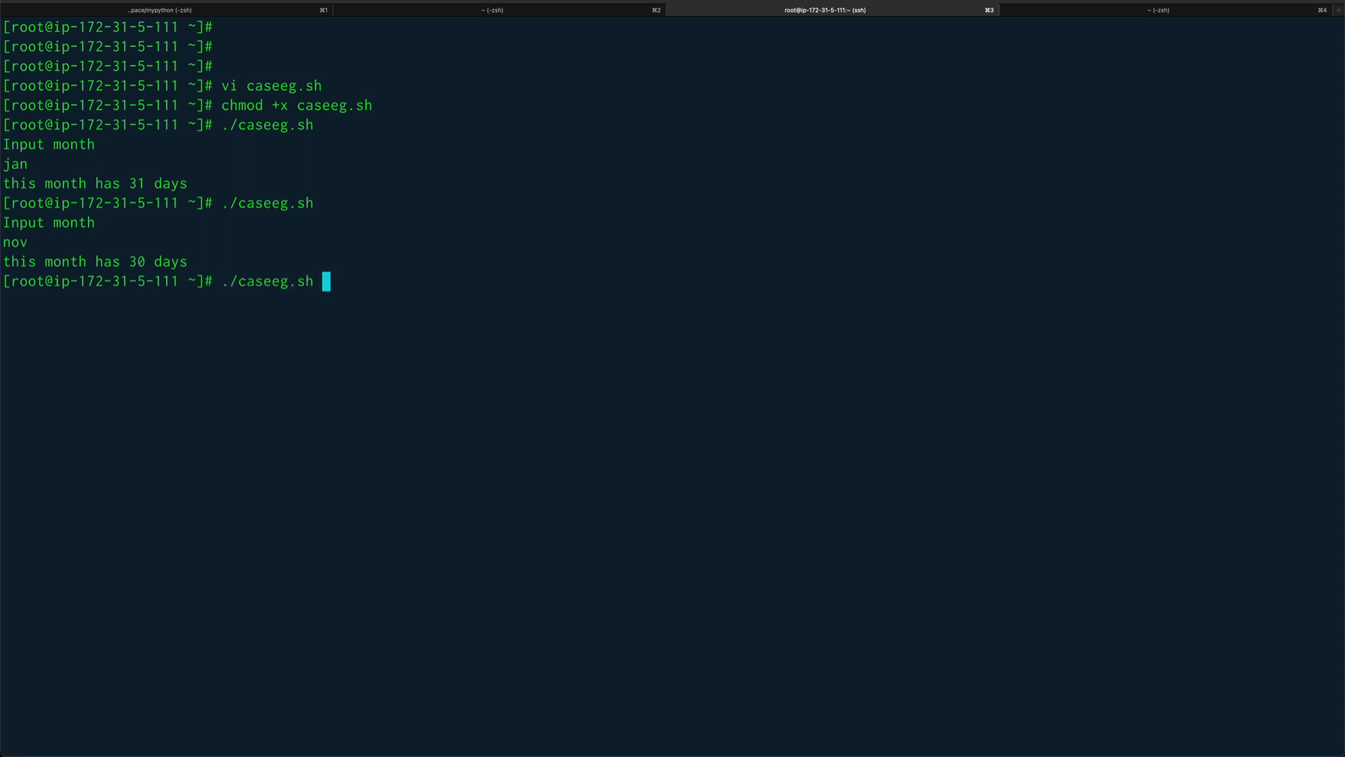
key(Return)
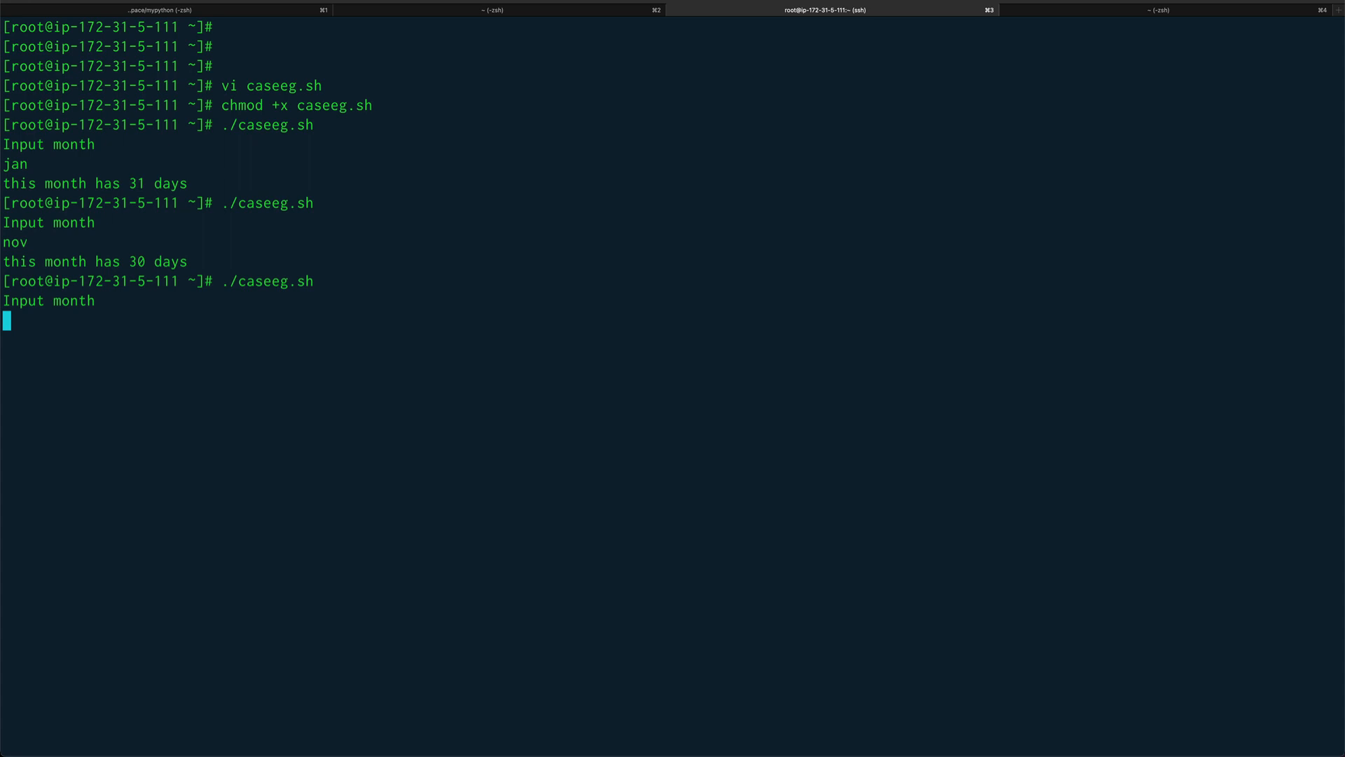
text(x)
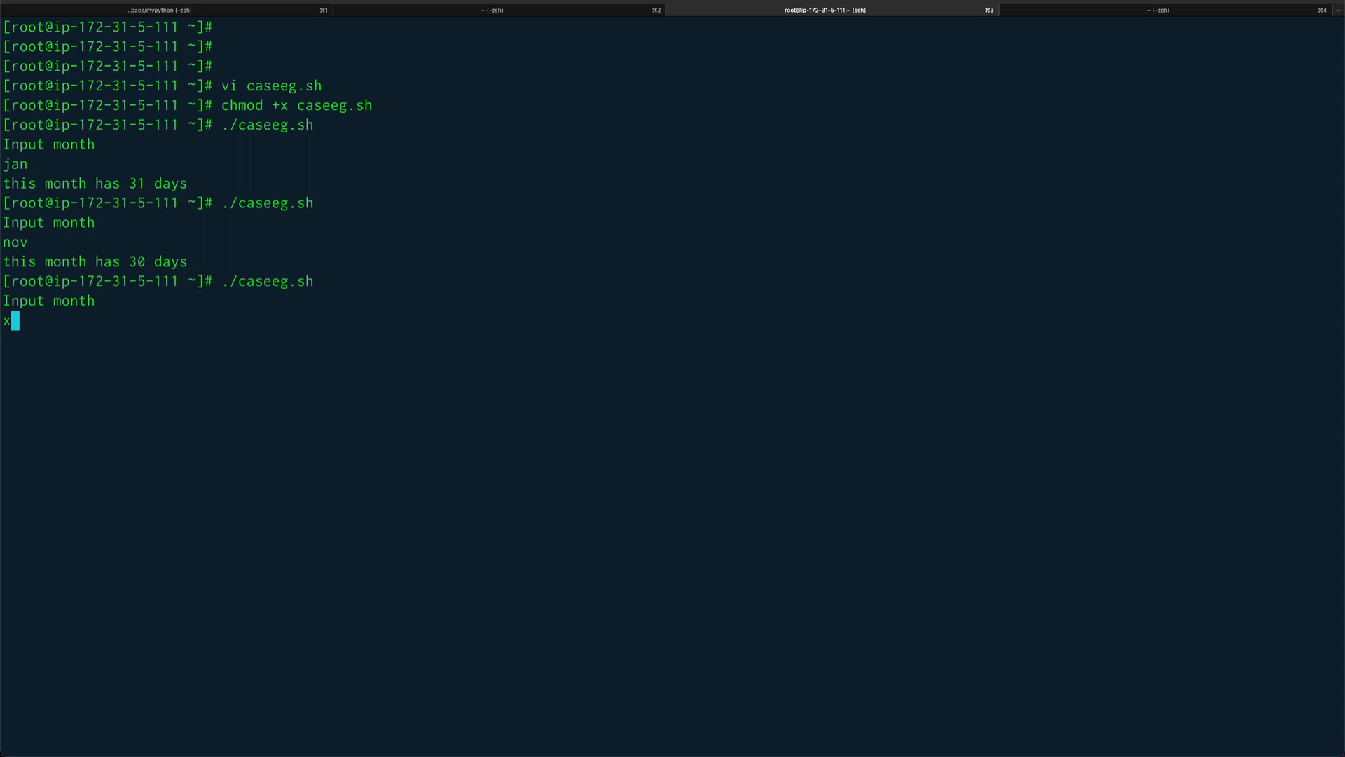
key(Return)
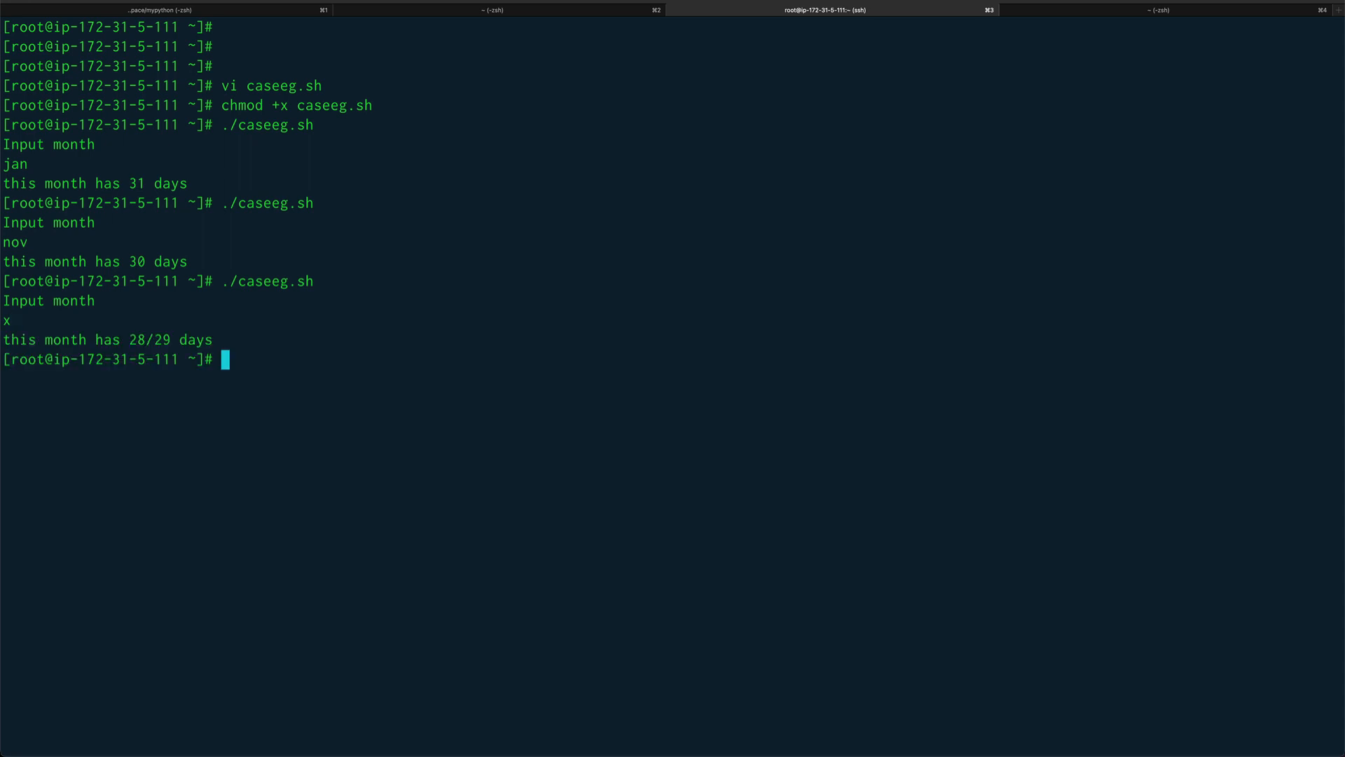